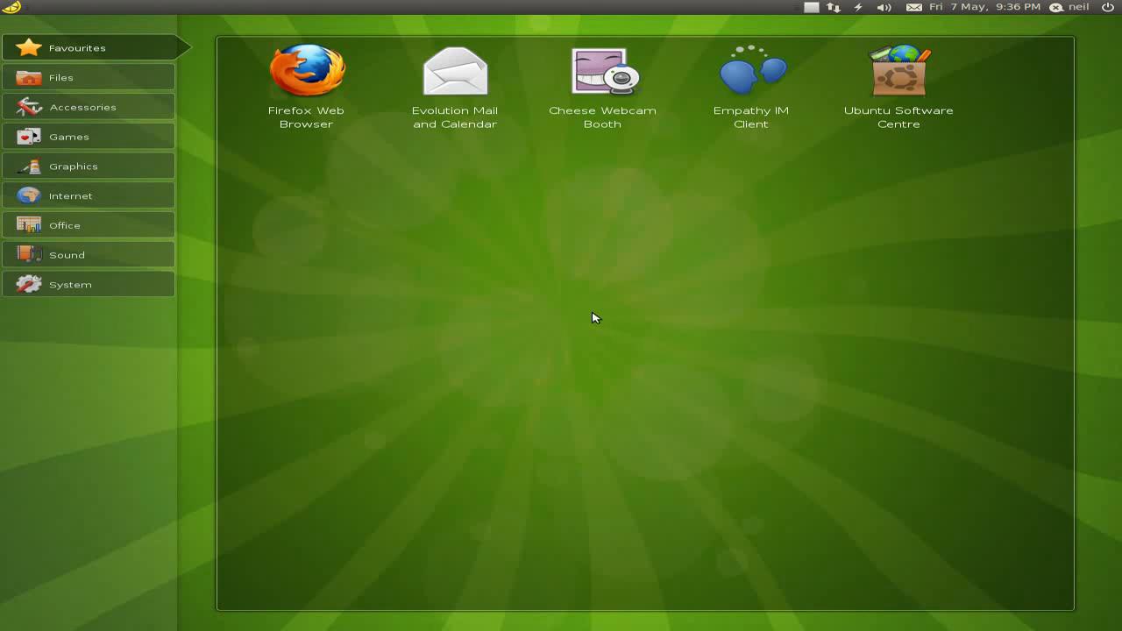
mouse_move(669, 268)
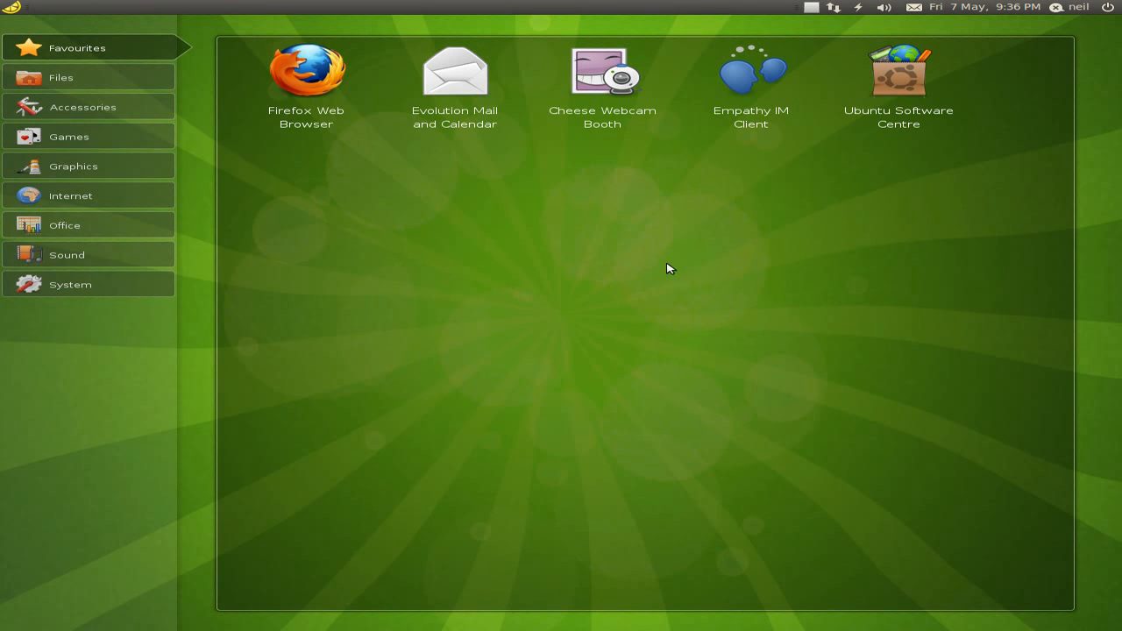
mouse_move(579, 305)
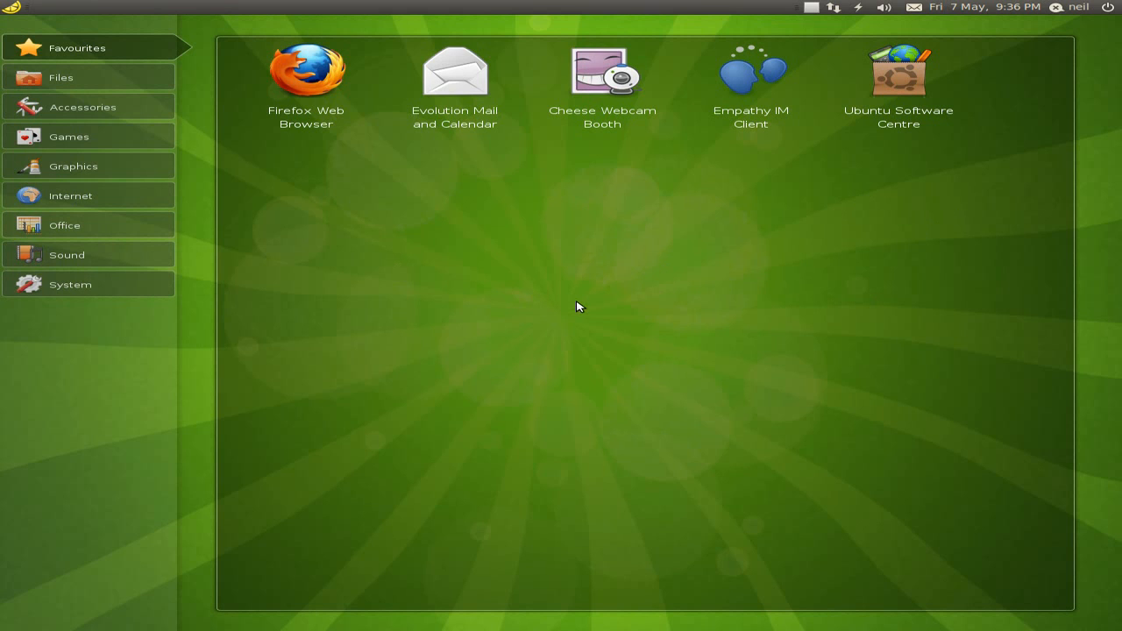
mouse_move(1045, 35)
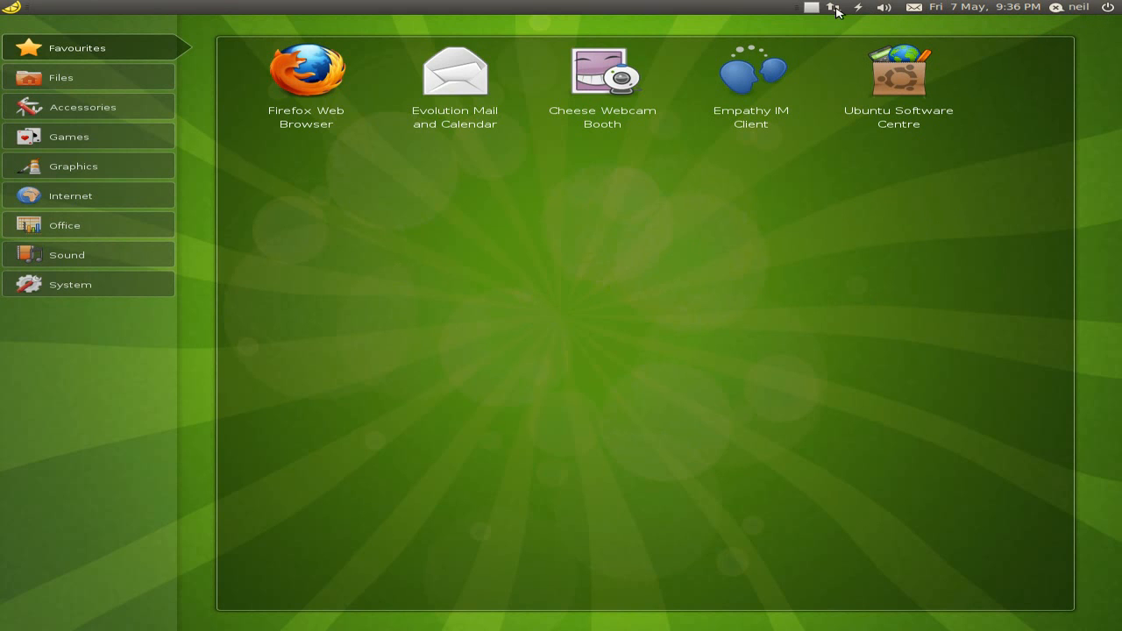
mouse_move(817, 10)
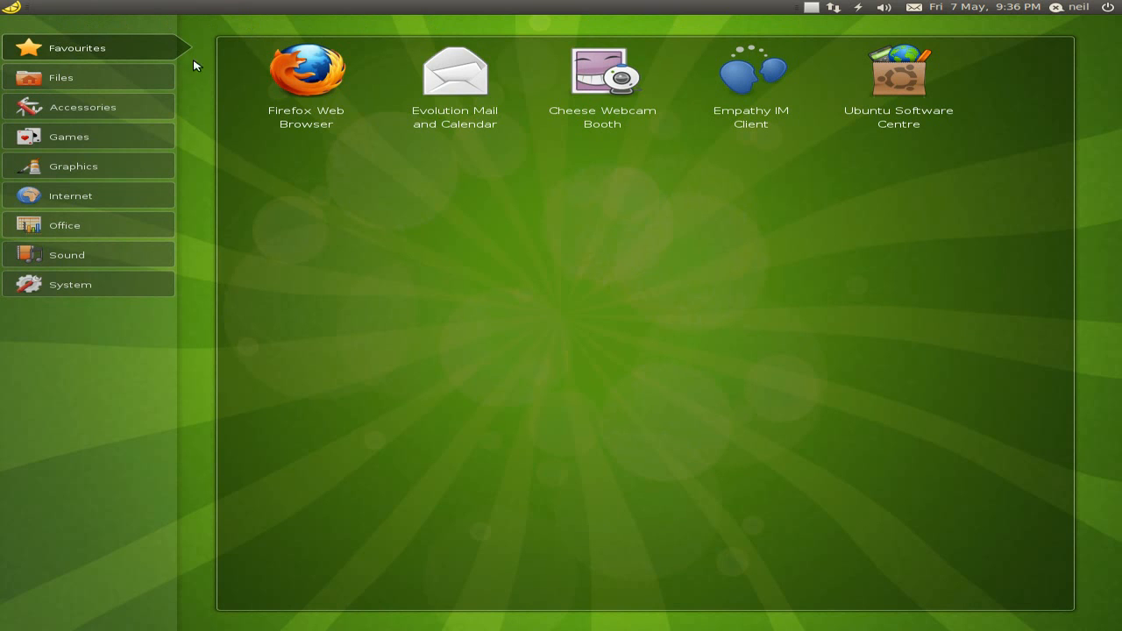
mouse_move(305, 73)
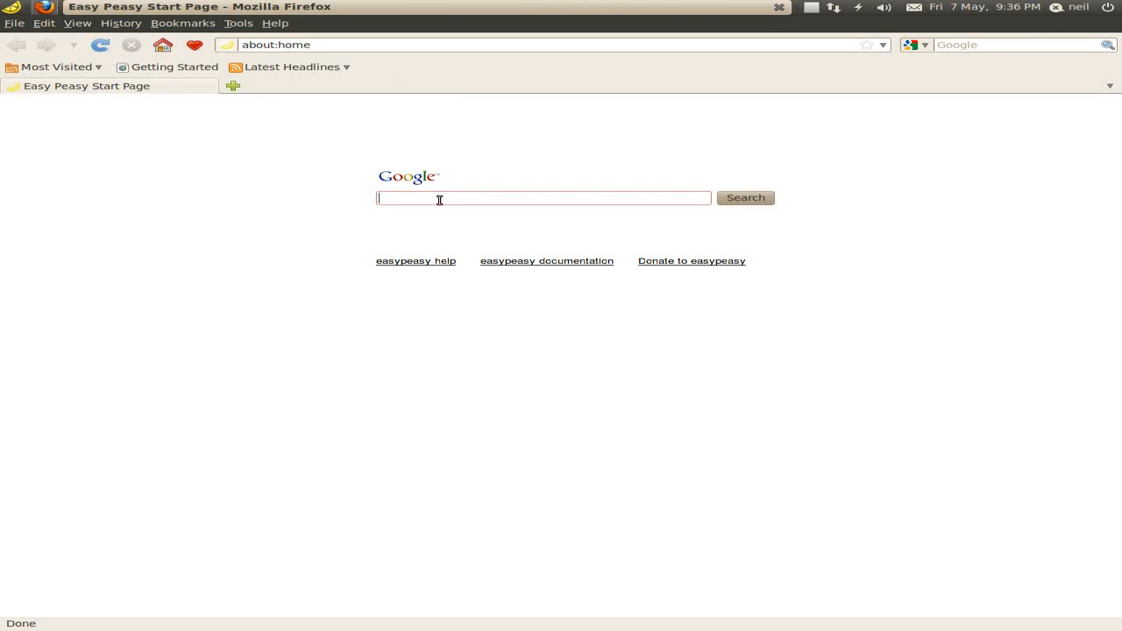
Step: Search the web for 'bbc' and browse the BBC homepage with its bookmarking options
type("bbc")
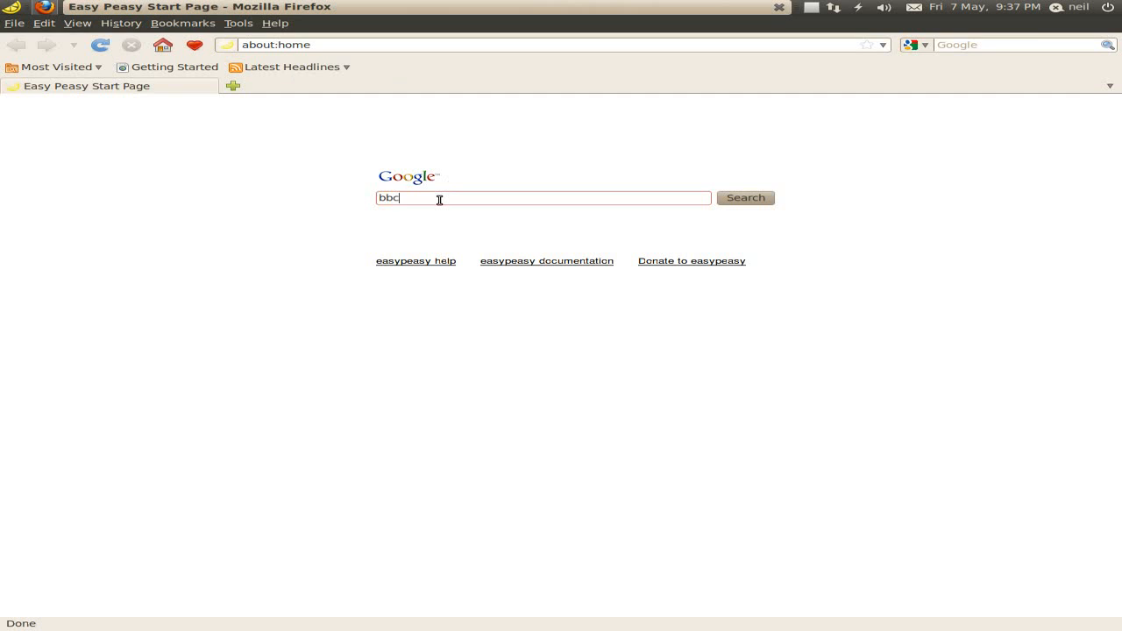
left_click(745, 196)
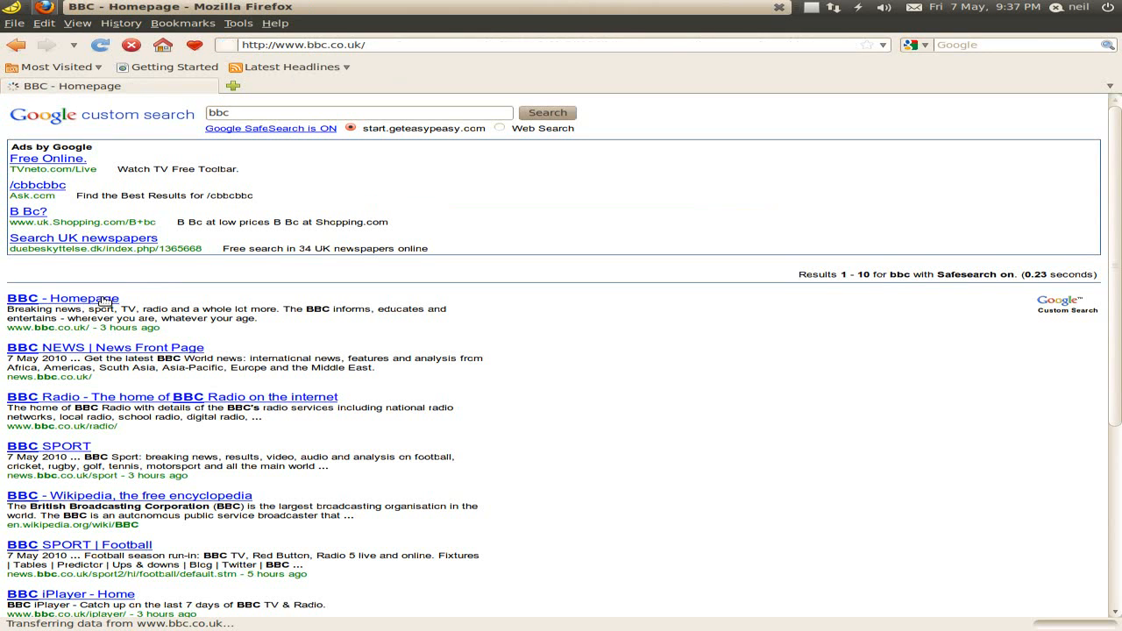
left_click(60, 298)
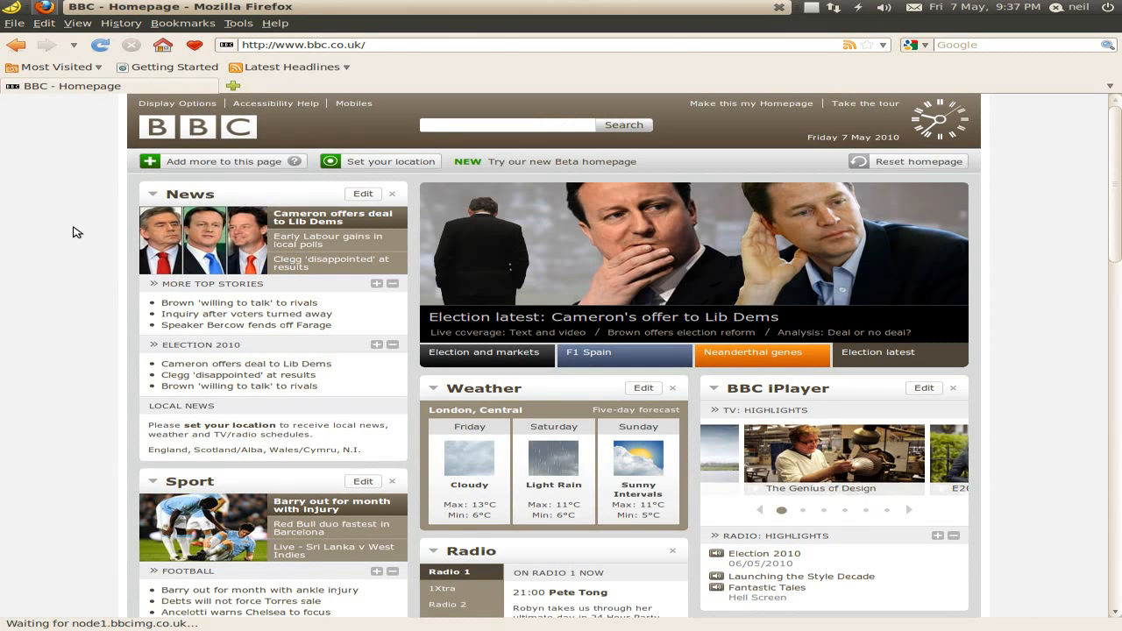
scroll("down", 3)
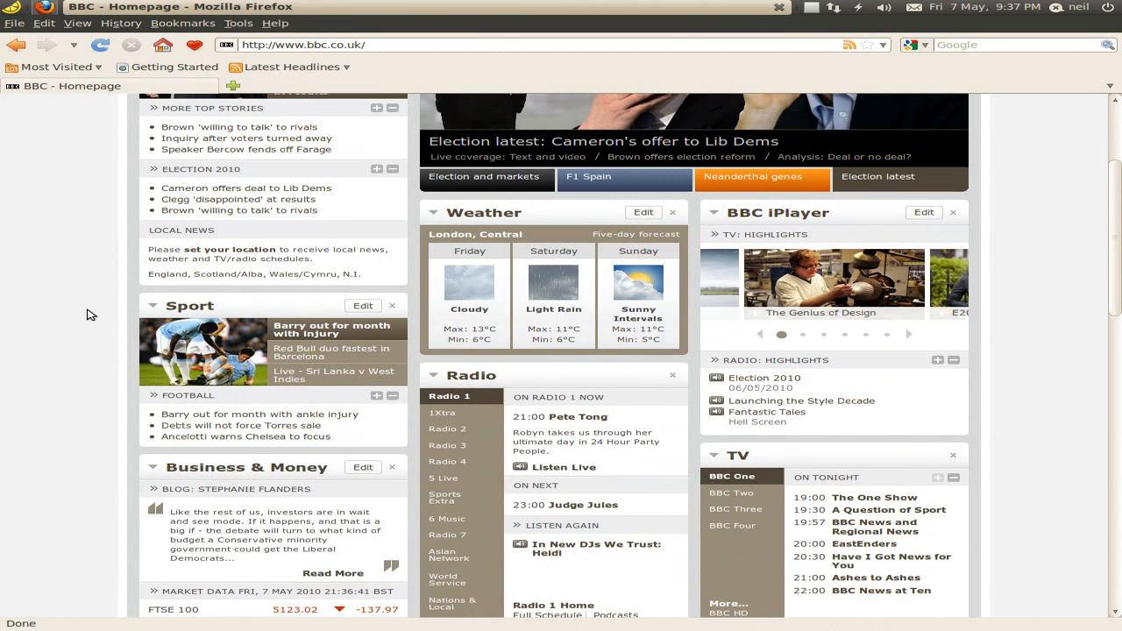
scroll("down", 3)
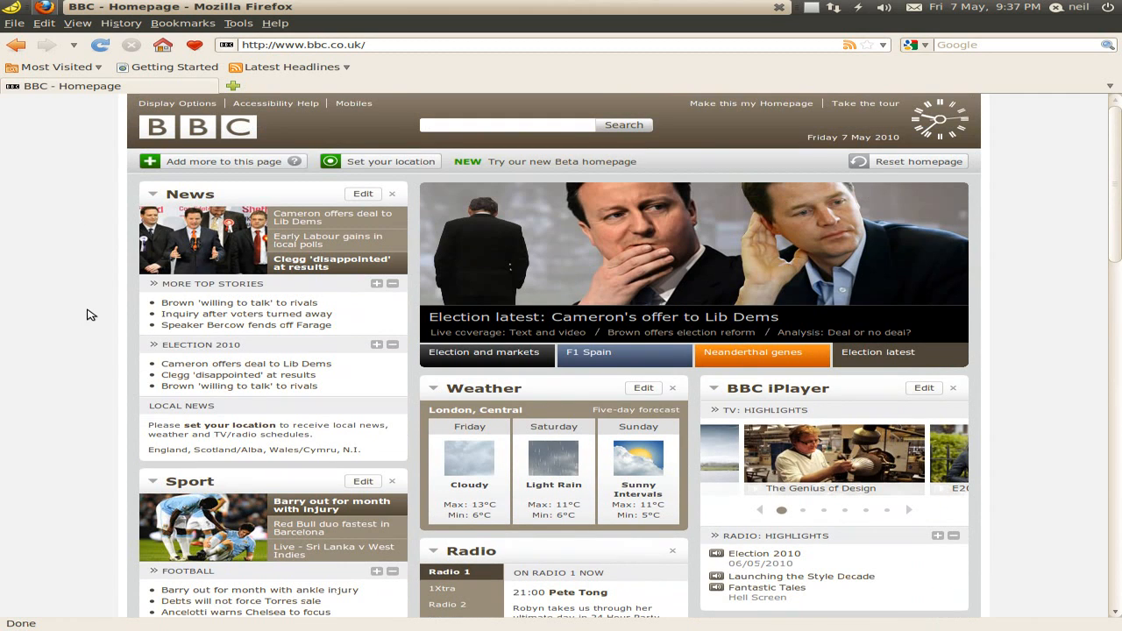
mouse_move(77, 273)
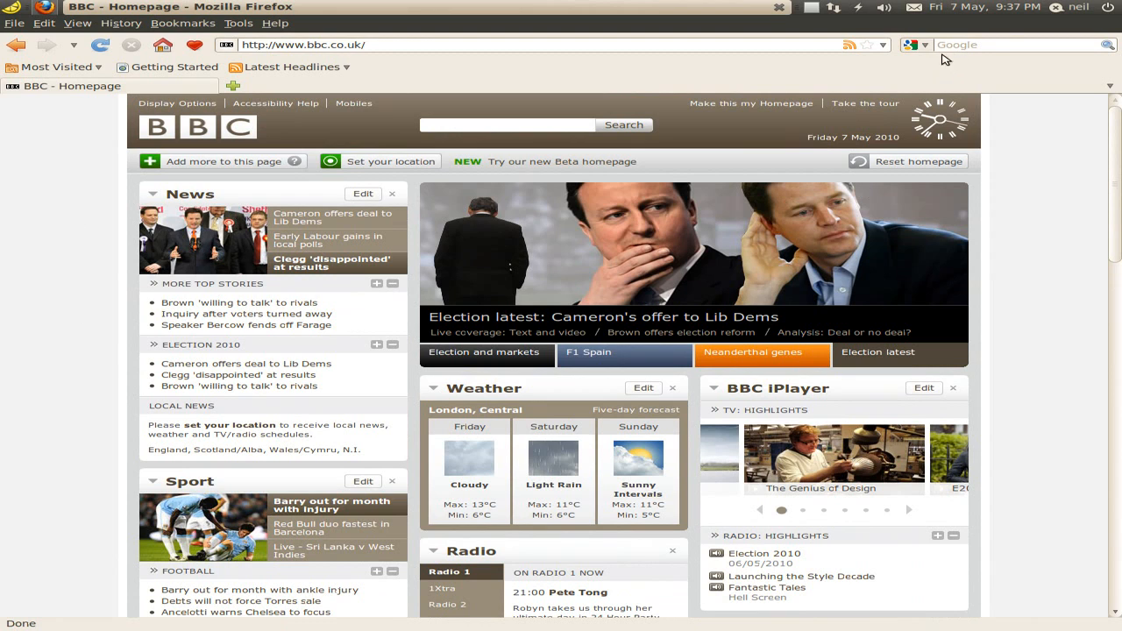
left_click(182, 23)
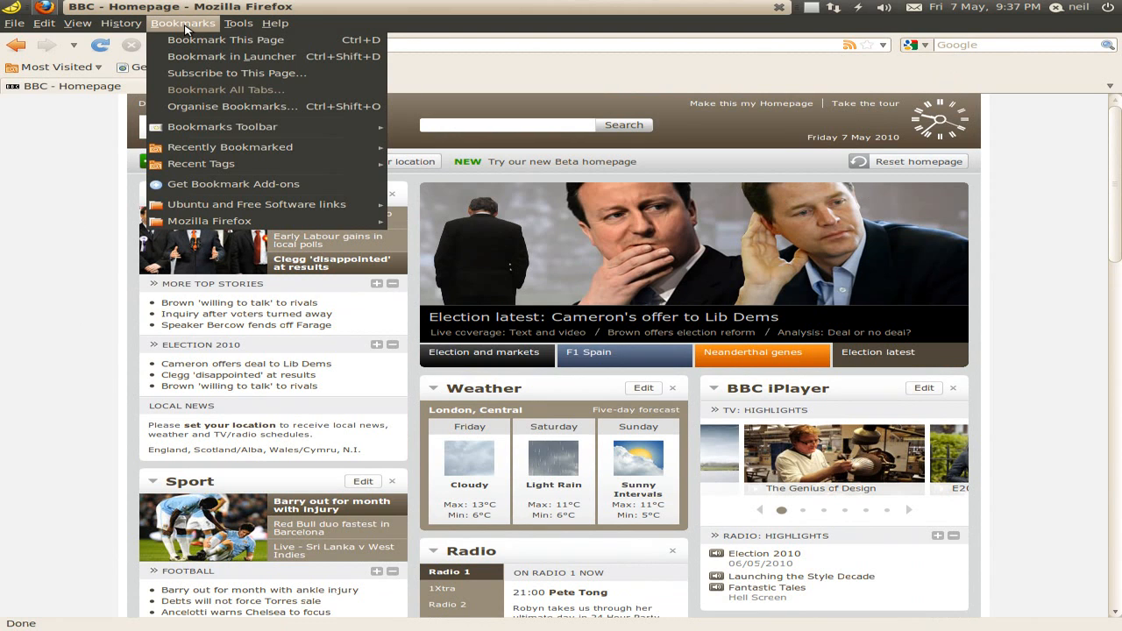
mouse_move(223, 126)
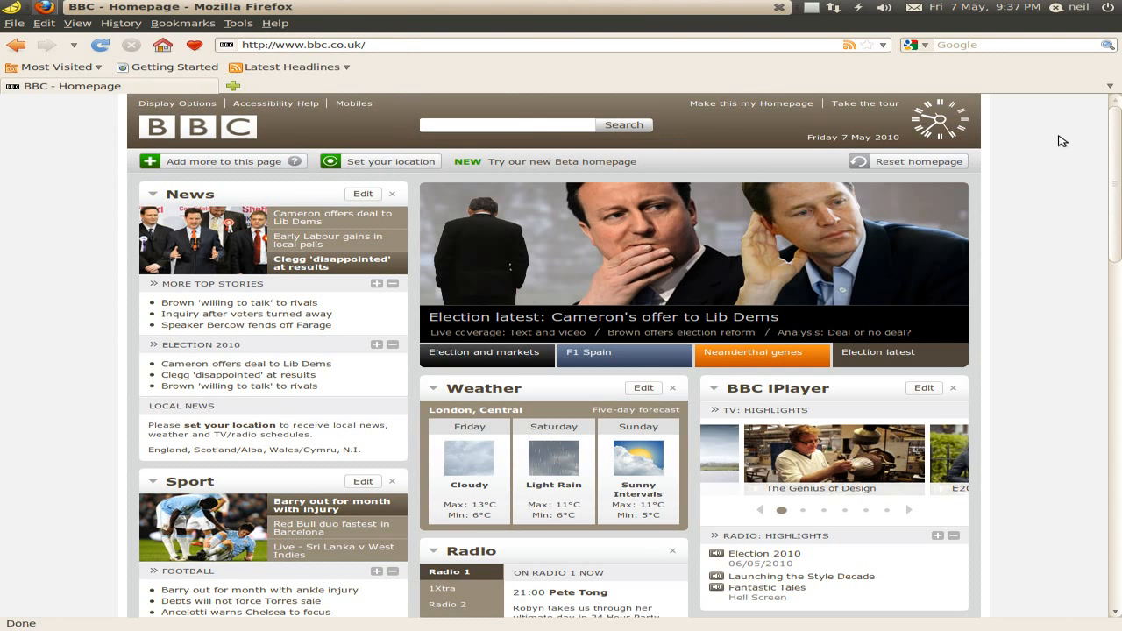
Step: Begin a new search by entering 'easy' in the search box
type("e")
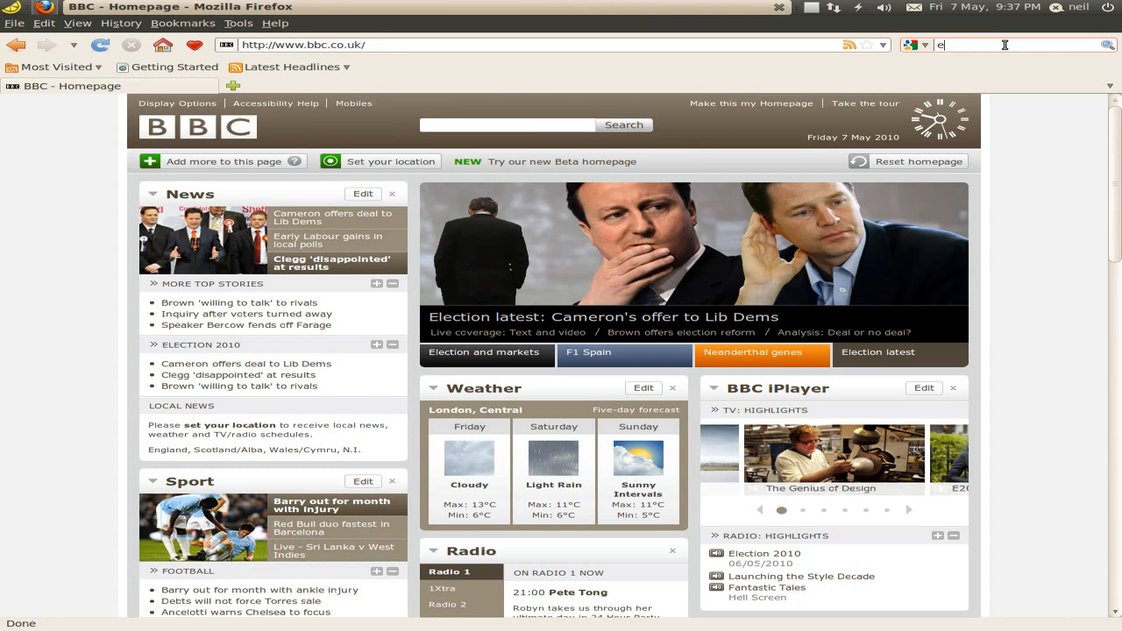
type("asypeasy.com")
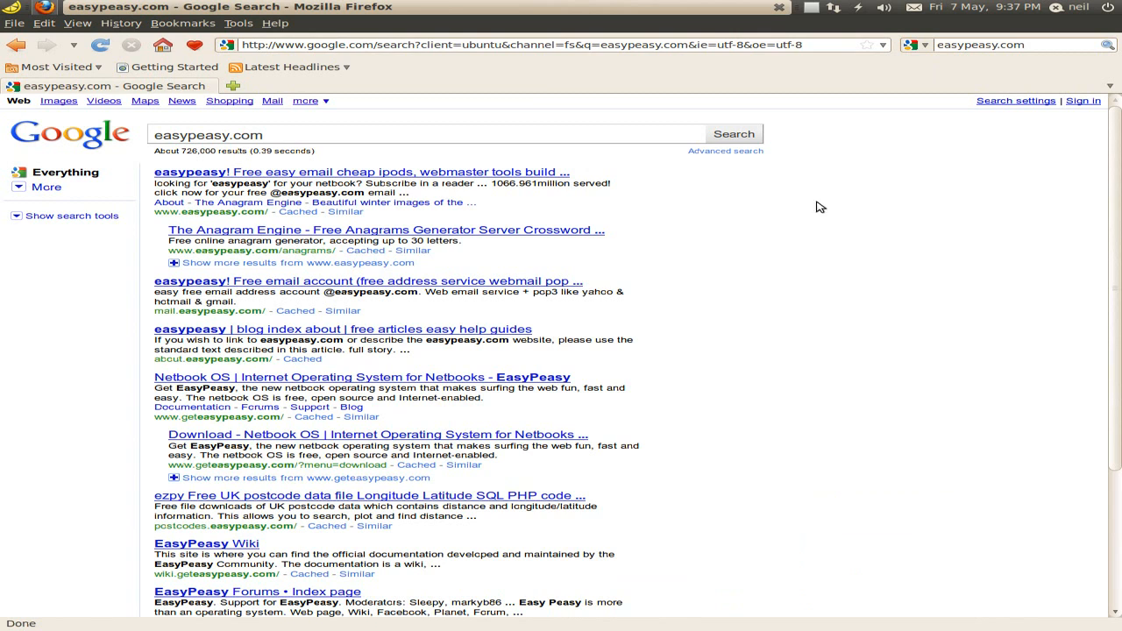
Step: Visit the geteasypeasy.com site from the results and read down its front page
left_click(361, 377)
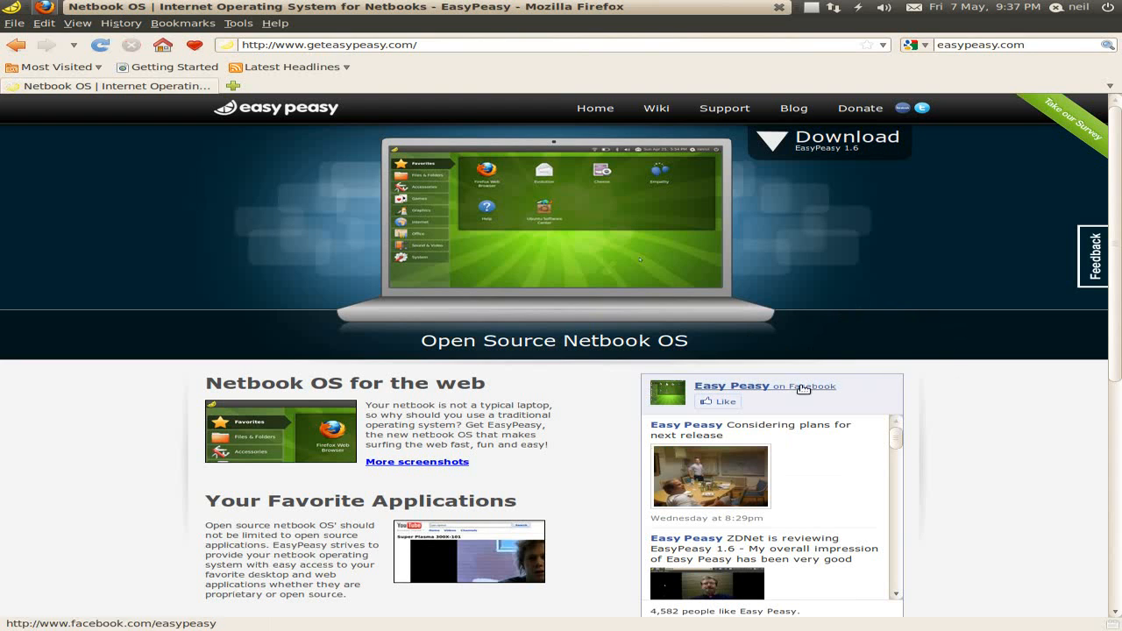
scroll("down", 3)
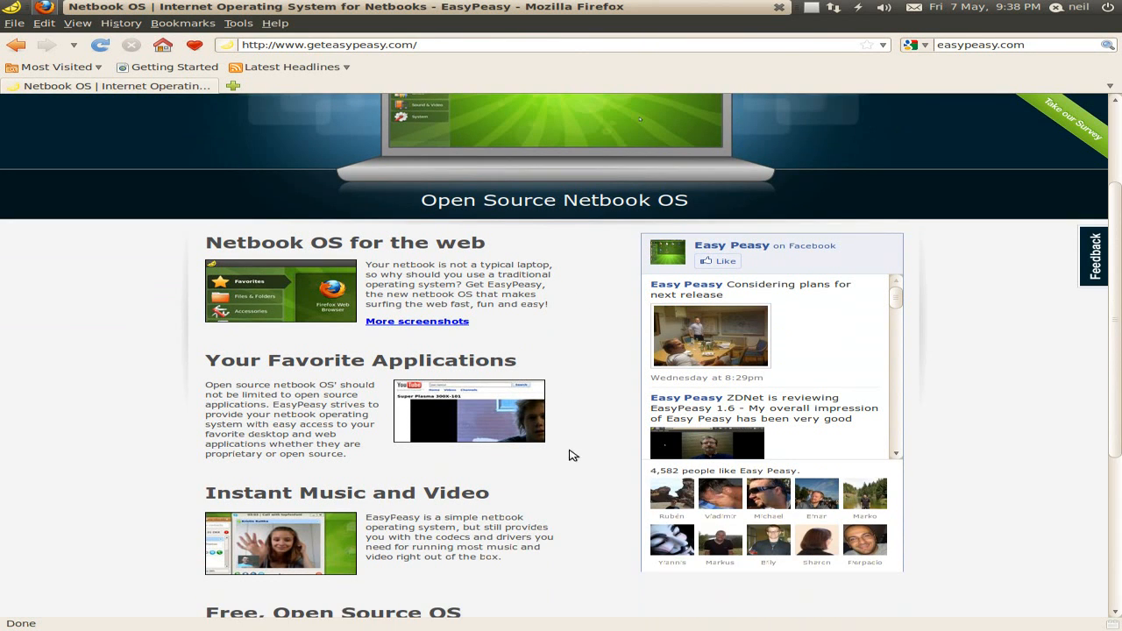
scroll("down", 3)
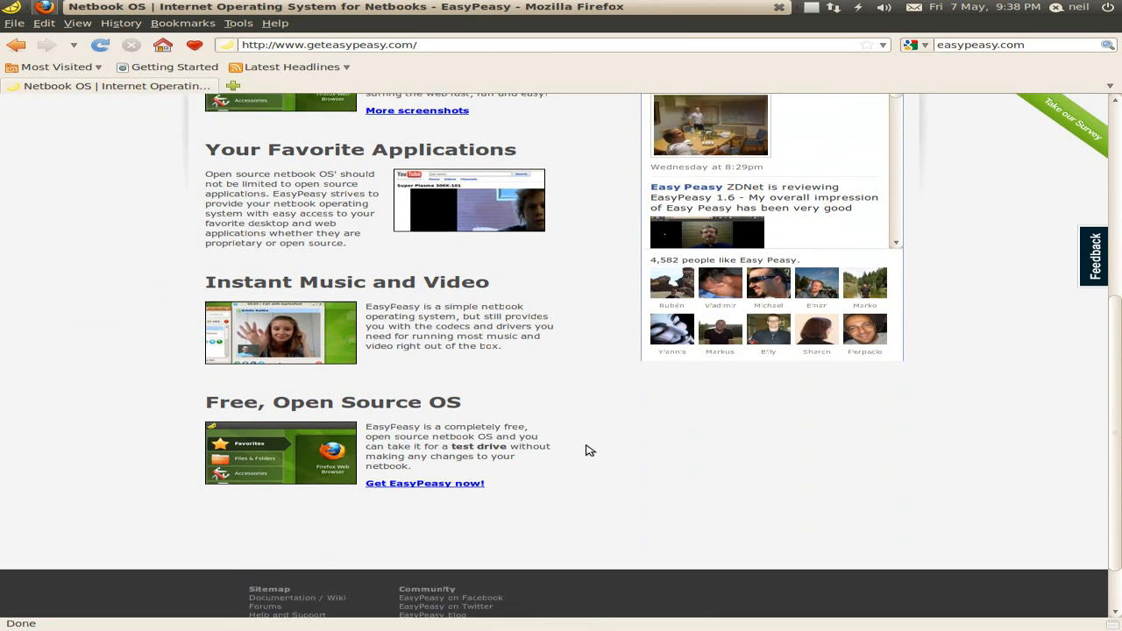
scroll("down", 3)
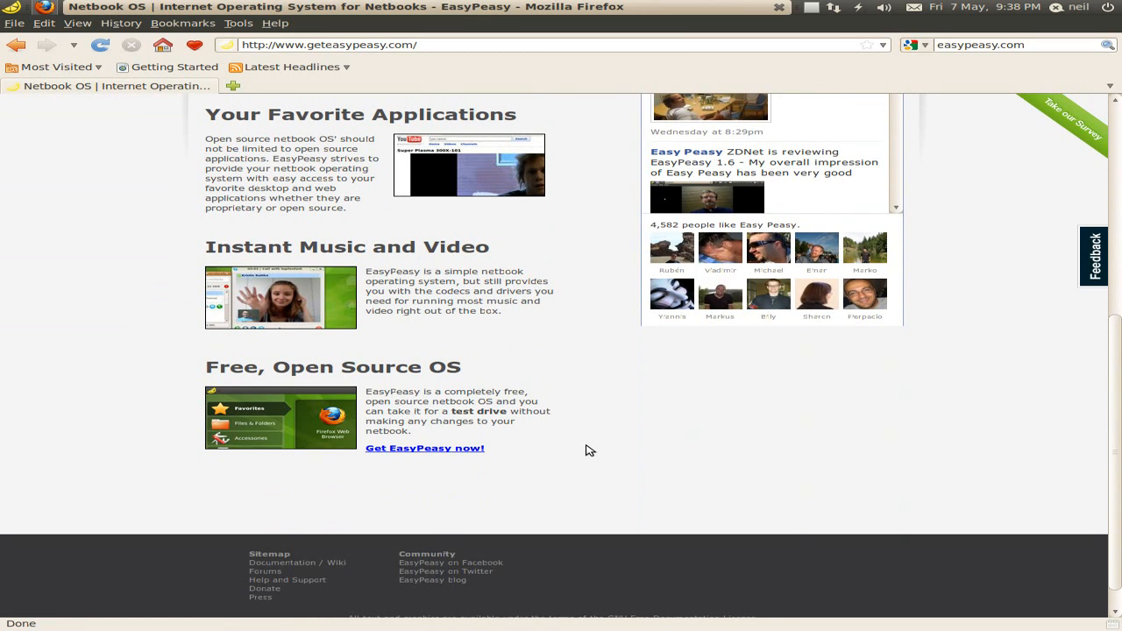
Step: View the 'Get EasyPeasy now!' download instructions and survey, then close Firefox to the launcher
left_click(424, 449)
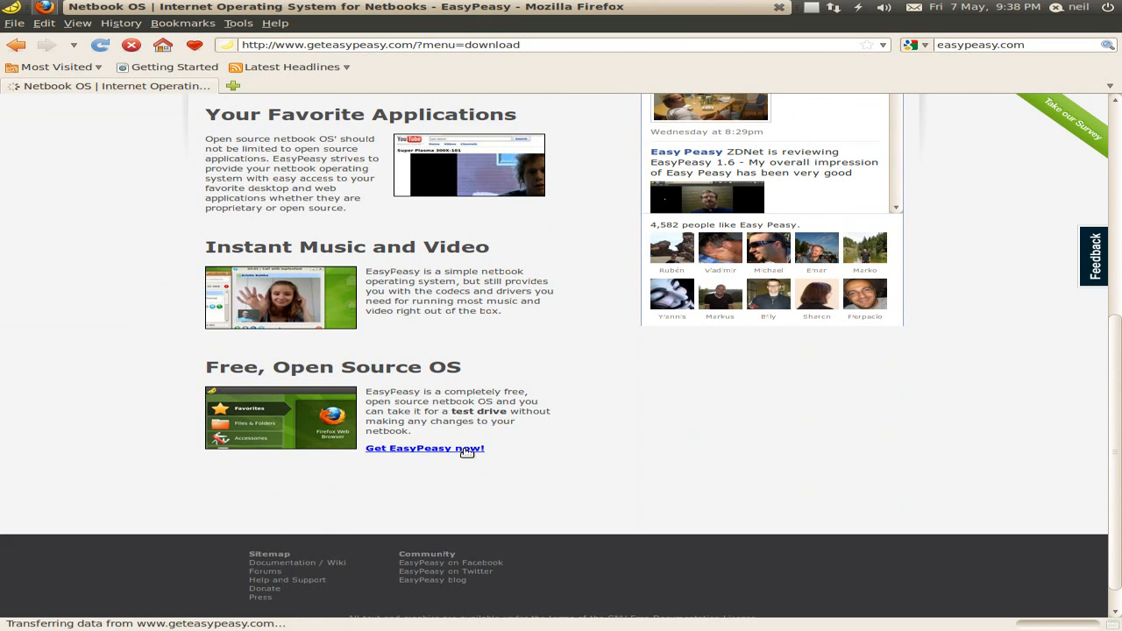
left_click(424, 449)
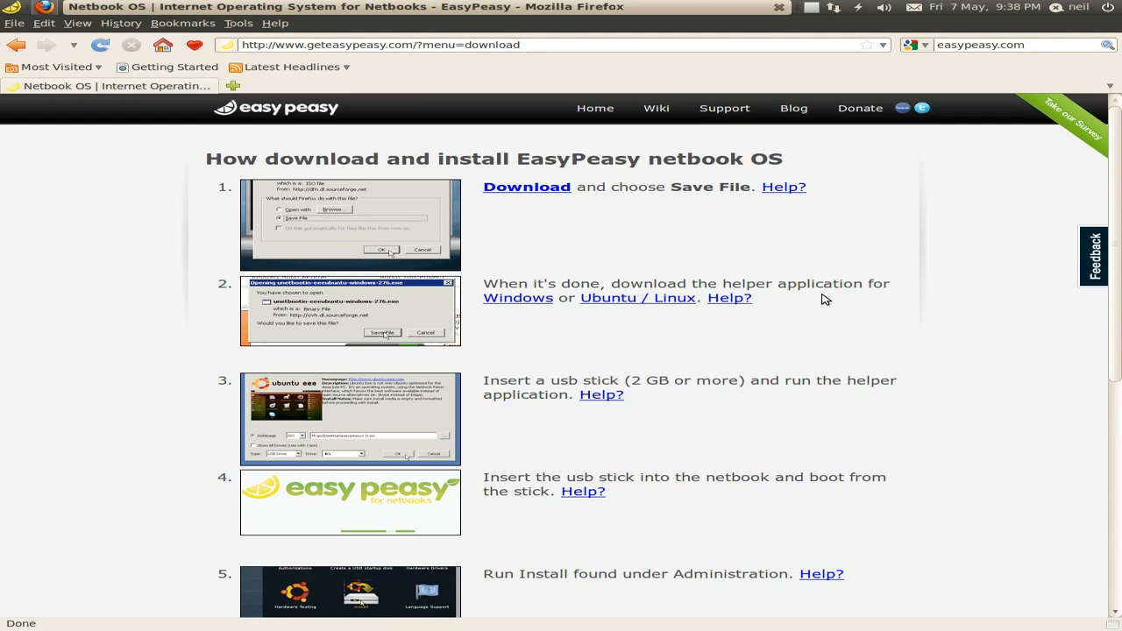
scroll("down", 3)
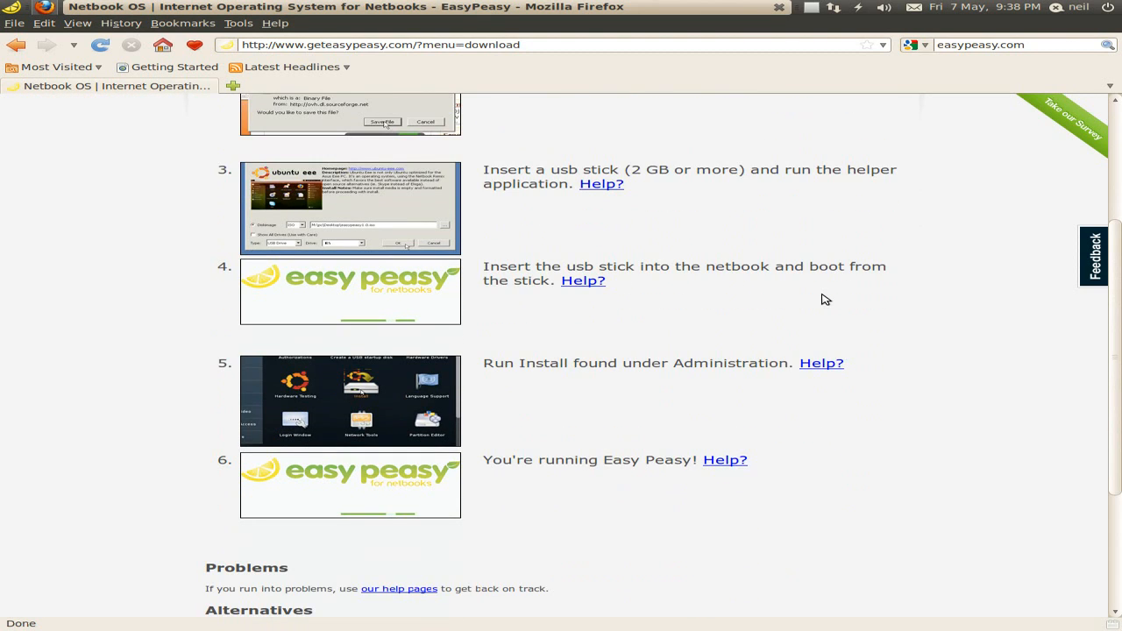
scroll("down", 3)
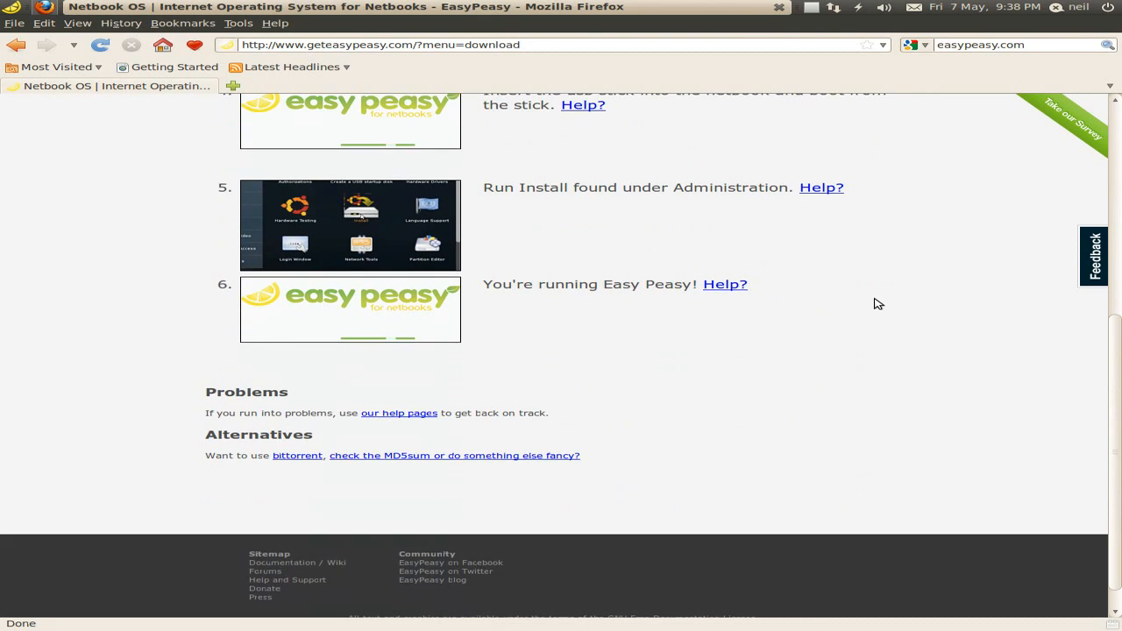
scroll("up", 3)
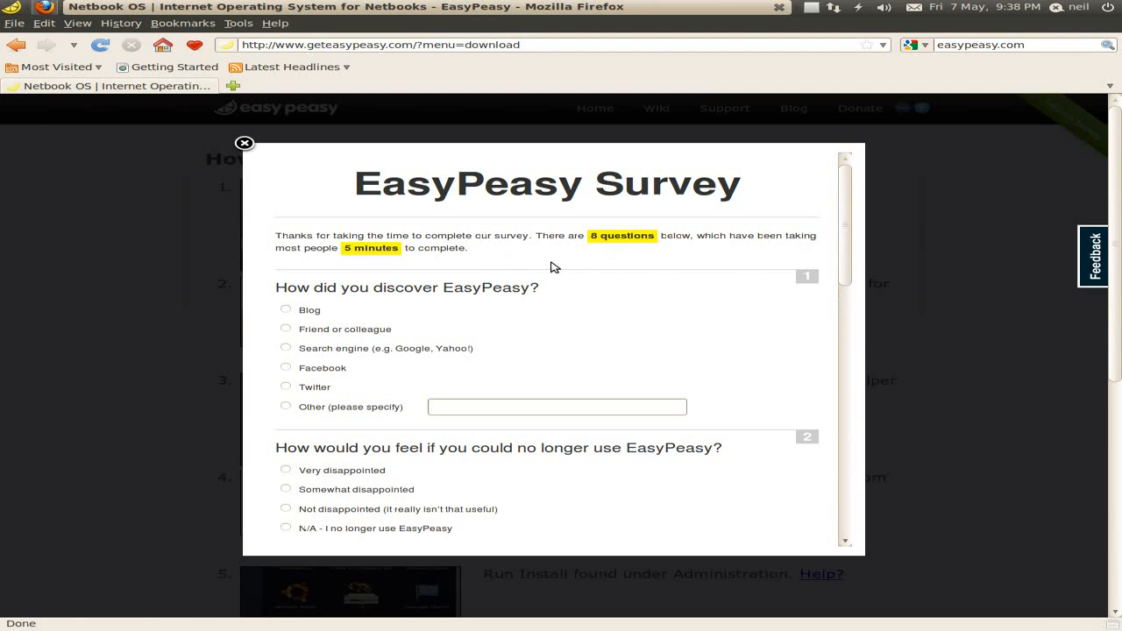
mouse_move(541, 312)
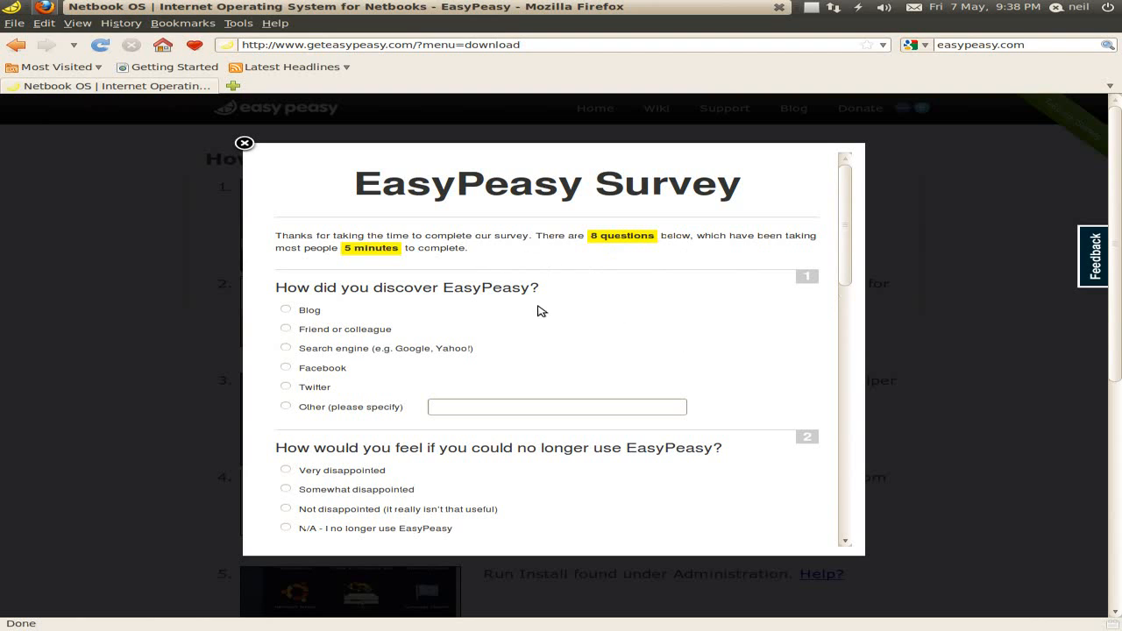
scroll("down", 3)
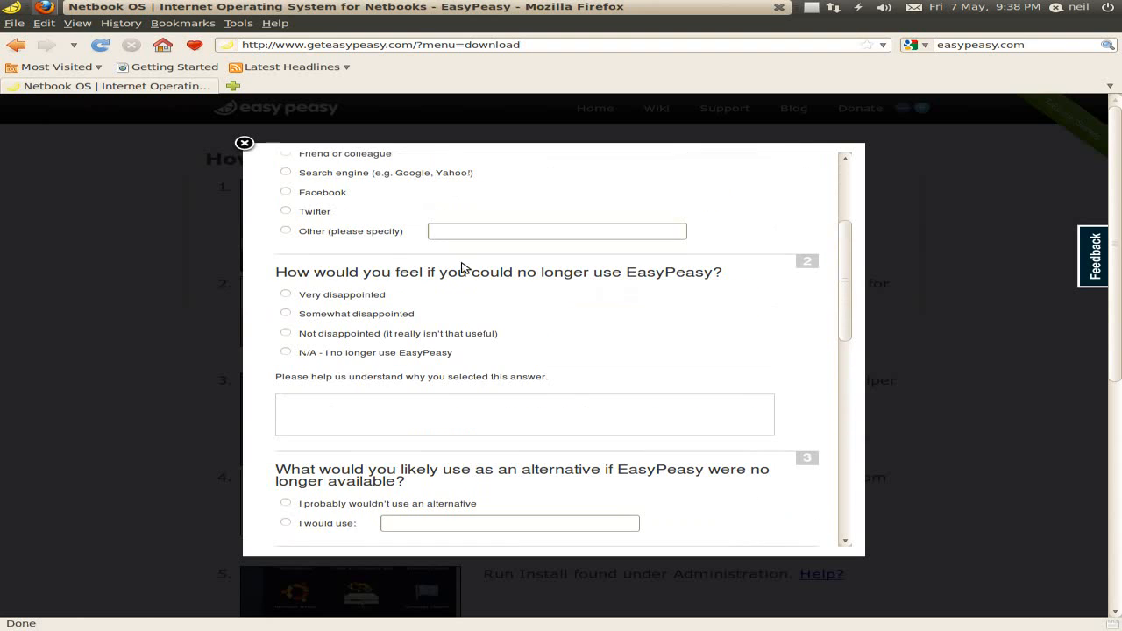
left_click(245, 143)
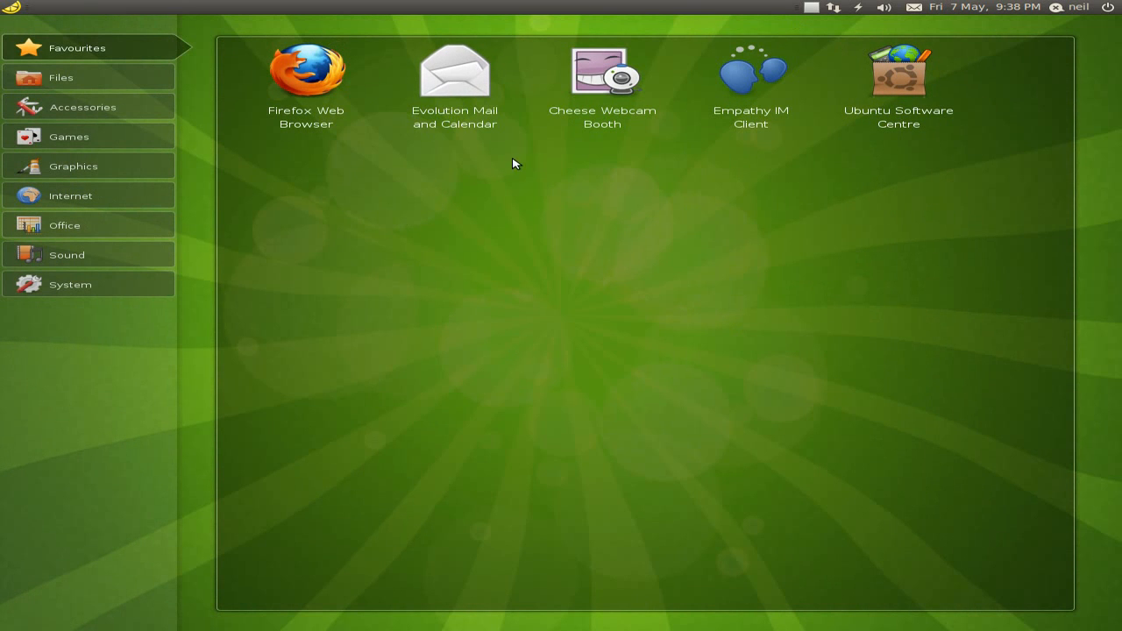
mouse_move(744, 196)
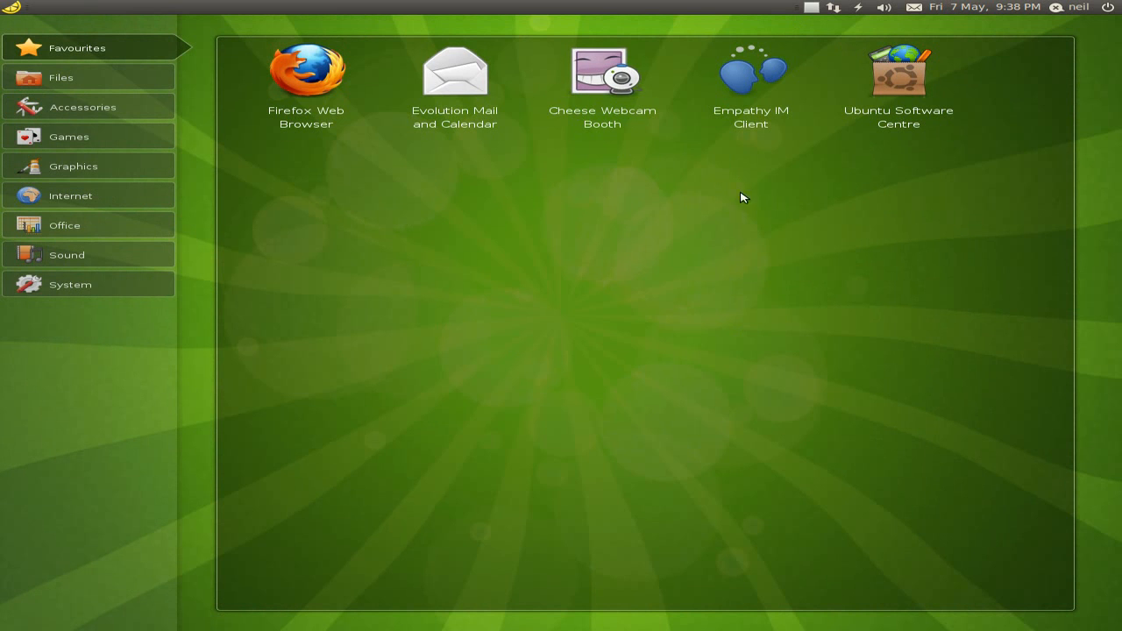
mouse_move(898, 71)
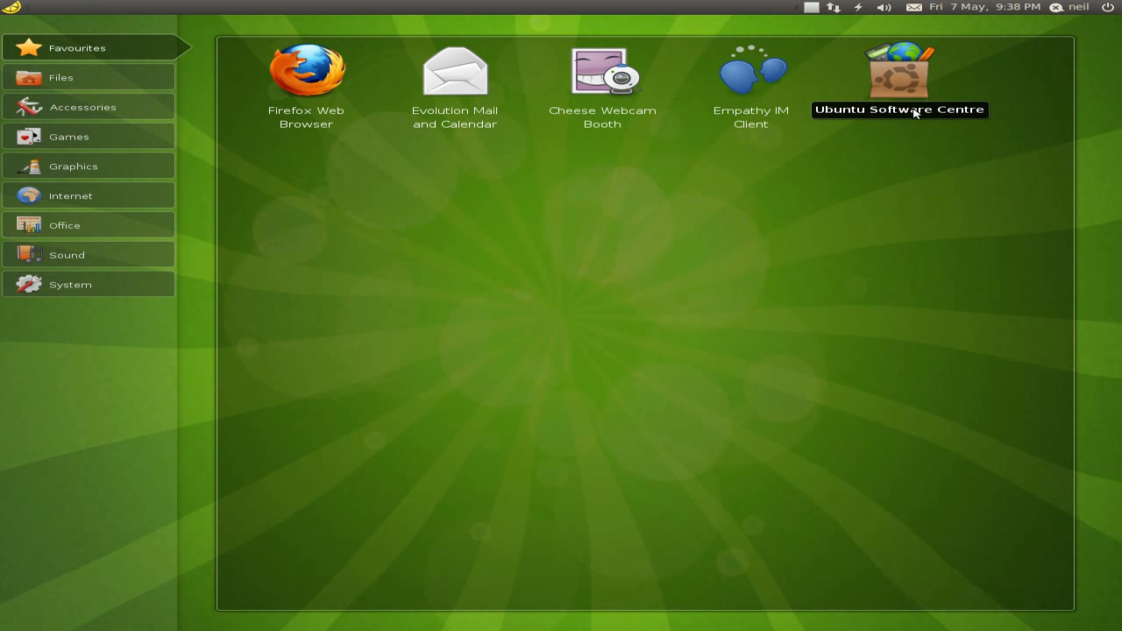
mouse_move(84, 106)
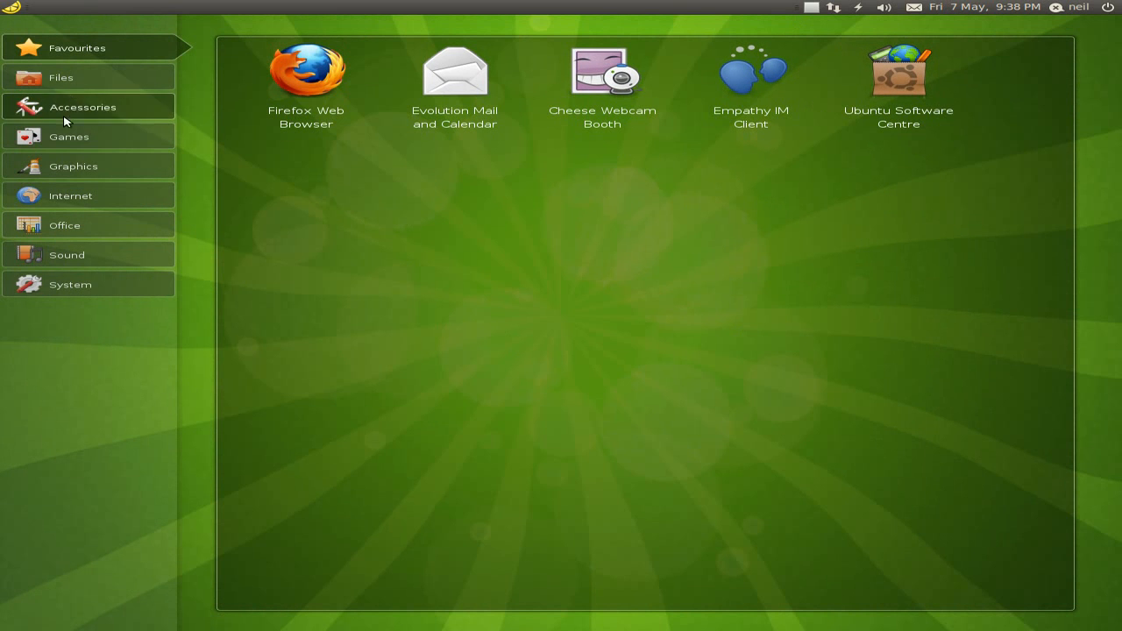
Step: Browse the Files, Accessories and Games categories and land on the Graphics applications list
left_click(59, 77)
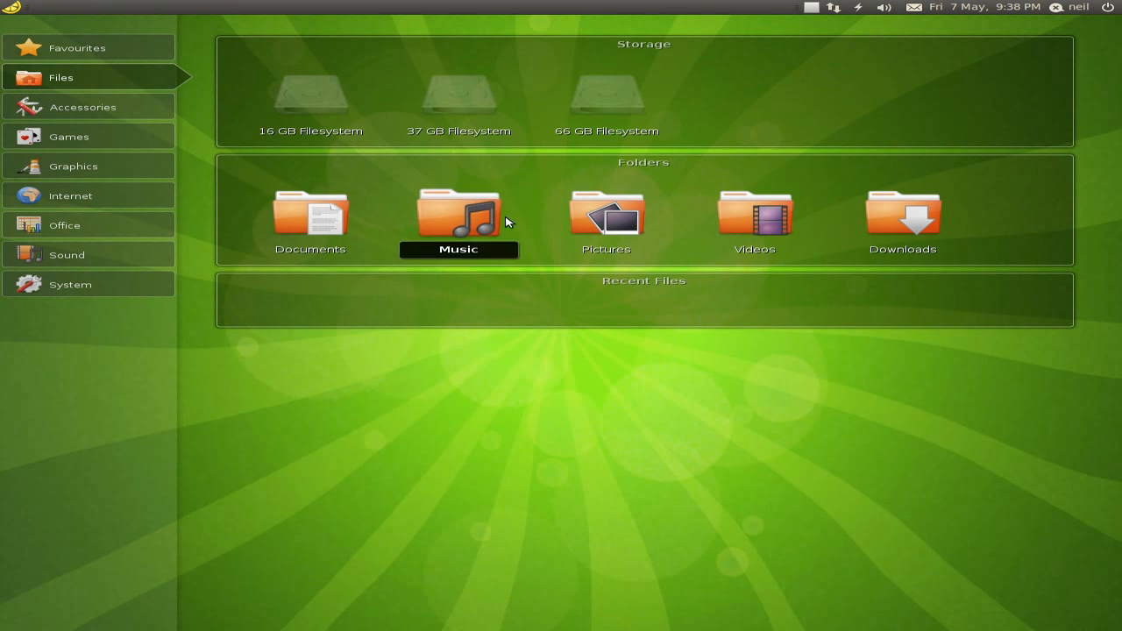
mouse_move(687, 302)
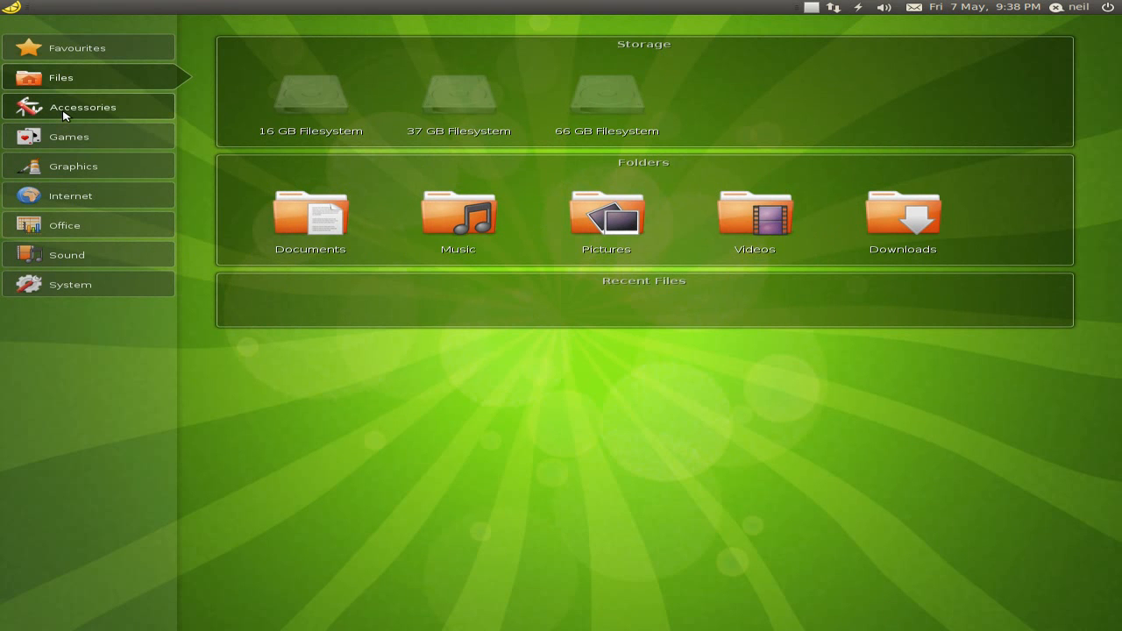
left_click(84, 107)
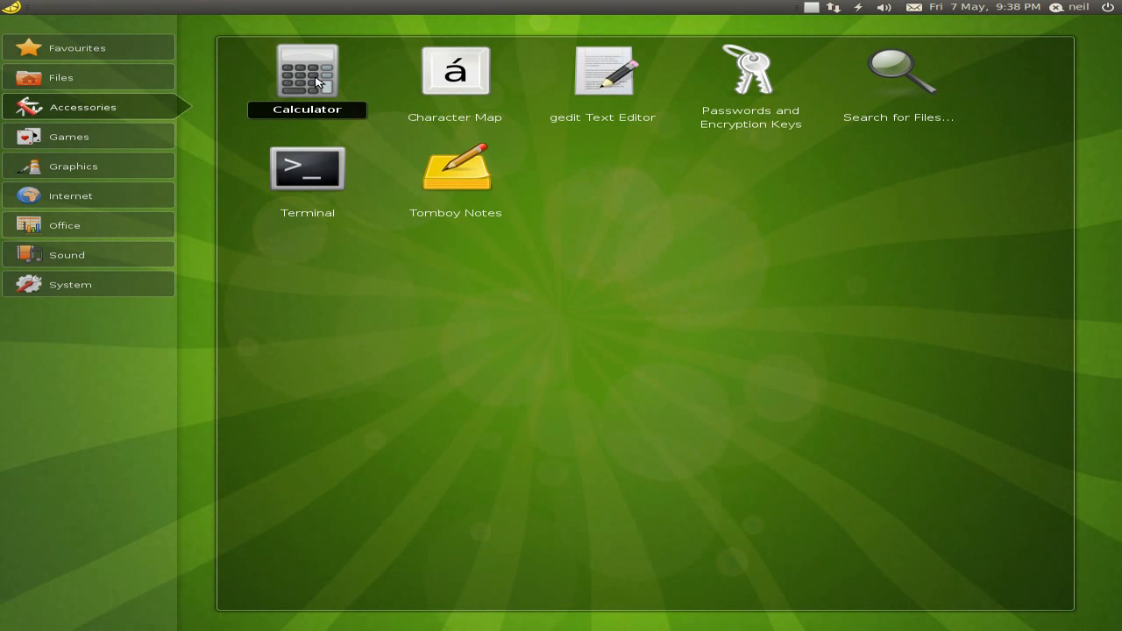
mouse_move(786, 141)
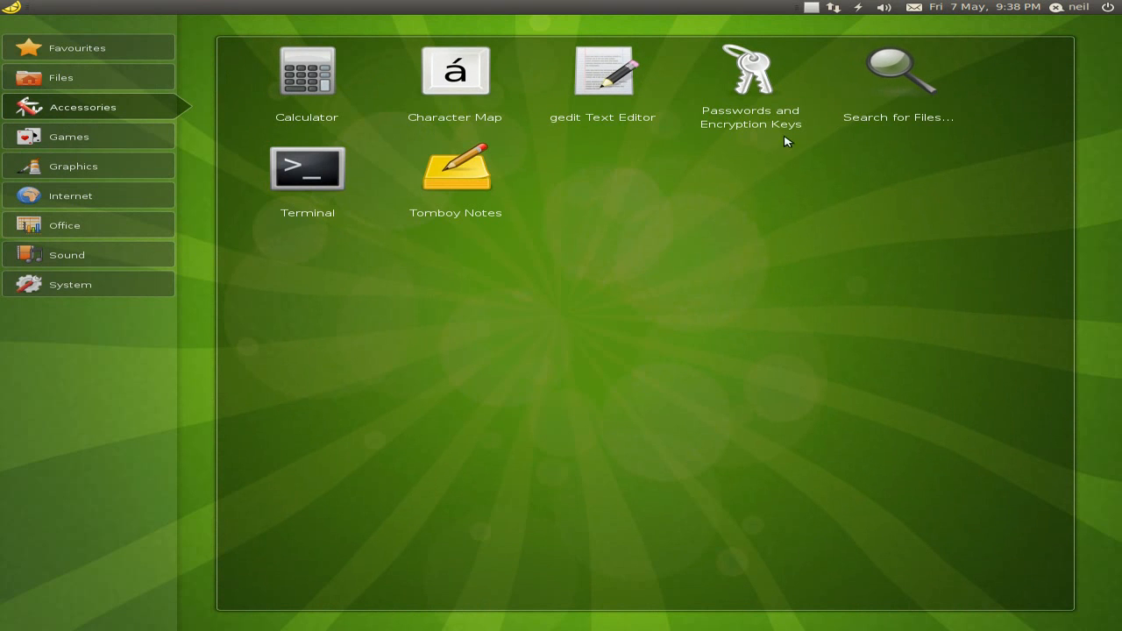
left_click(68, 137)
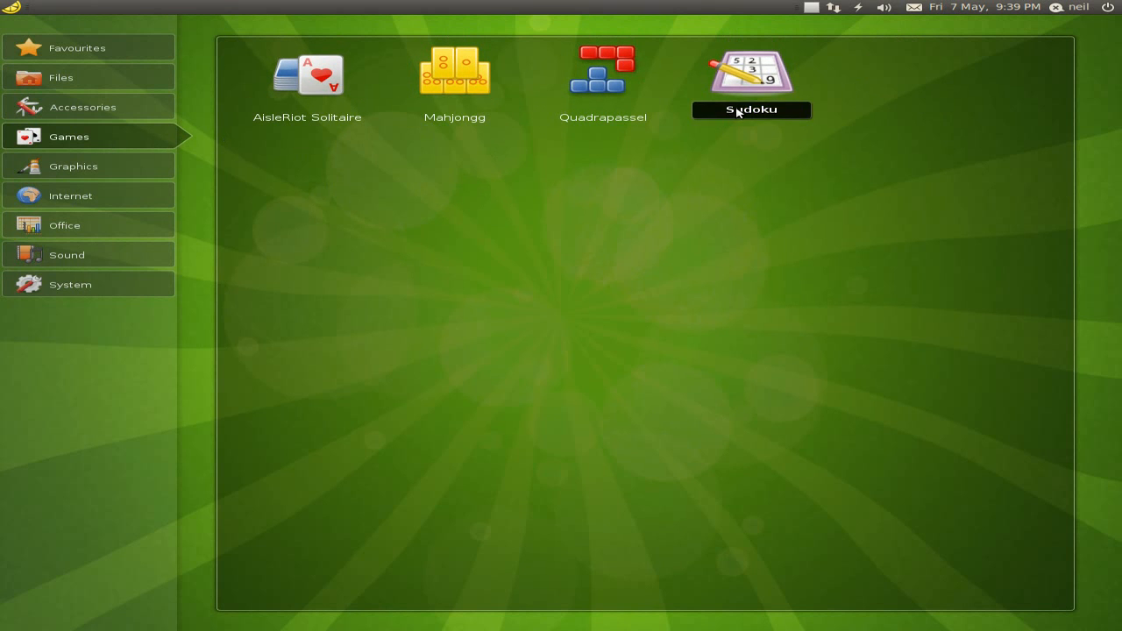
left_click(74, 165)
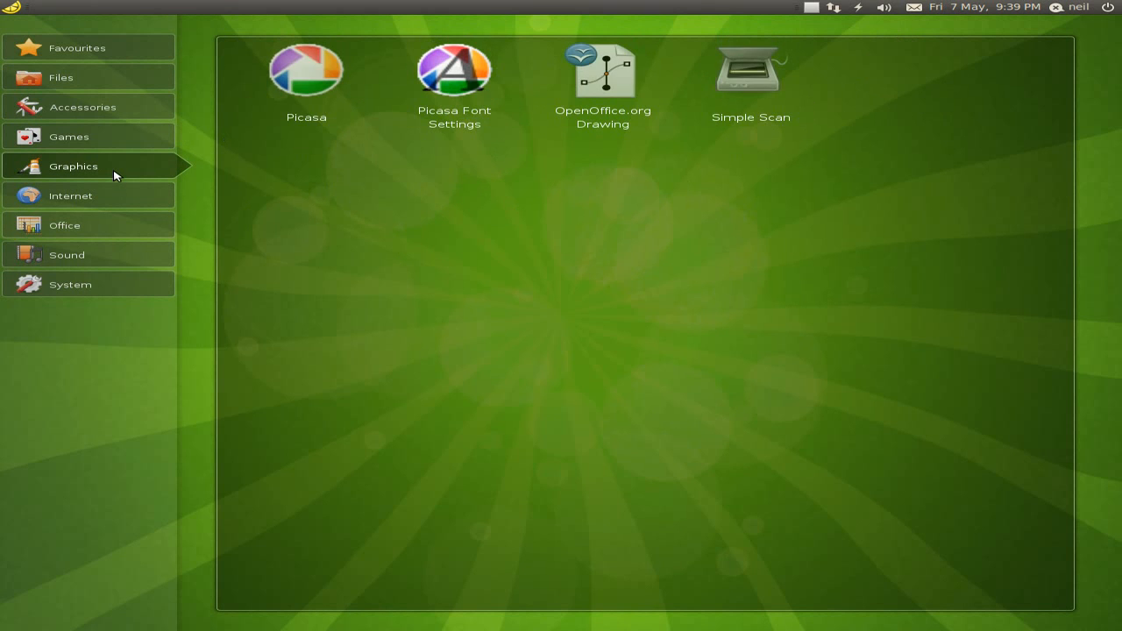
mouse_move(428, 179)
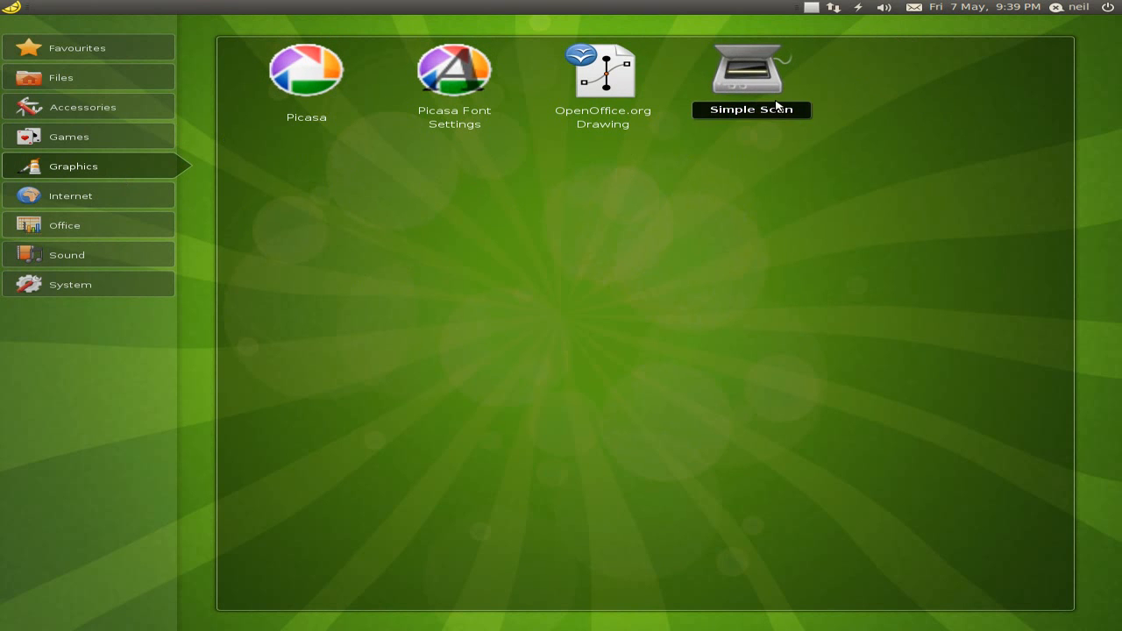
Step: Launch Picasa 3 for the first time and accept its licence terms
left_click(305, 70)
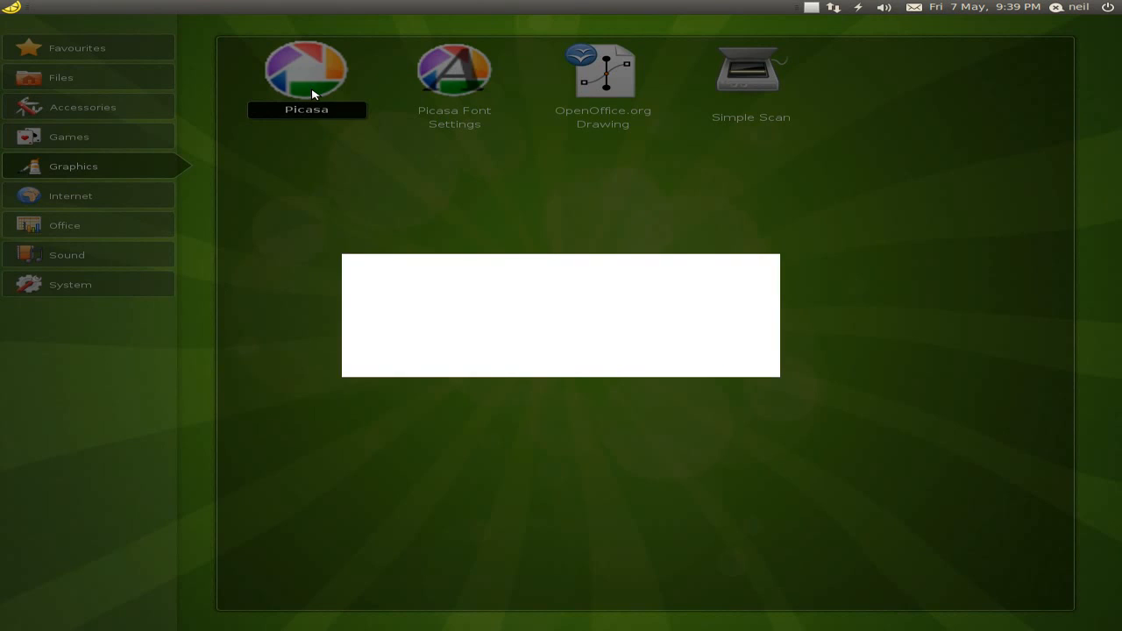
left_click(307, 71)
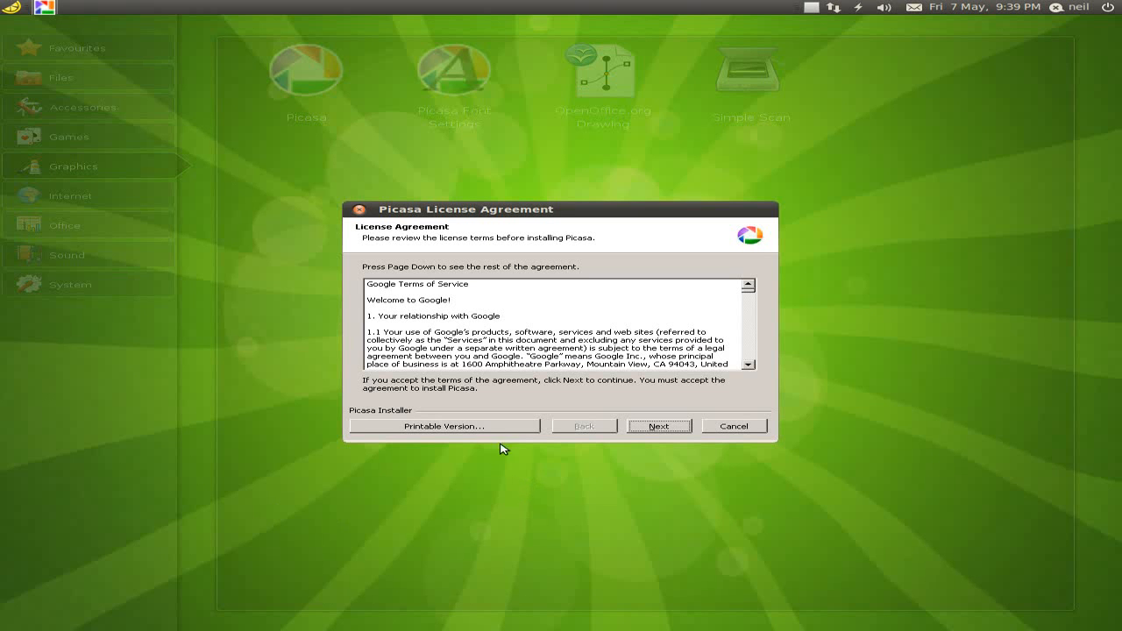
left_click(659, 426)
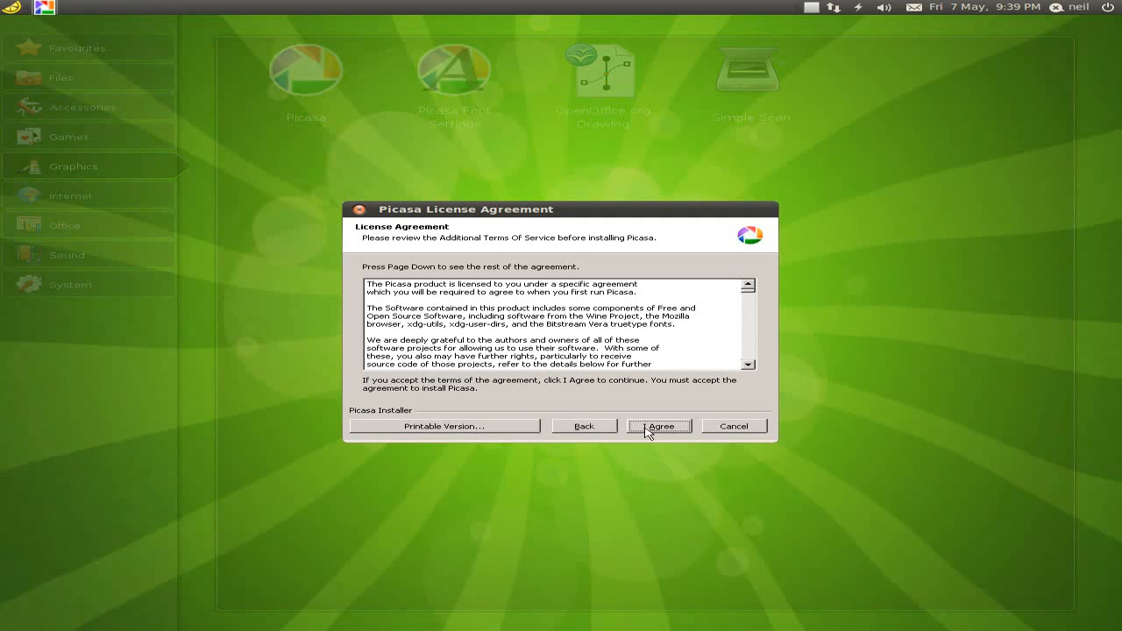
left_click(659, 427)
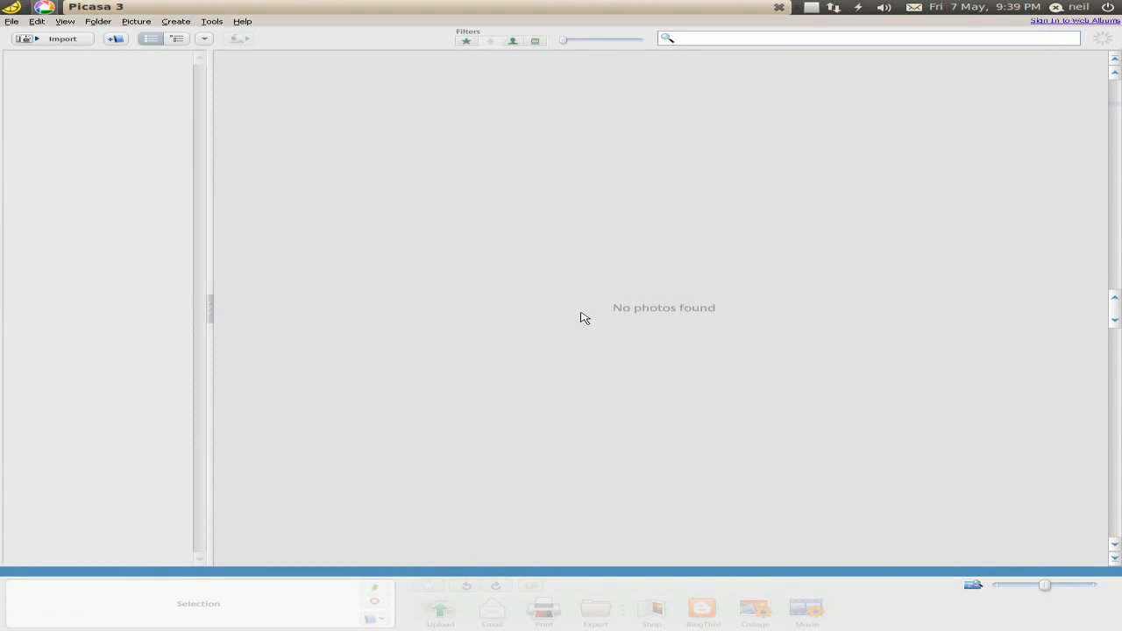
Step: View Picasa's empty Import screen and its list of devices to import from
left_click(63, 38)
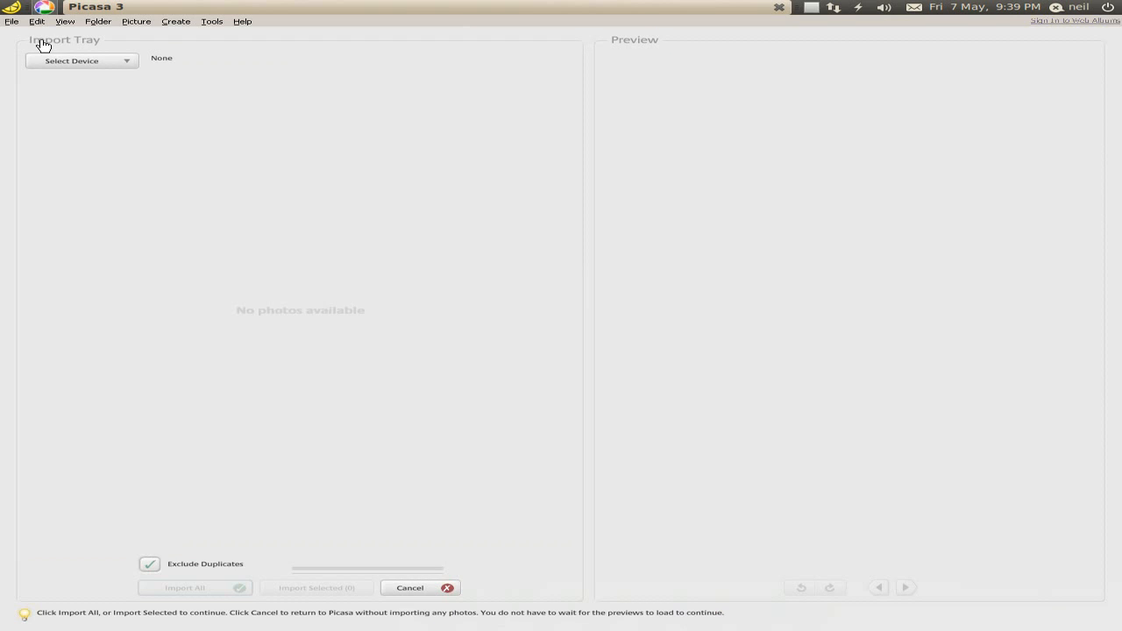
mouse_move(129, 67)
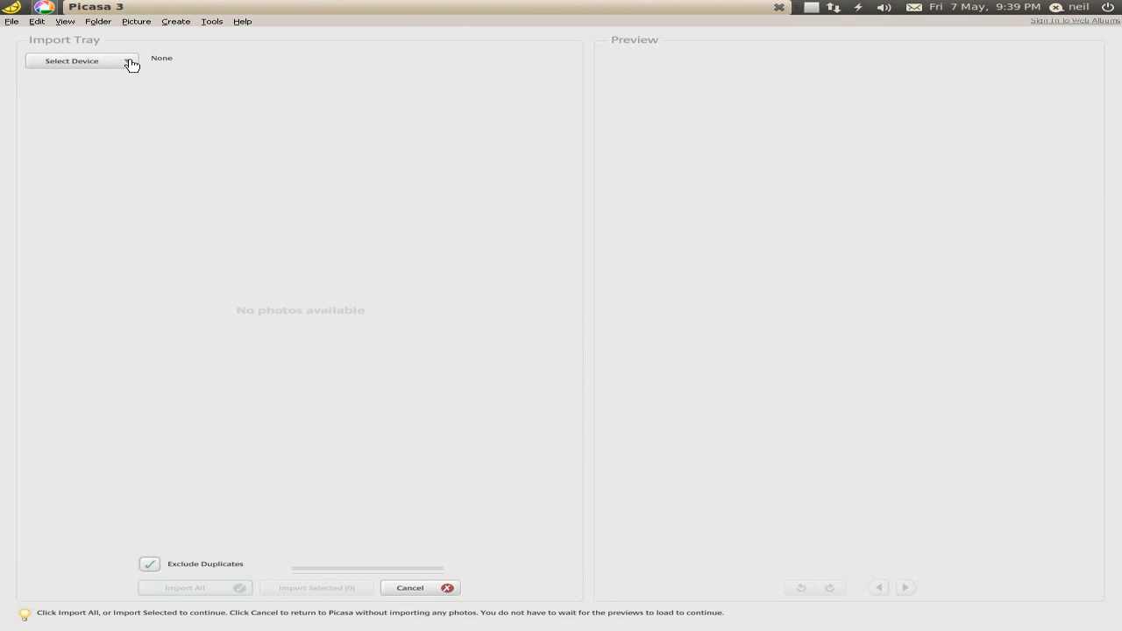
left_click(80, 60)
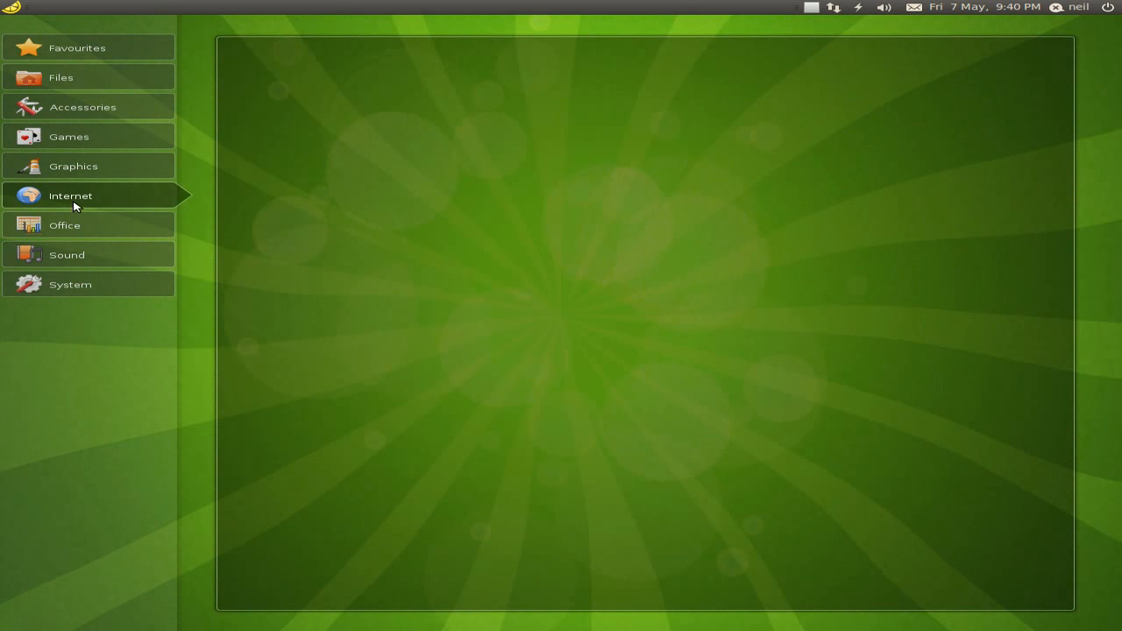
Step: Review the Internet and Office categories and start the OpenOffice.org Word Processor
left_click(70, 197)
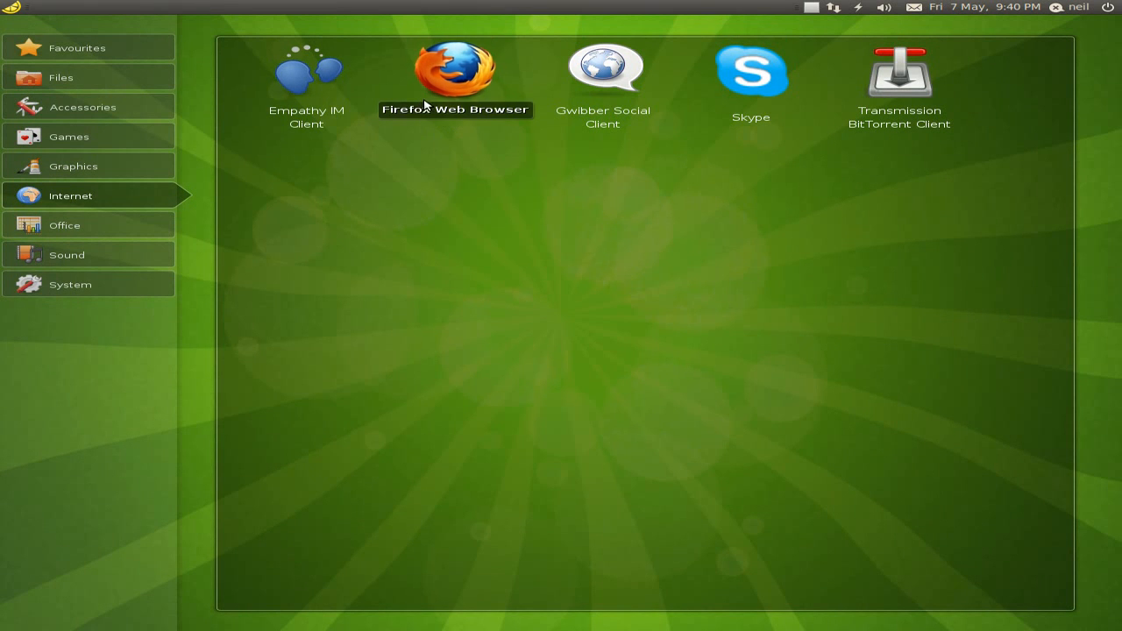
mouse_move(603, 70)
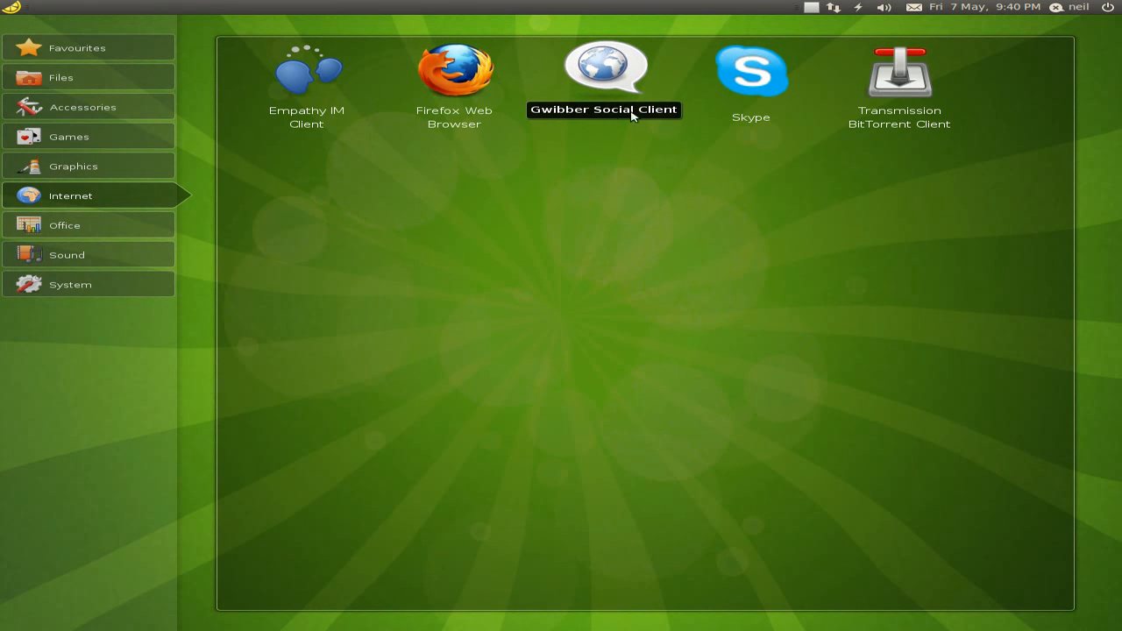
mouse_move(845, 116)
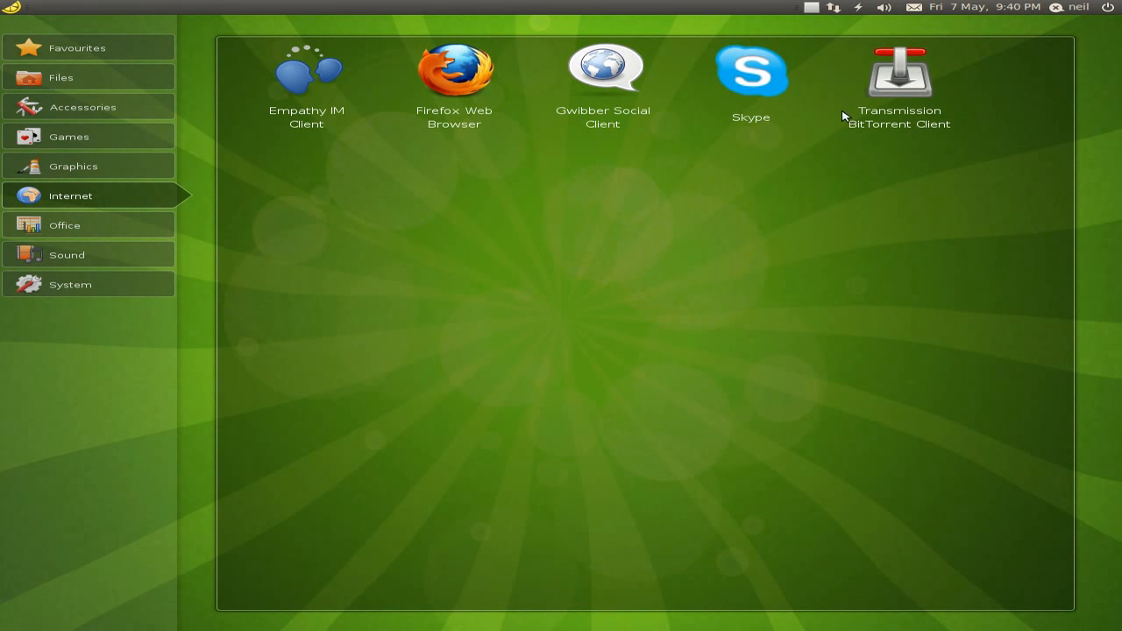
mouse_move(898, 74)
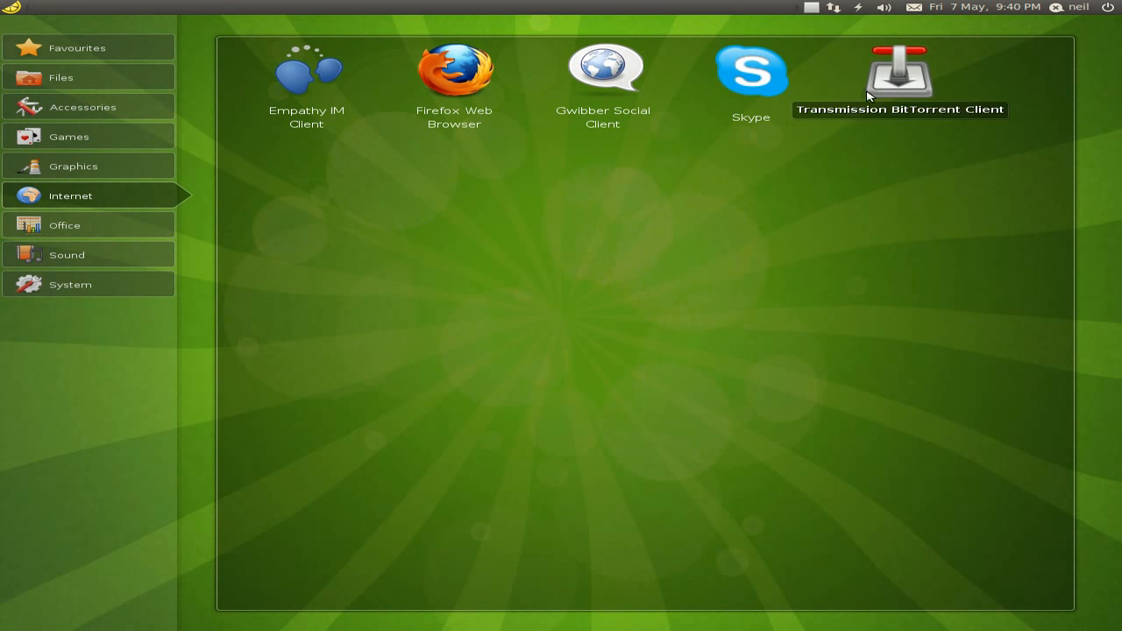
left_click(63, 224)
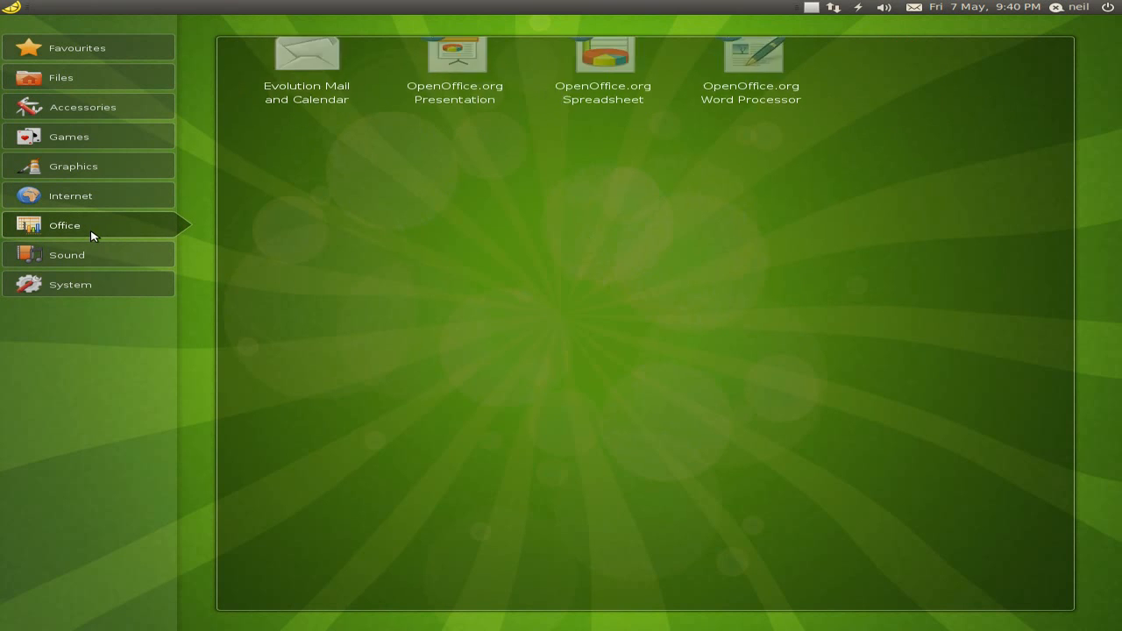
mouse_move(456, 67)
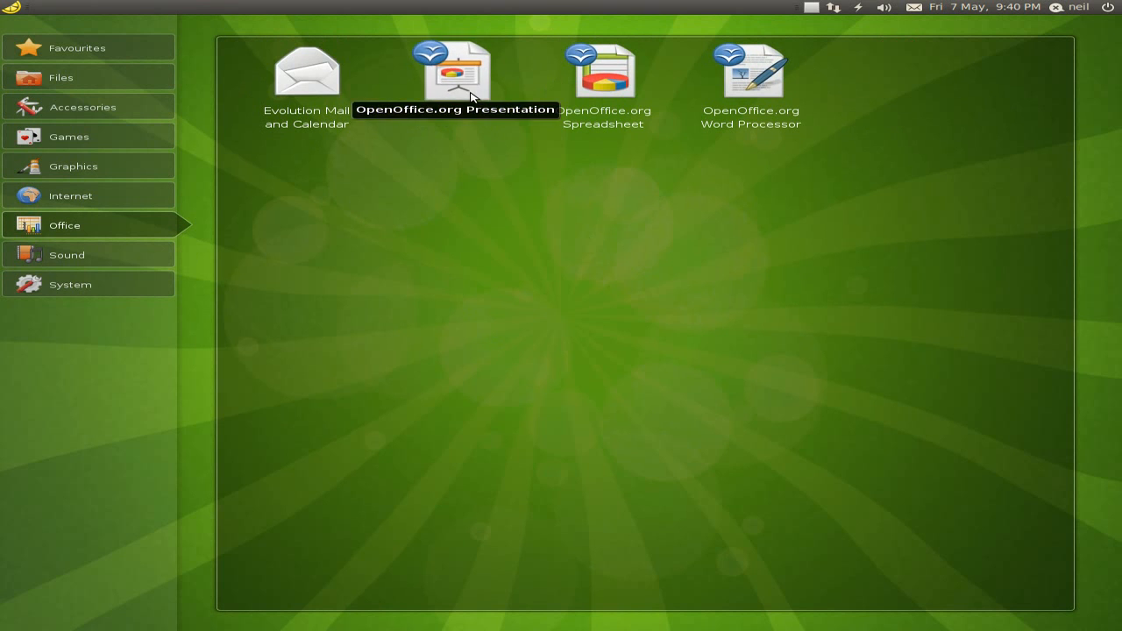
left_click(750, 70)
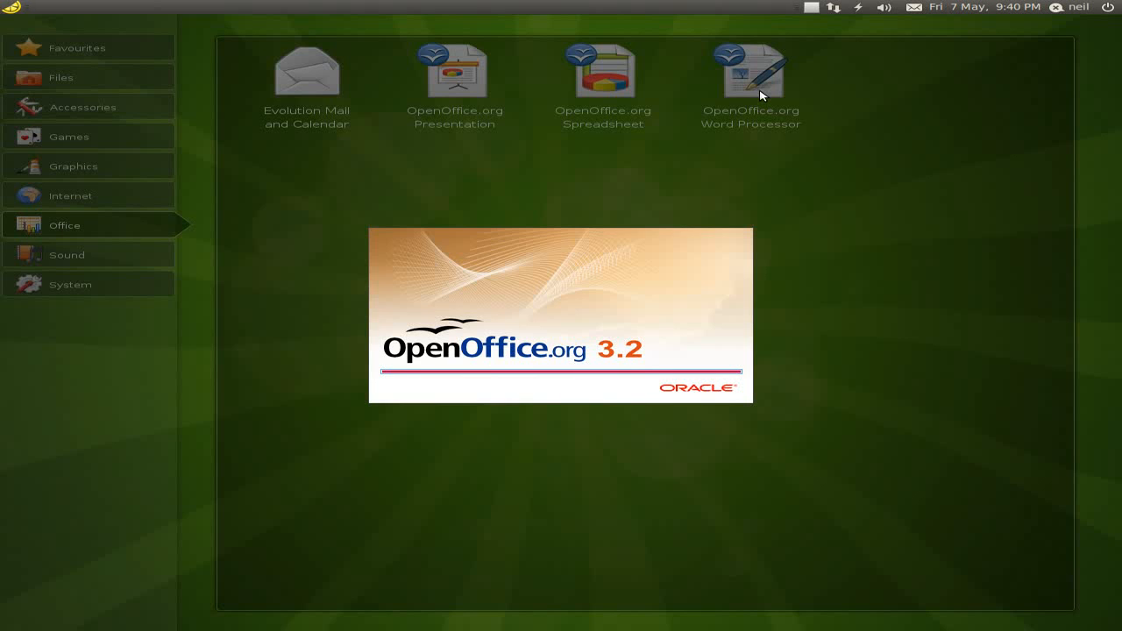
Step: In Writer's Save As dialog, expand File type and look through the available save formats
left_click(750, 70)
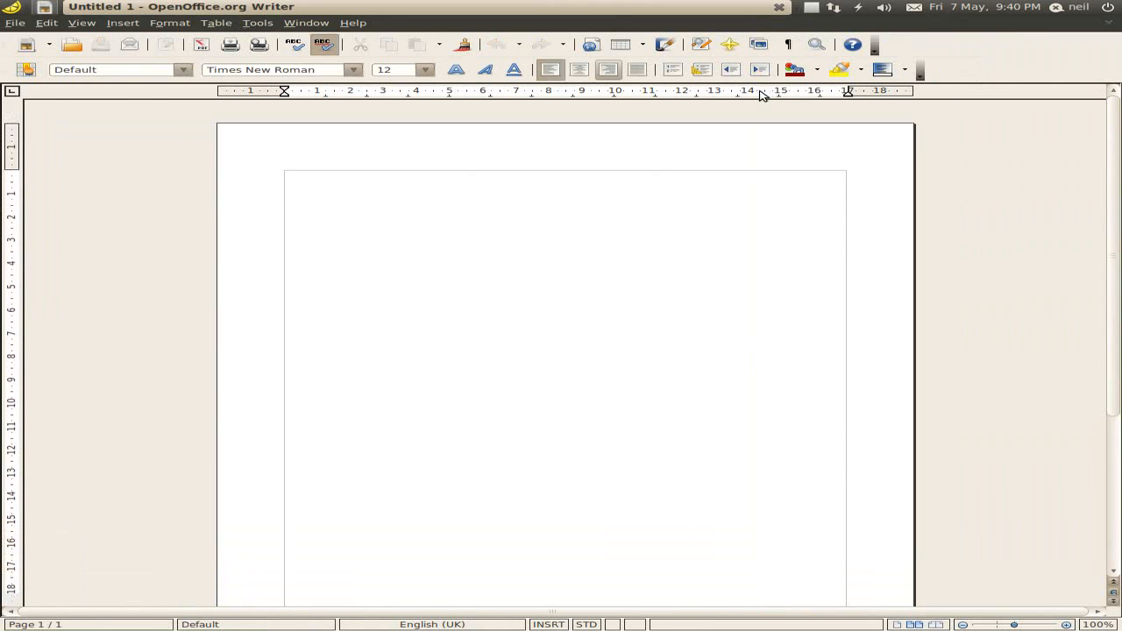
left_click(285, 176)
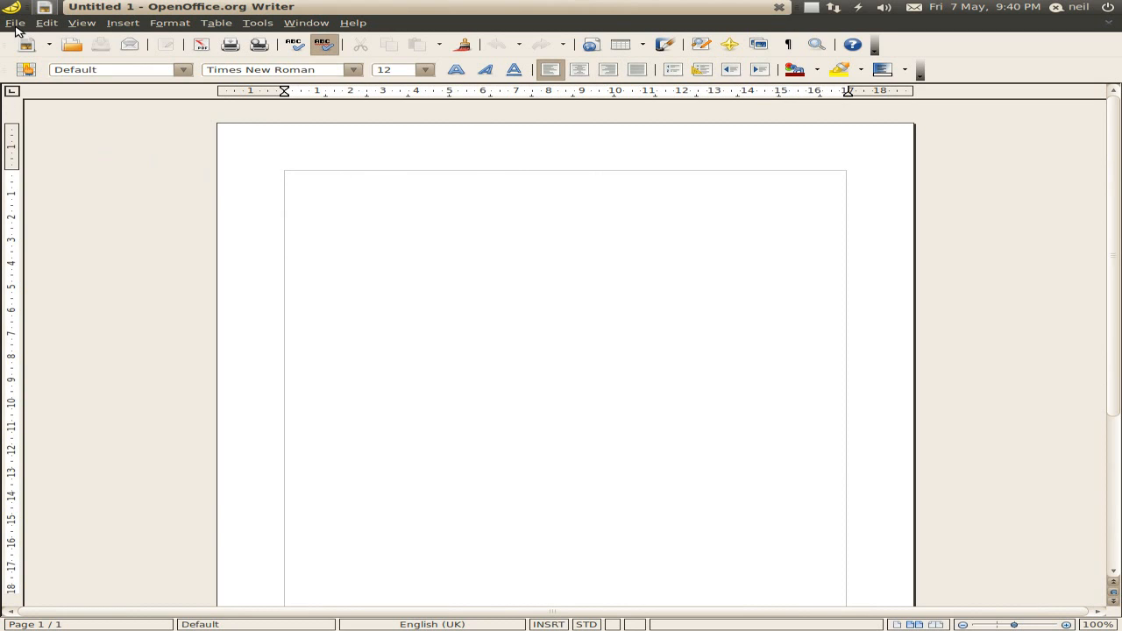
left_click(14, 21)
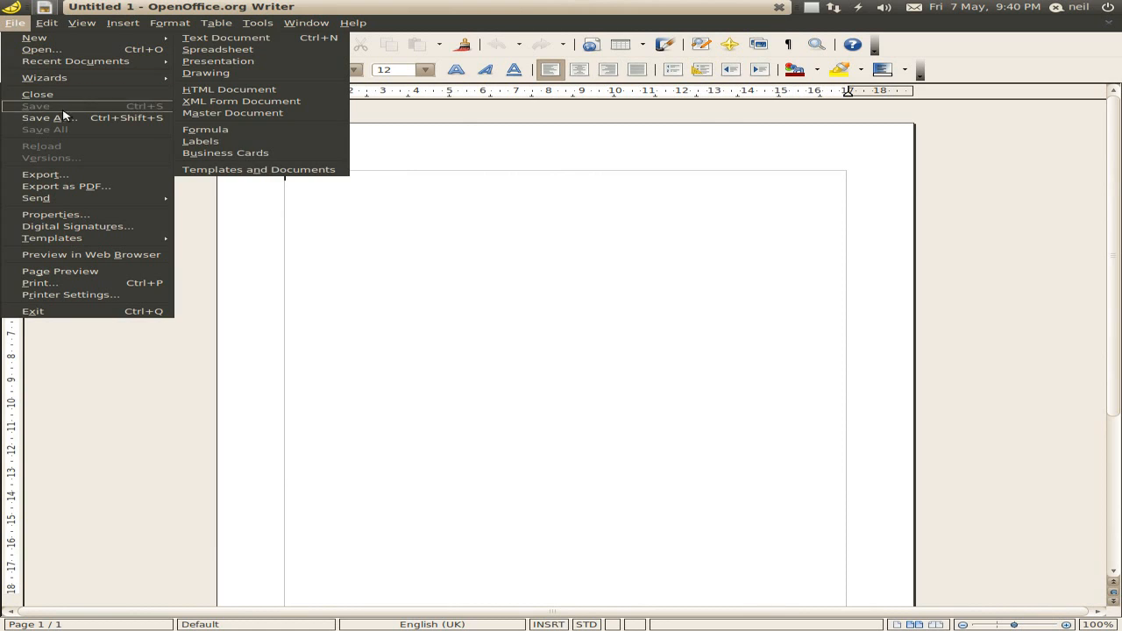
left_click(35, 107)
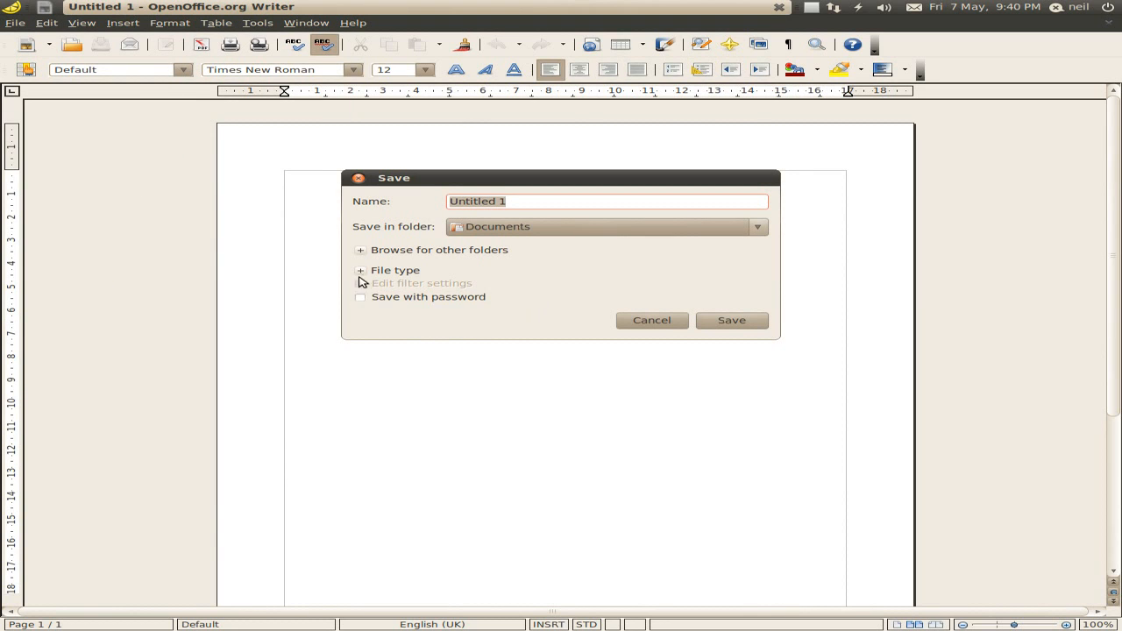
left_click(362, 270)
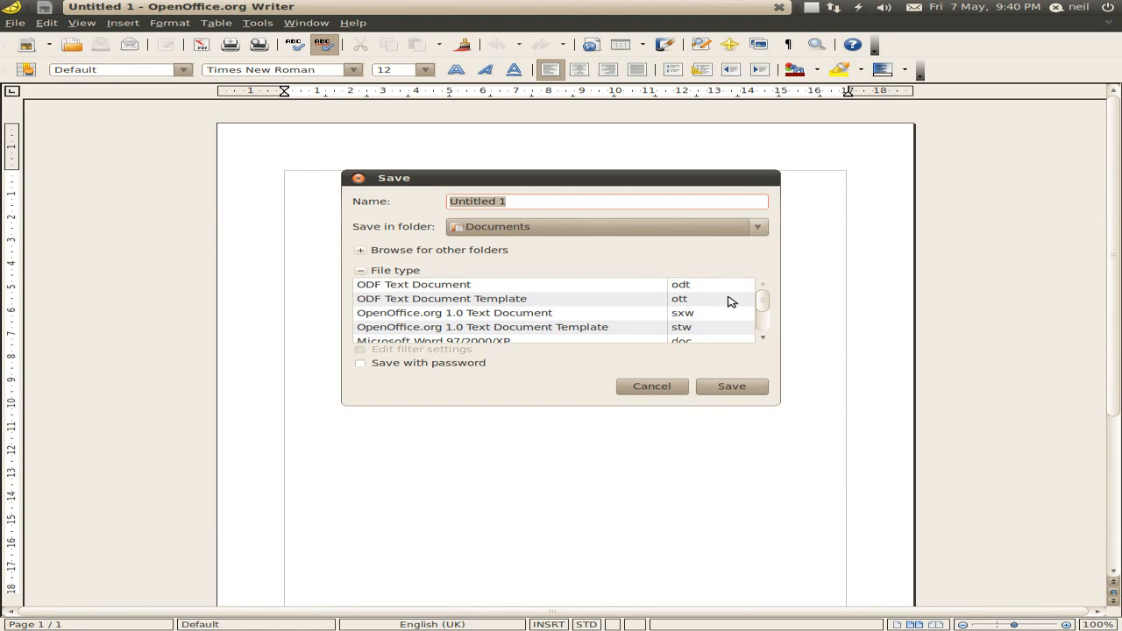
scroll("down", 3)
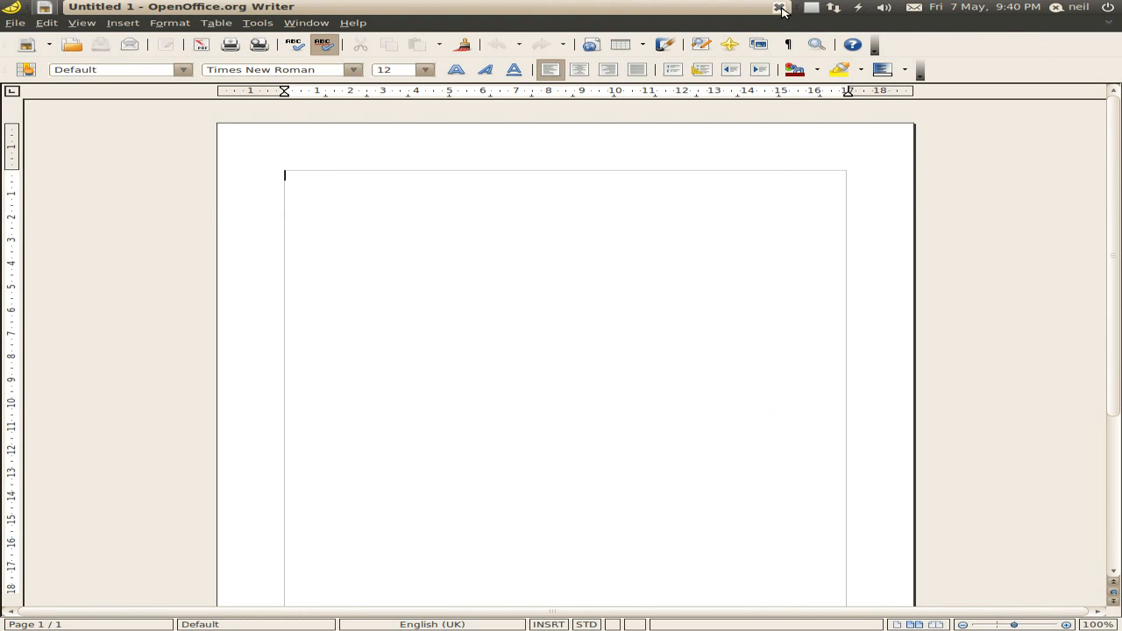
Step: Close the word processor and show the launcher's Sound & Video applications
left_click(781, 7)
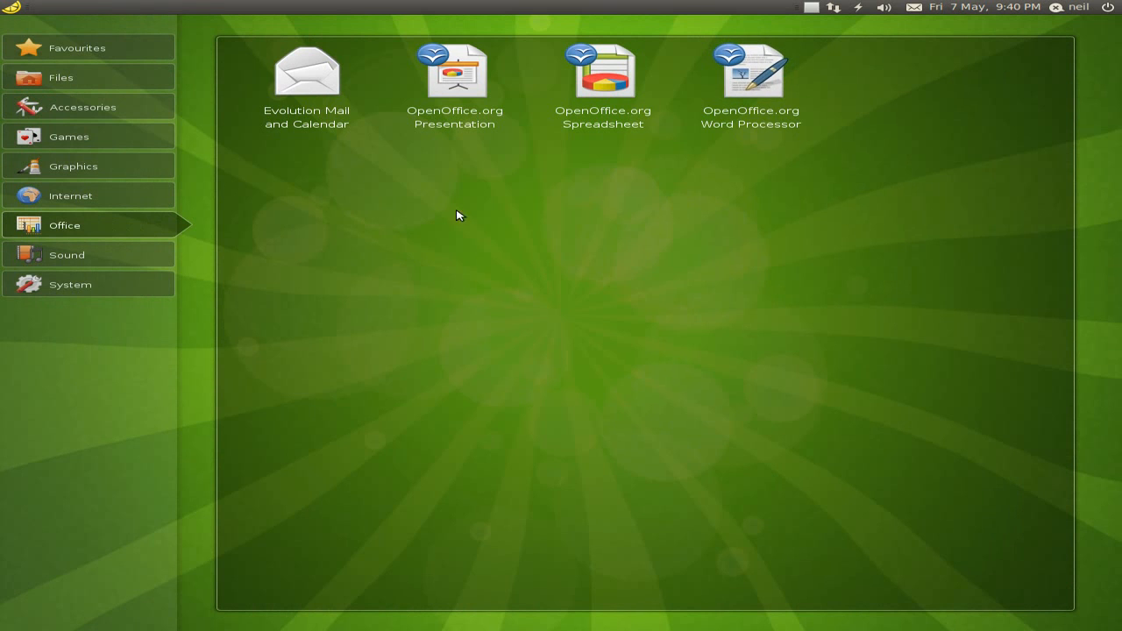
mouse_move(455, 72)
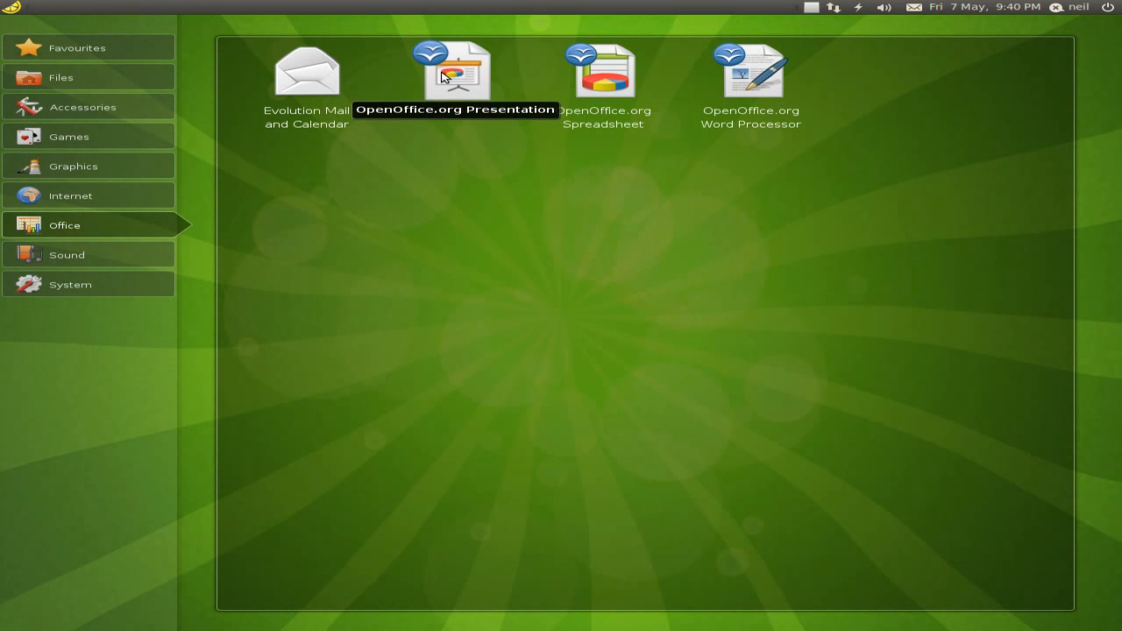
left_click(66, 254)
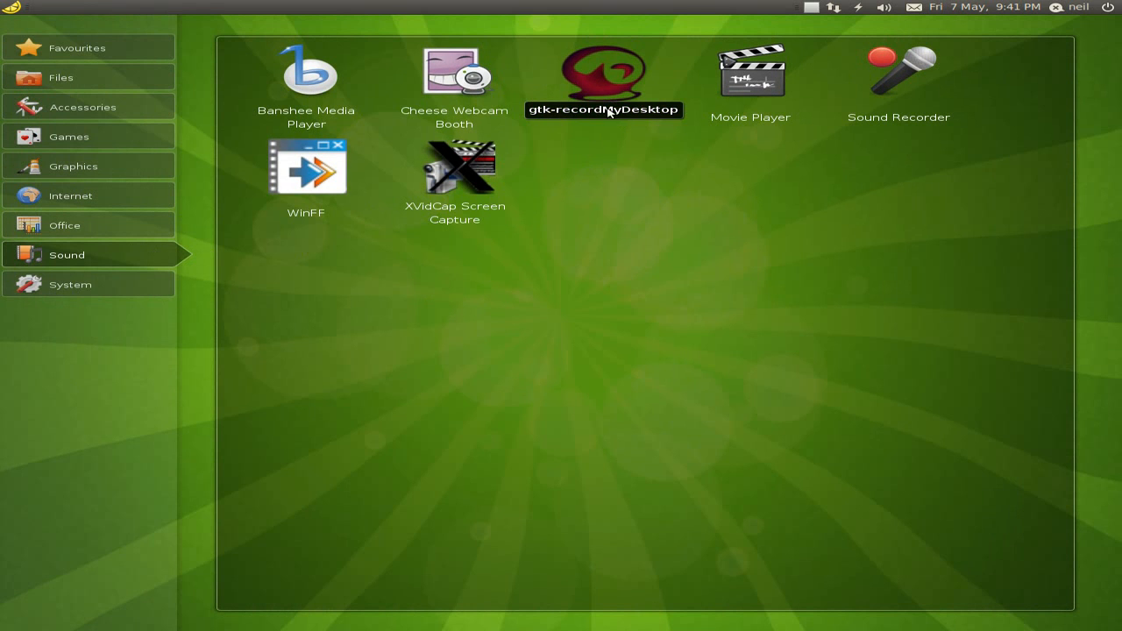
mouse_move(454, 167)
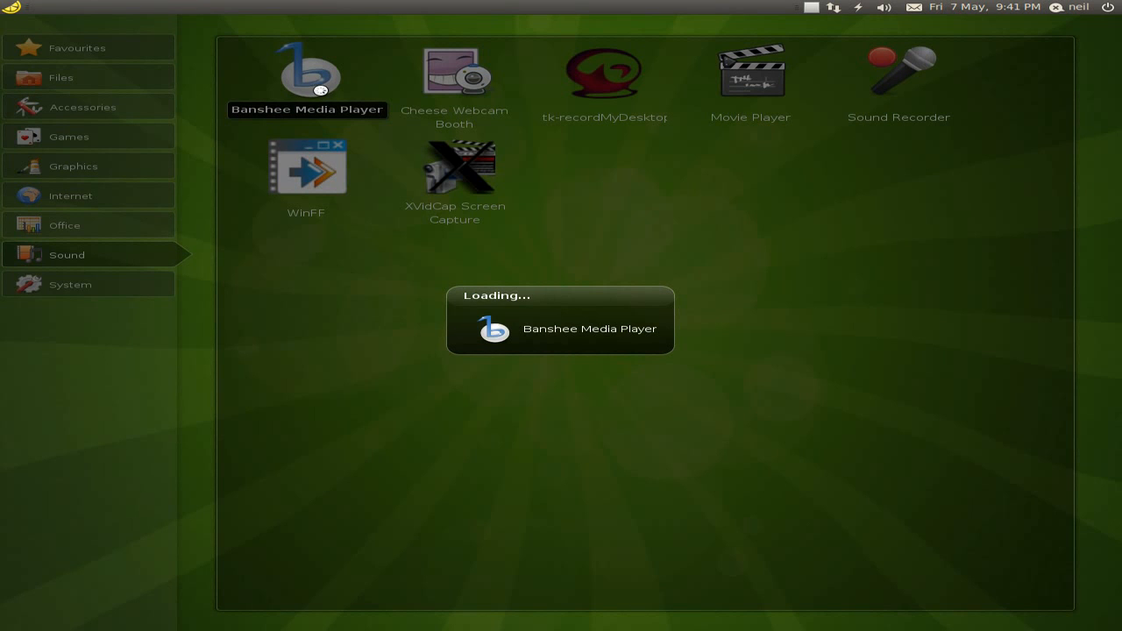
left_click(306, 72)
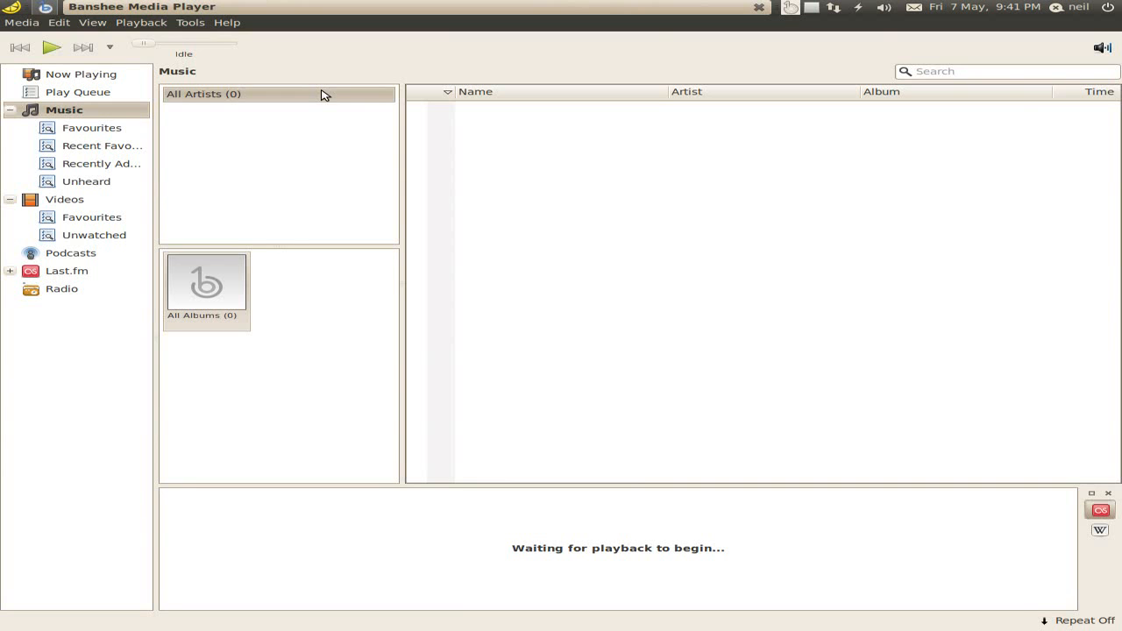
mouse_move(582, 355)
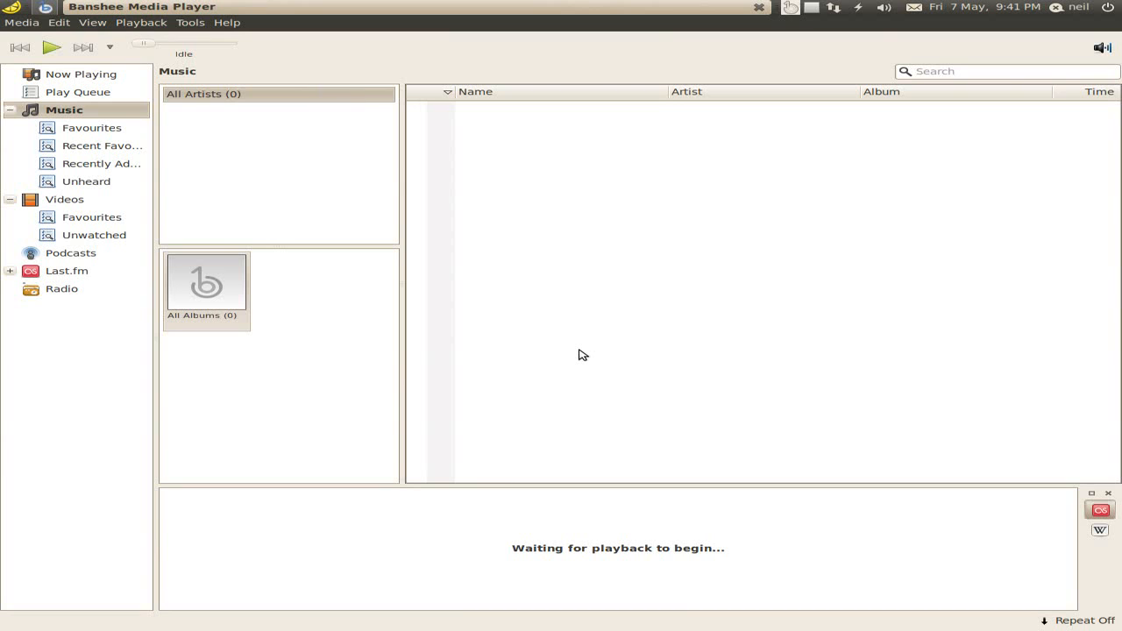
left_click(59, 21)
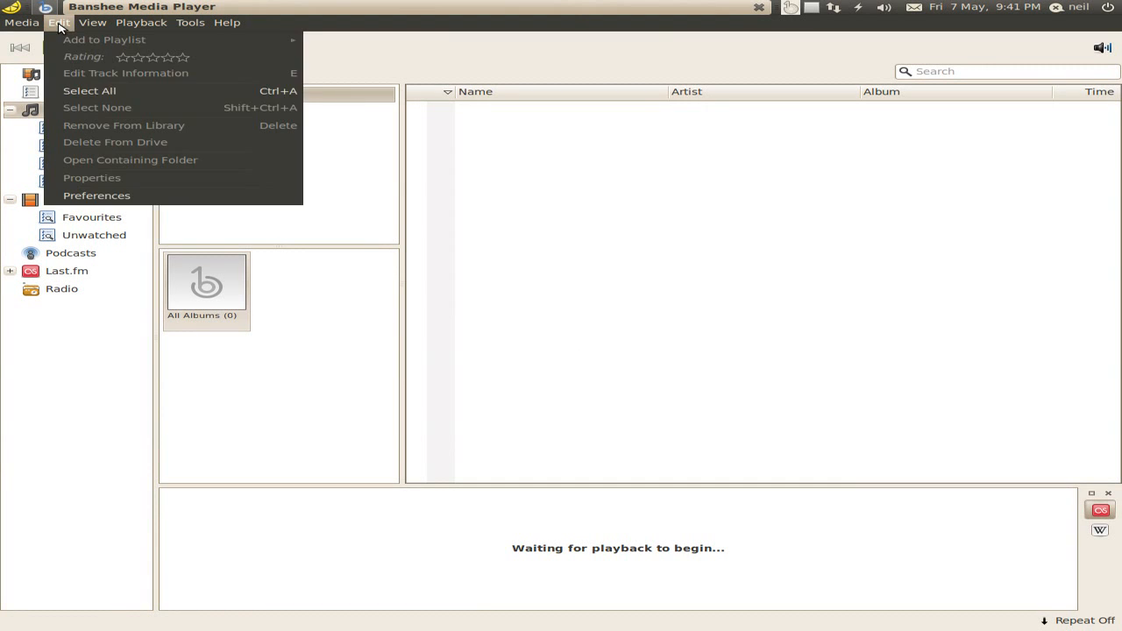
mouse_move(119, 202)
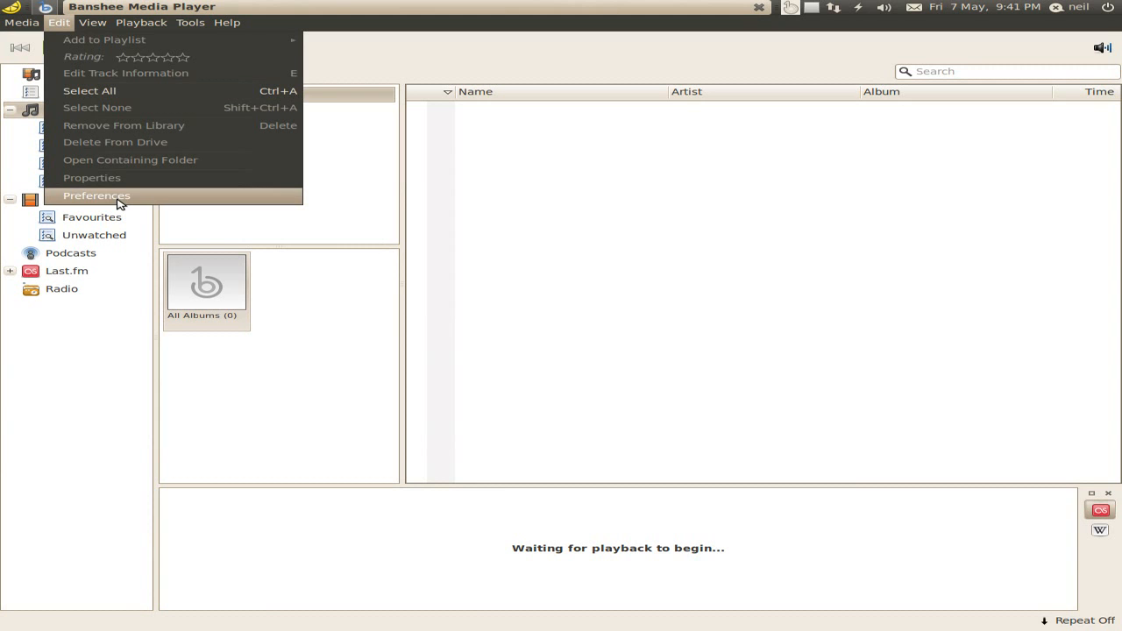
left_click(97, 196)
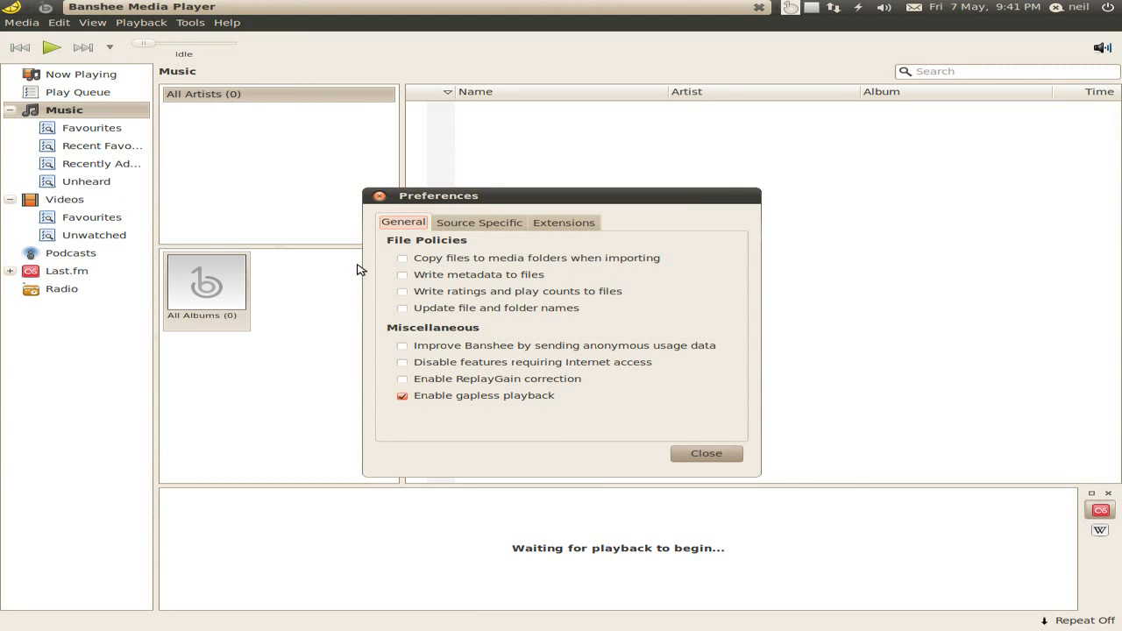
left_click(565, 221)
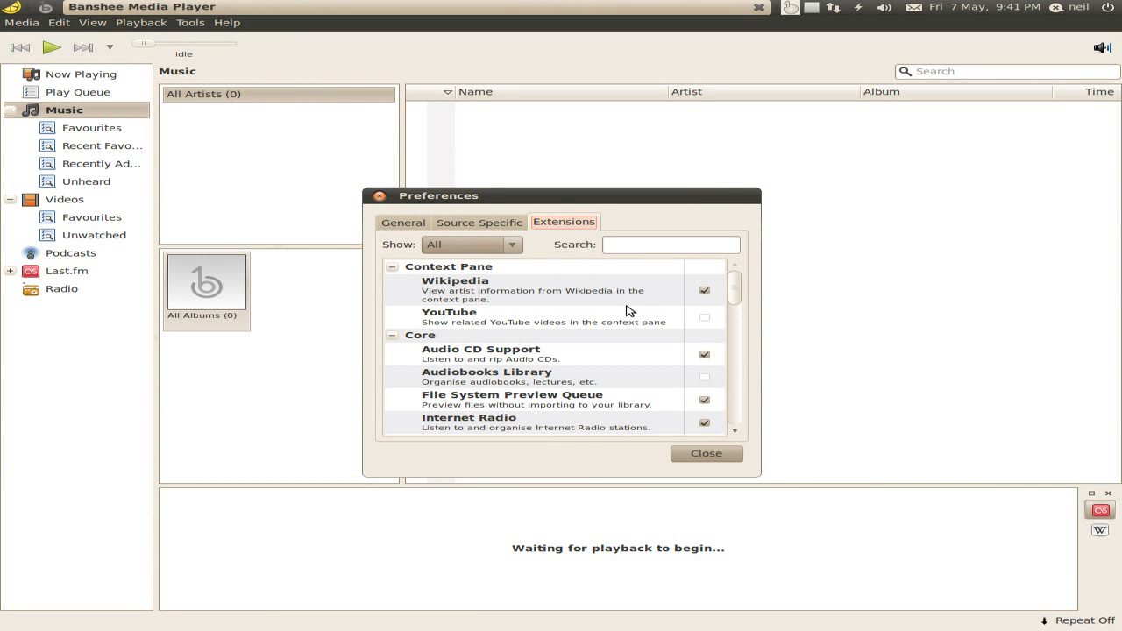
mouse_move(568, 323)
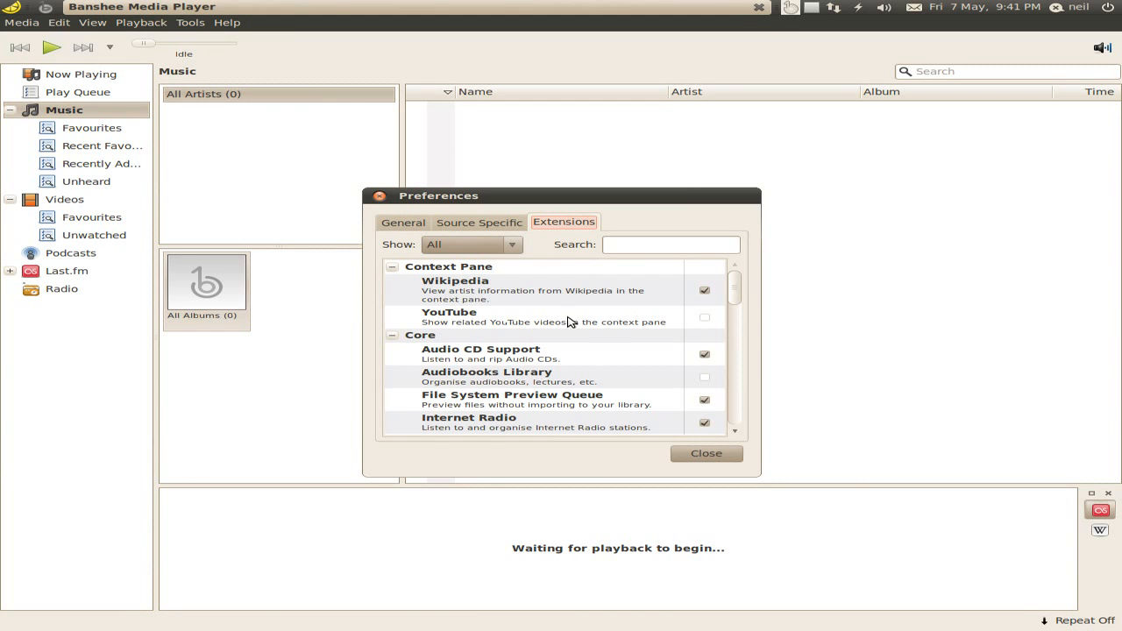
scroll("down", 3)
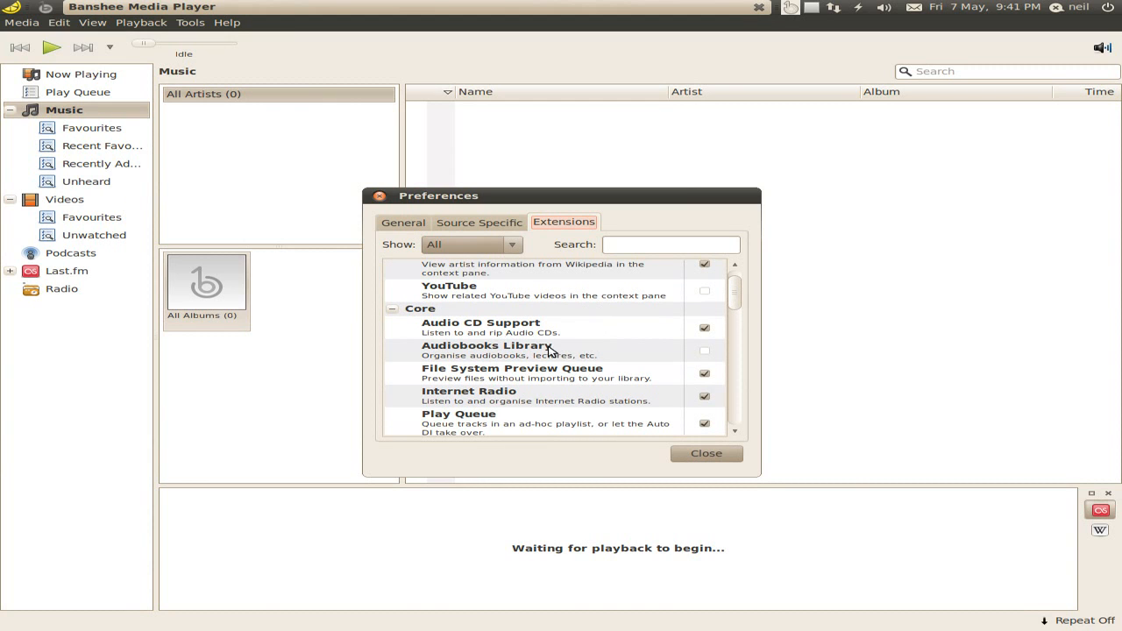
scroll("down", 3)
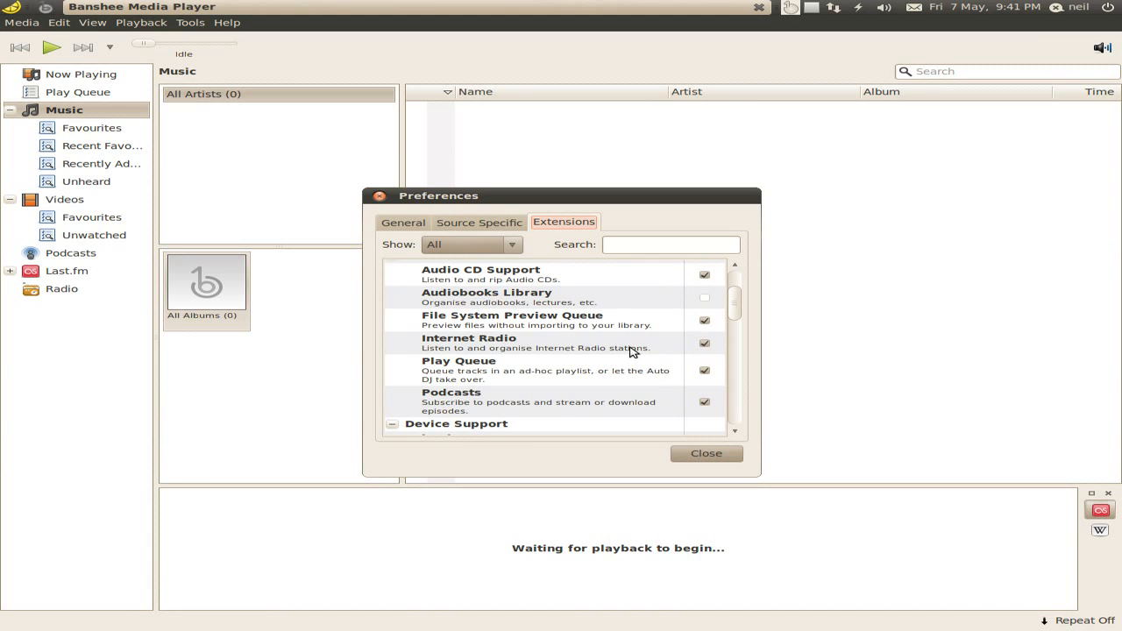
scroll("down", 3)
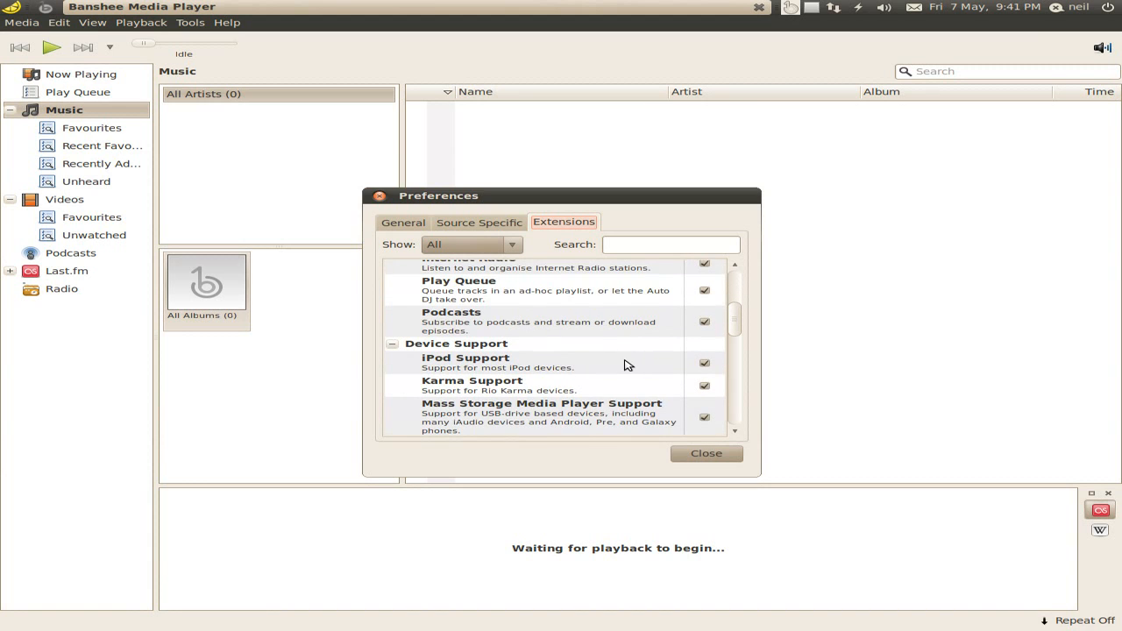
scroll("down", 3)
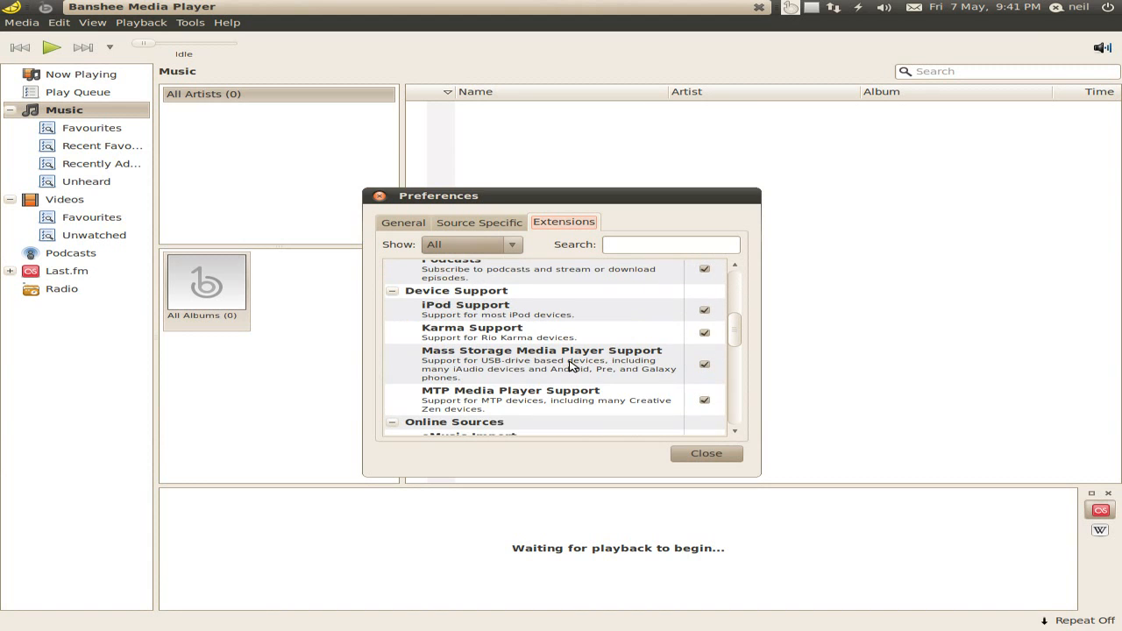
scroll("down", 3)
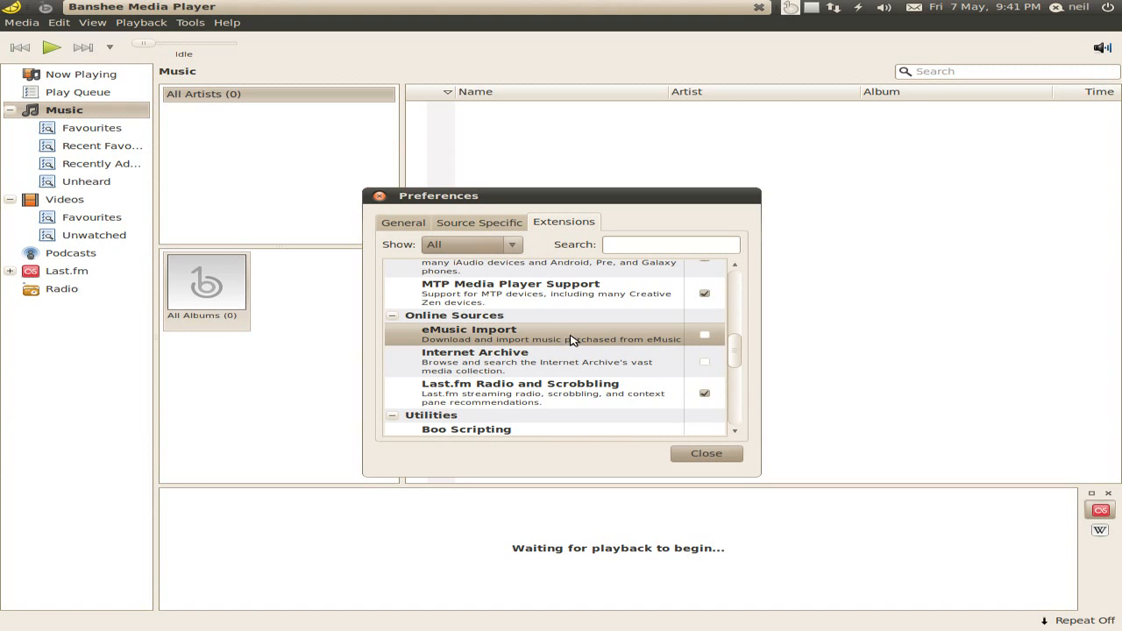
mouse_move(621, 340)
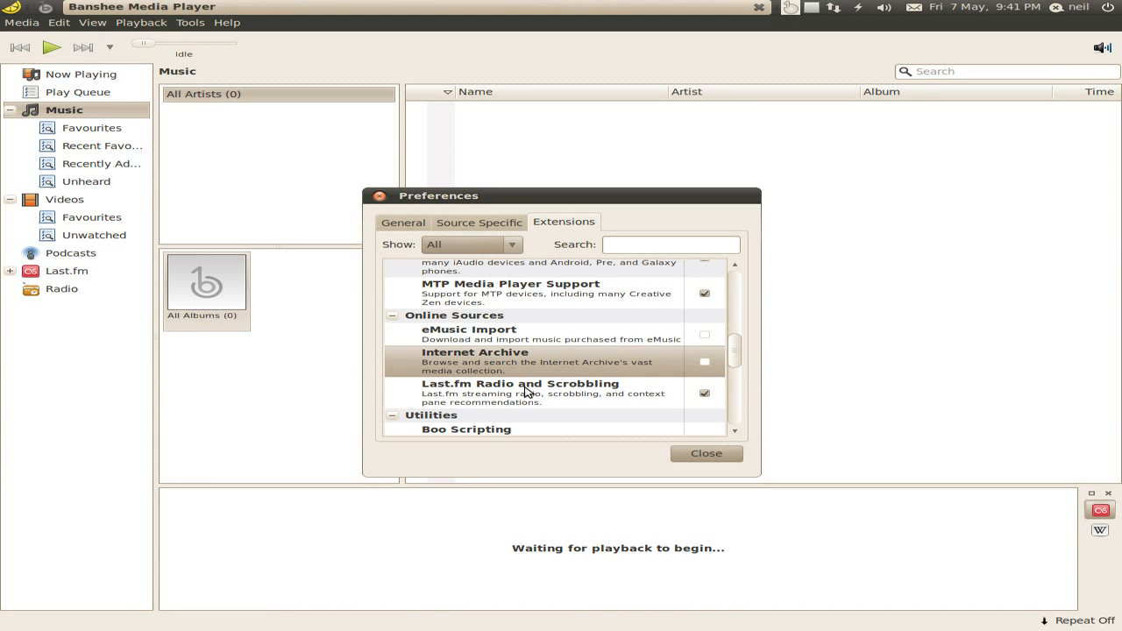
scroll("down", 3)
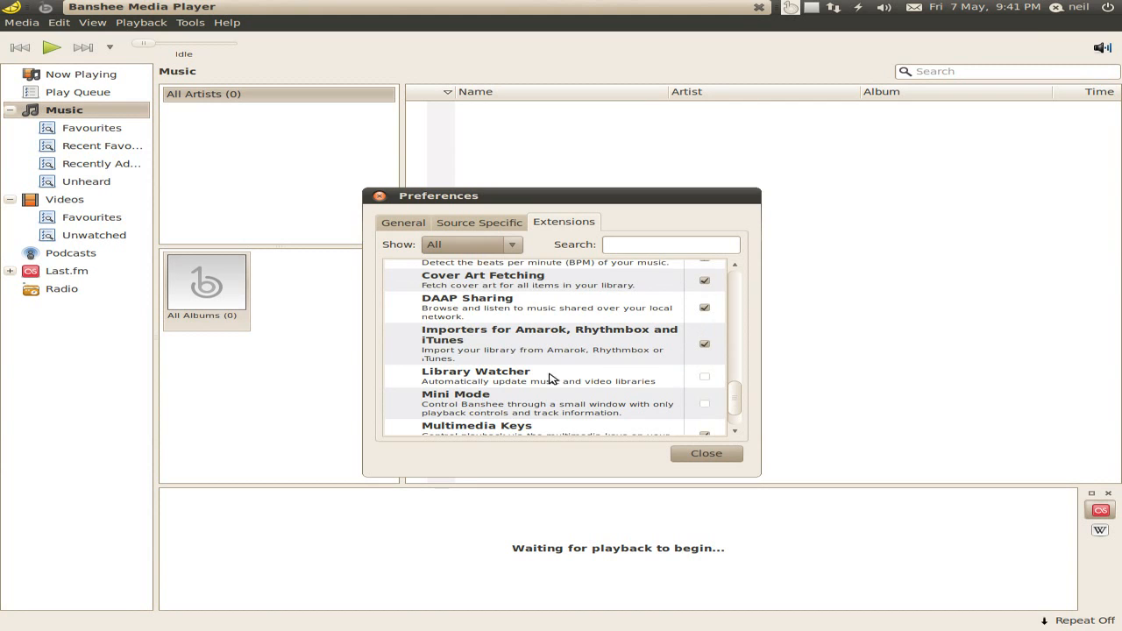
scroll("down", 3)
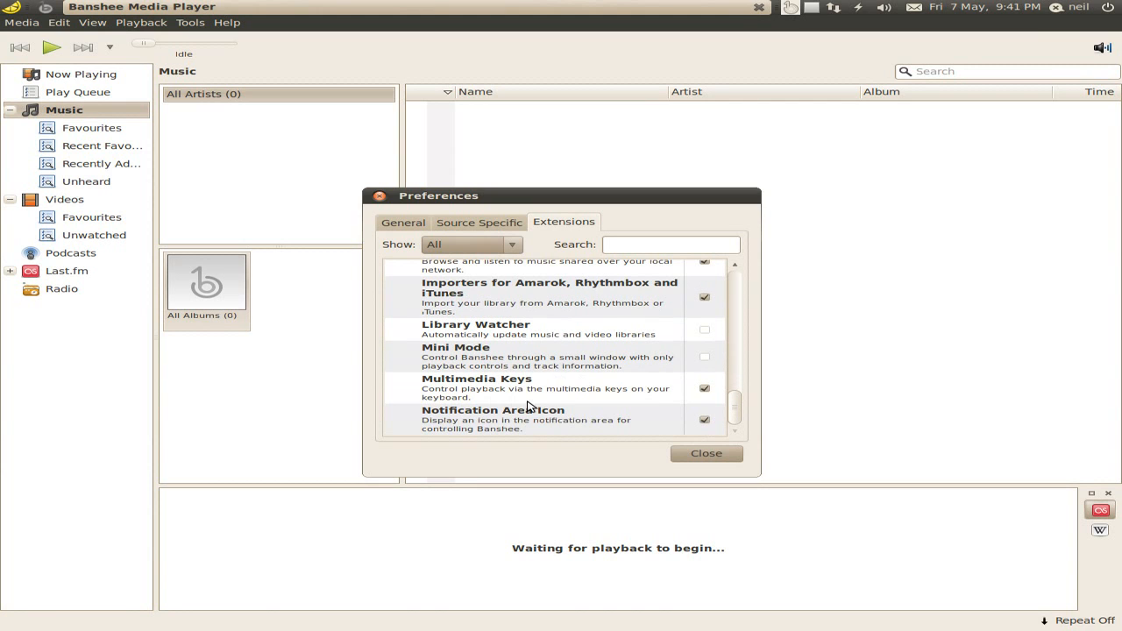
left_click(705, 452)
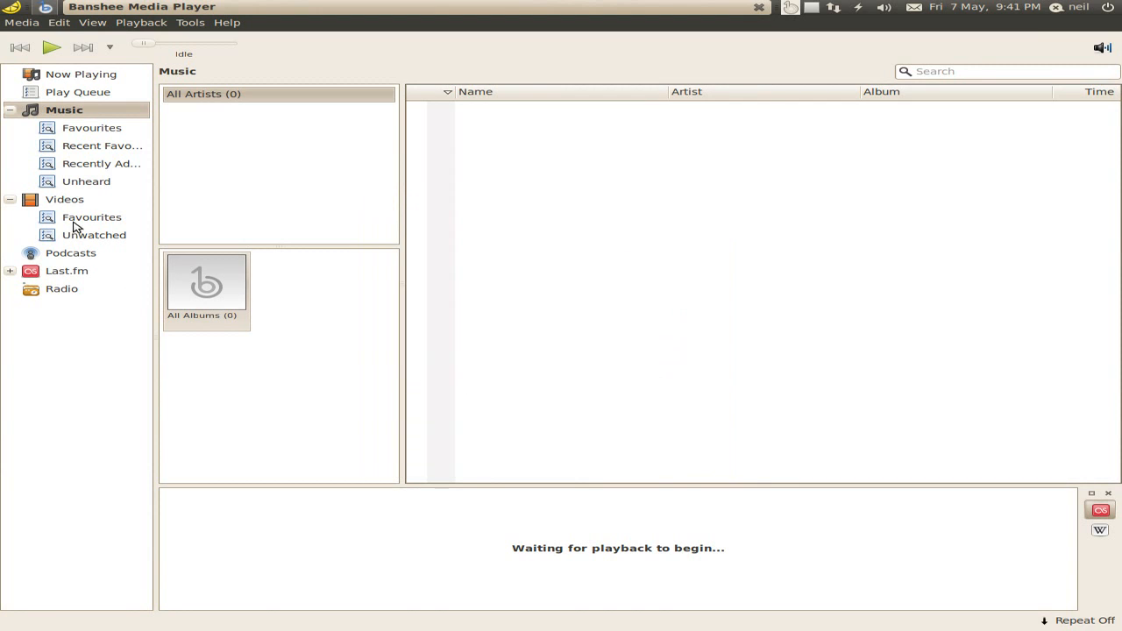
mouse_move(589, 151)
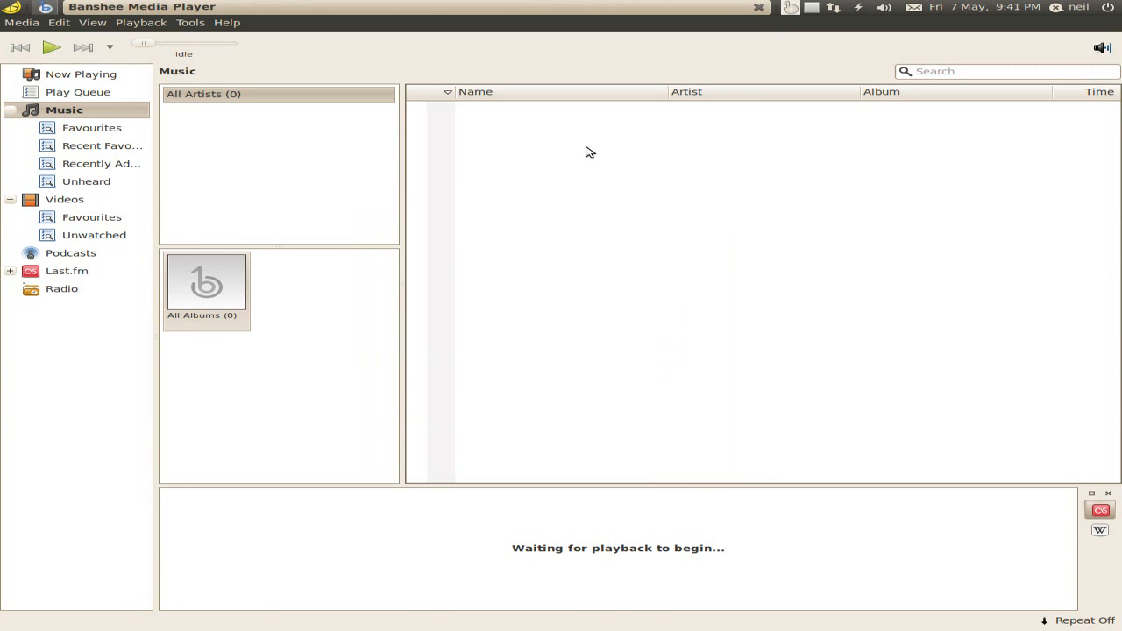
Step: Close the Banshee window and show the launcher's System administration and preferences tools
left_click(757, 7)
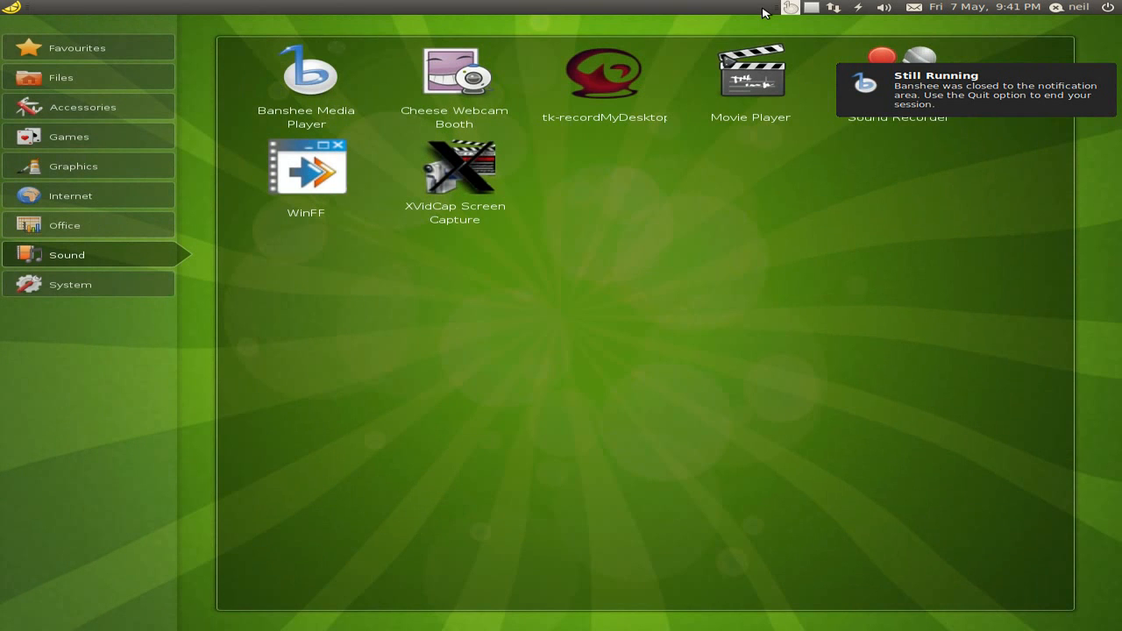
left_click(789, 7)
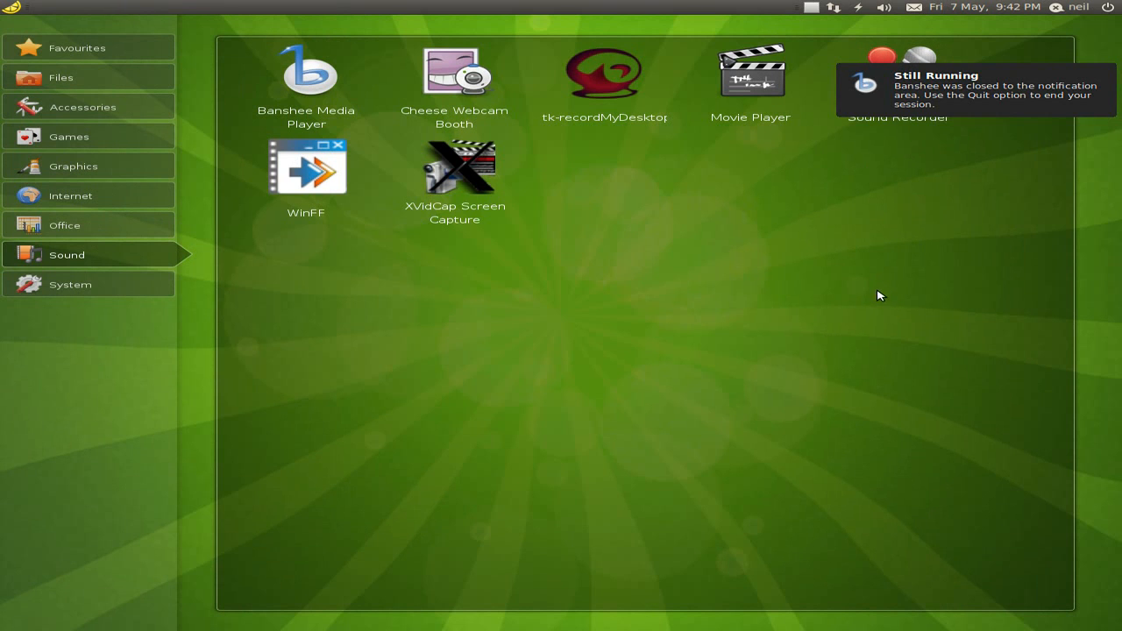
mouse_move(50, 315)
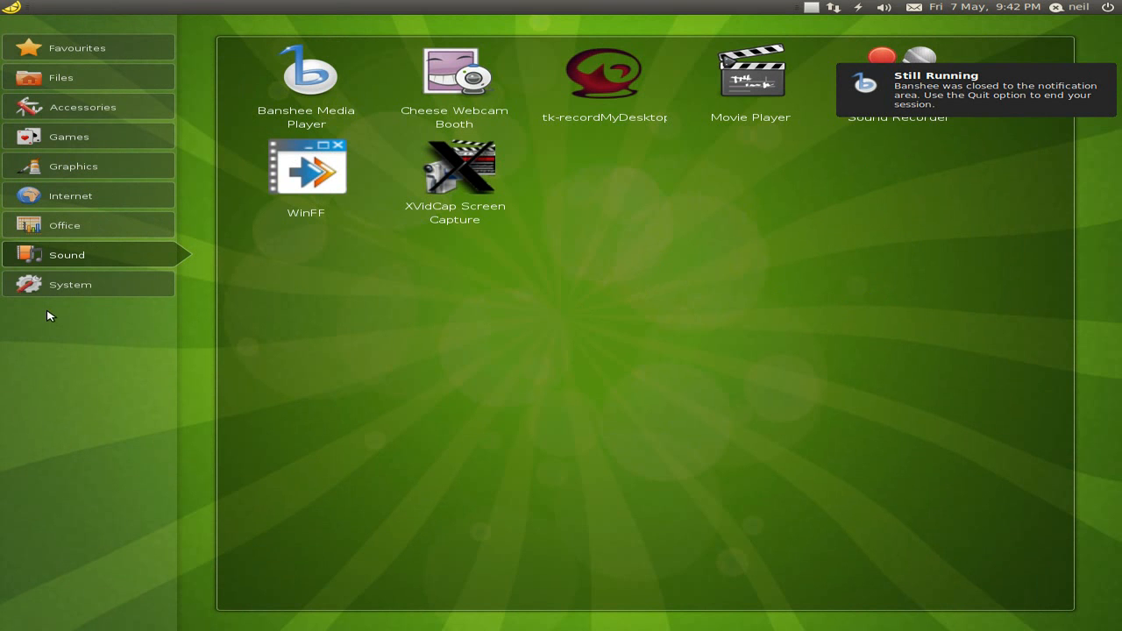
left_click(70, 284)
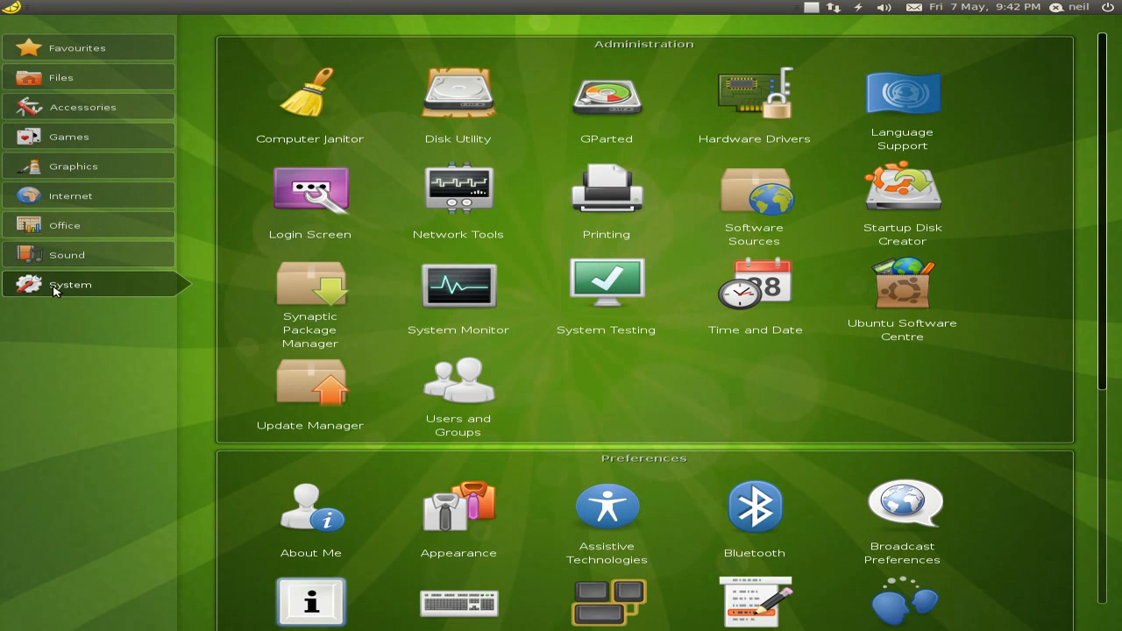
mouse_move(458, 95)
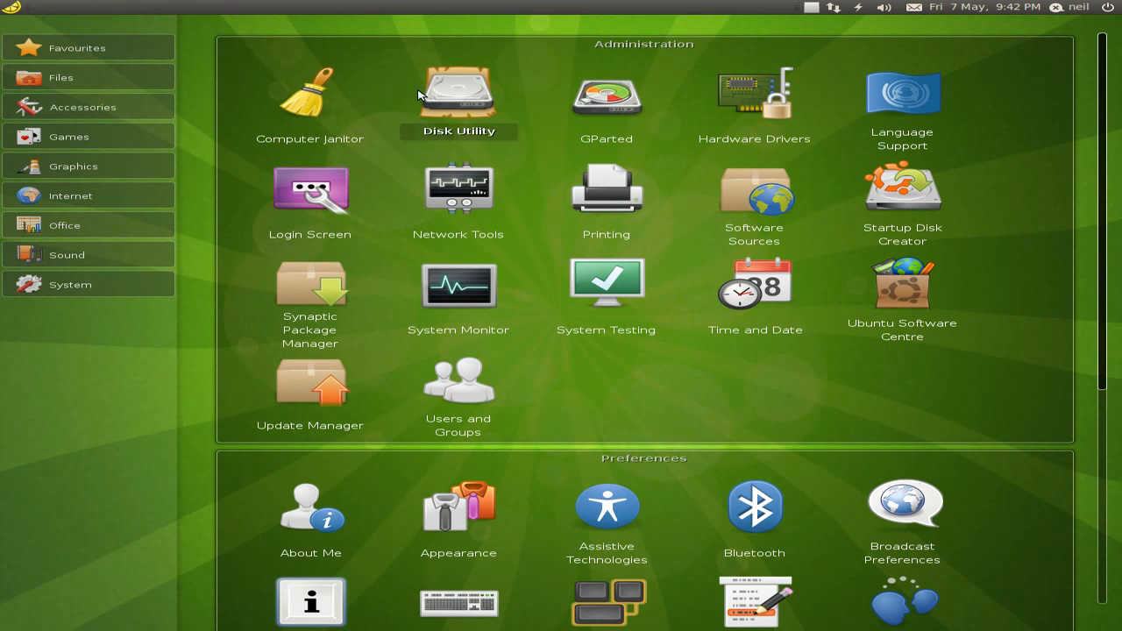
mouse_move(607, 91)
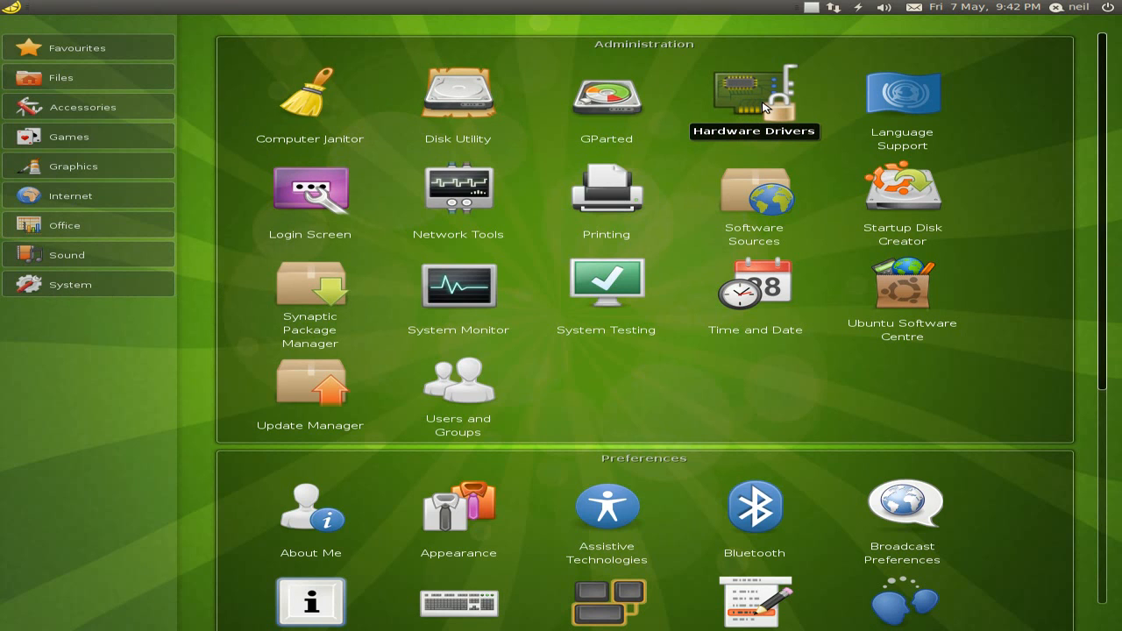
mouse_move(896, 200)
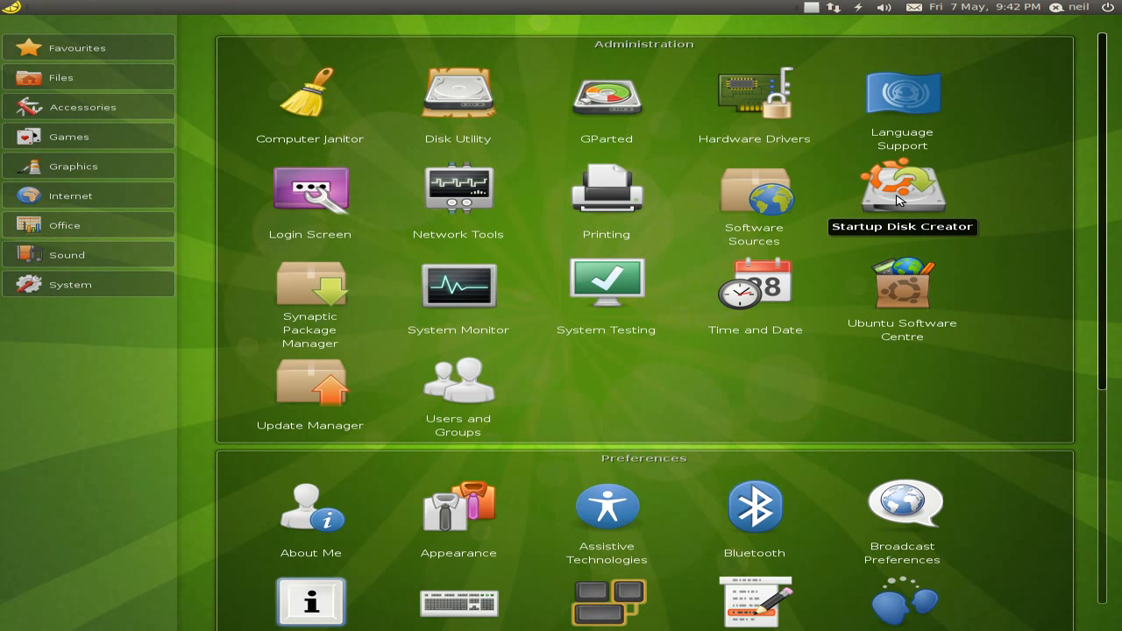
mouse_move(458, 191)
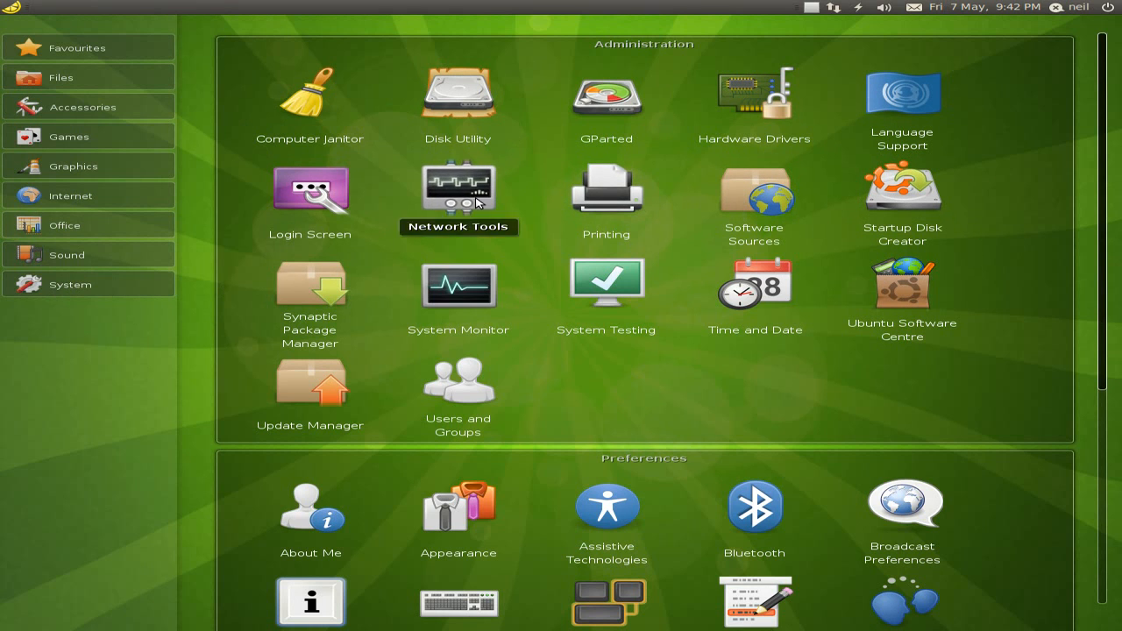
mouse_move(396, 288)
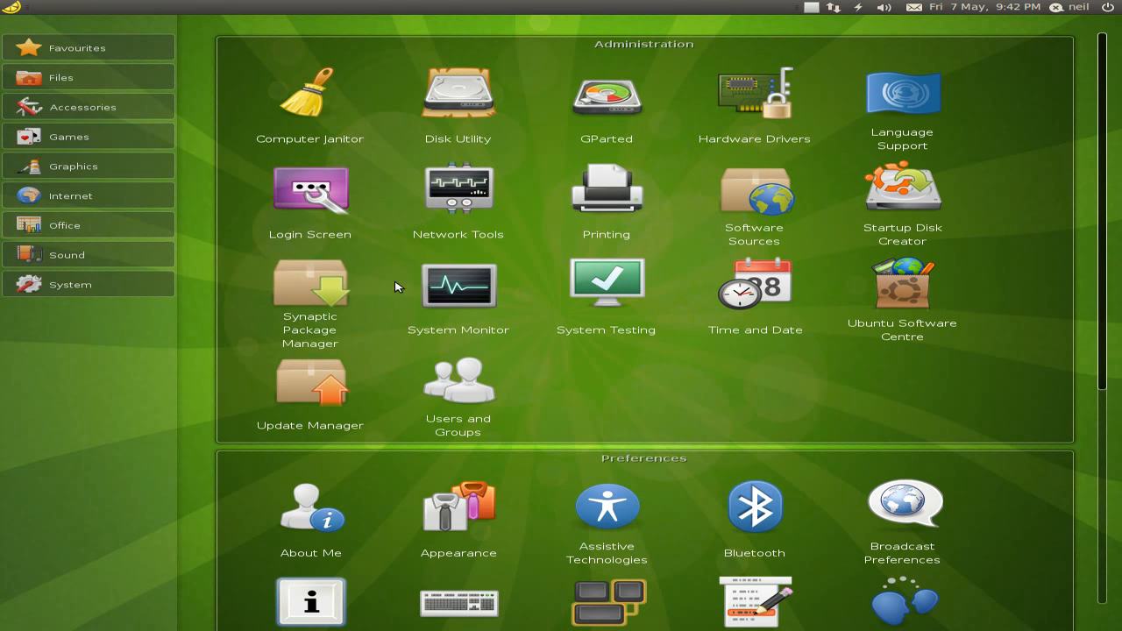
mouse_move(691, 291)
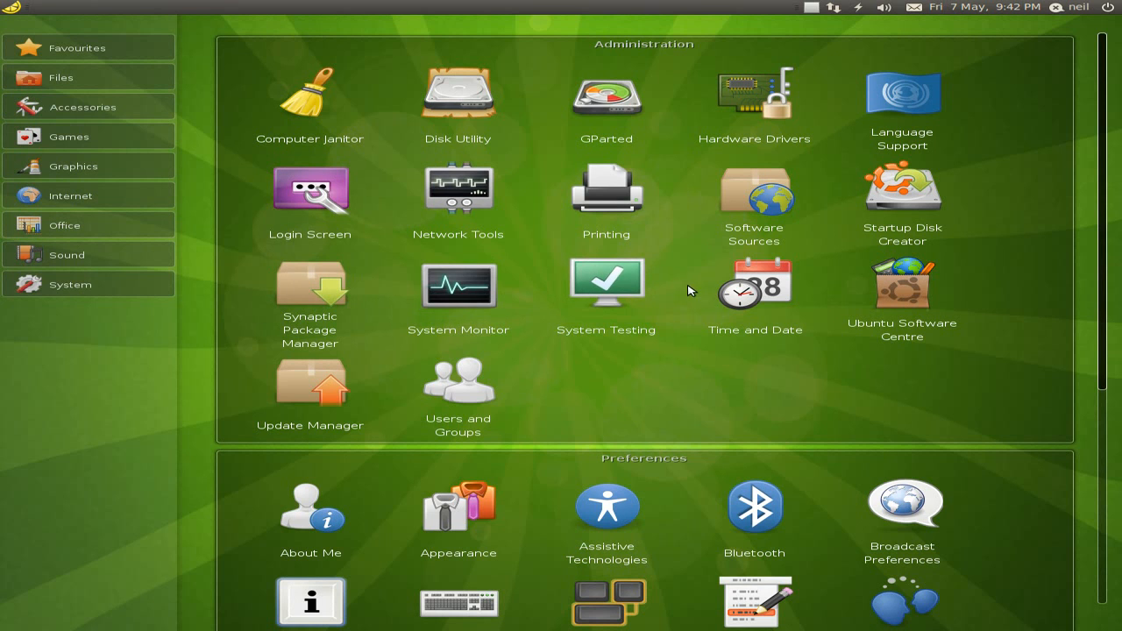
mouse_move(893, 298)
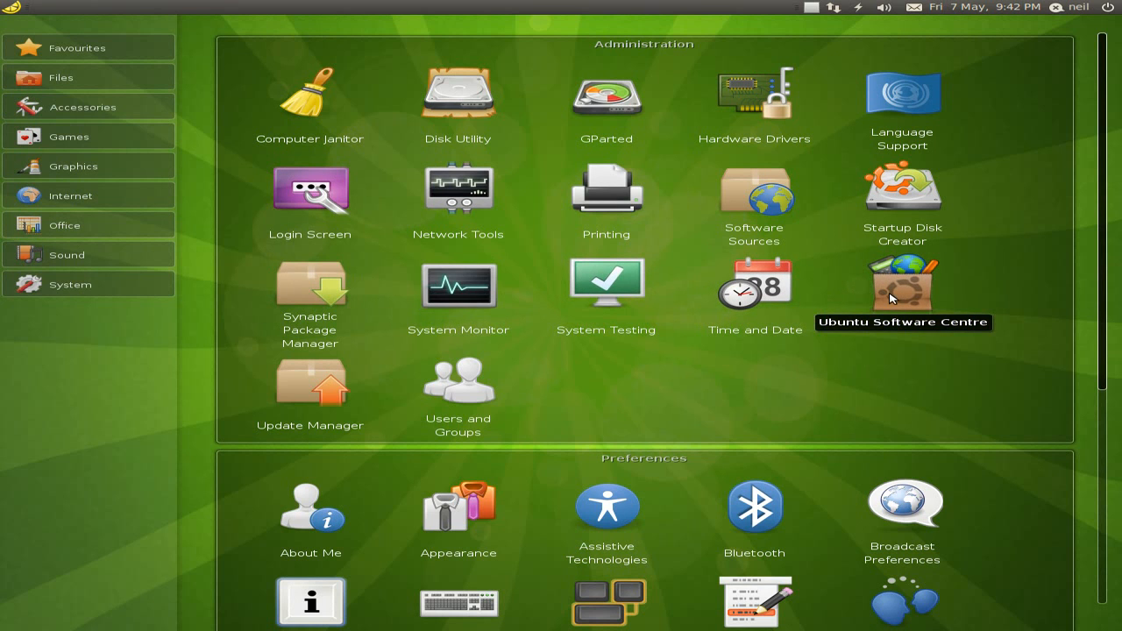
left_click(309, 382)
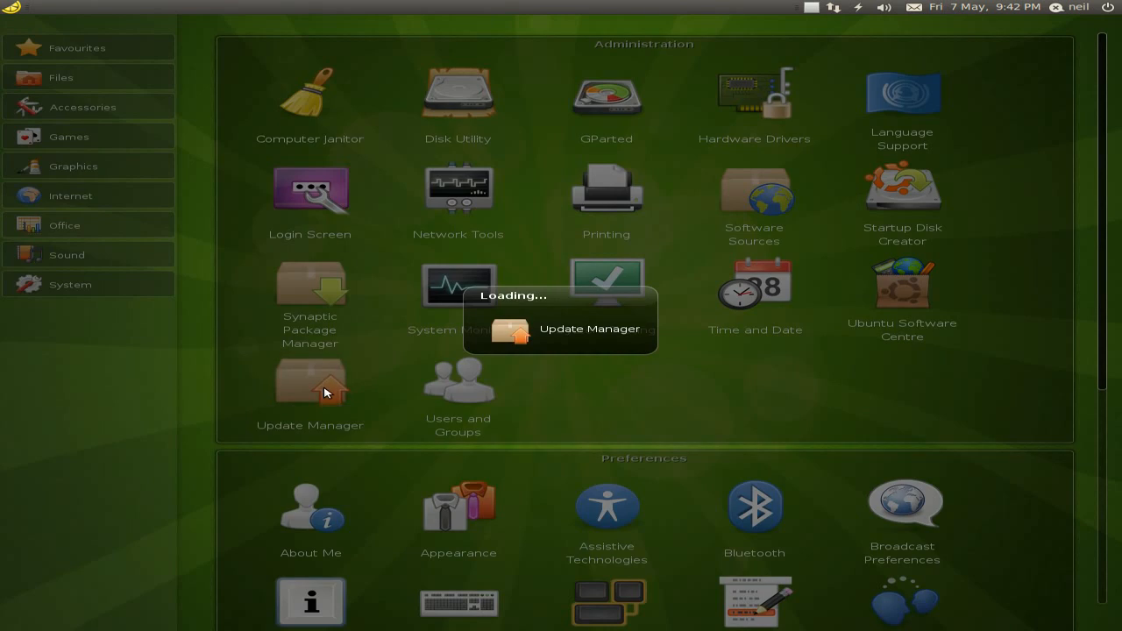
left_click(309, 389)
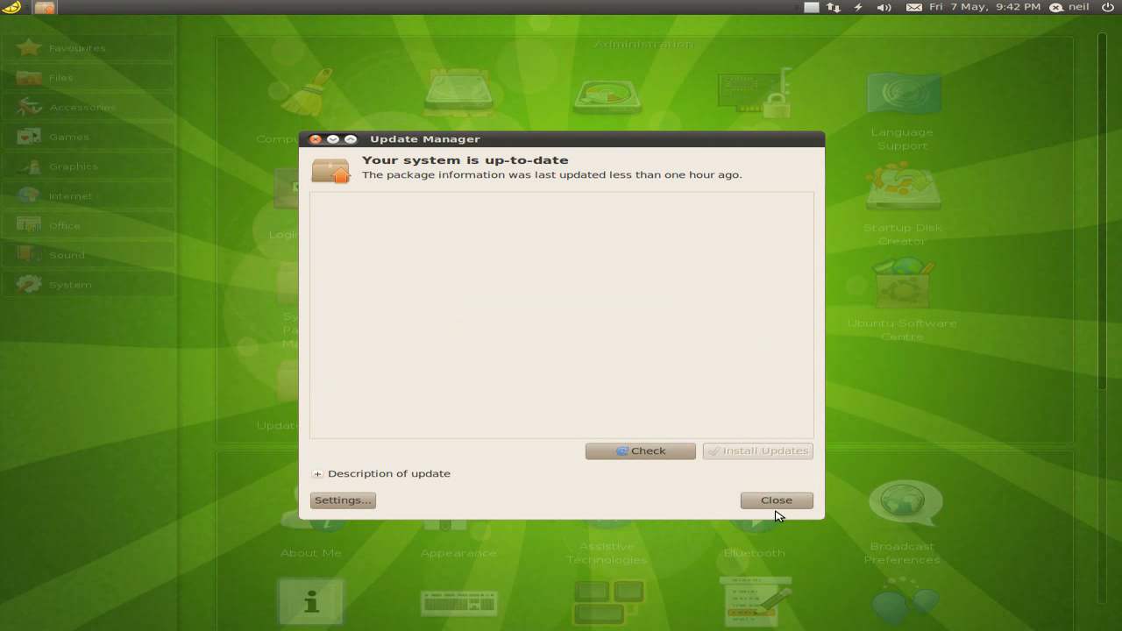
left_click(775, 500)
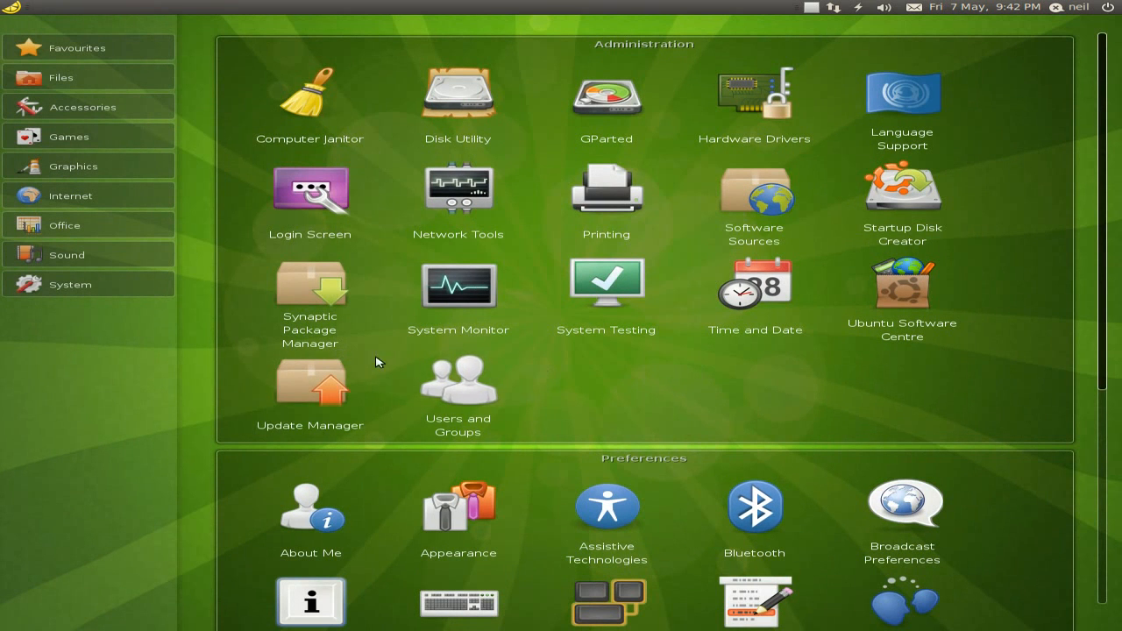
mouse_move(571, 353)
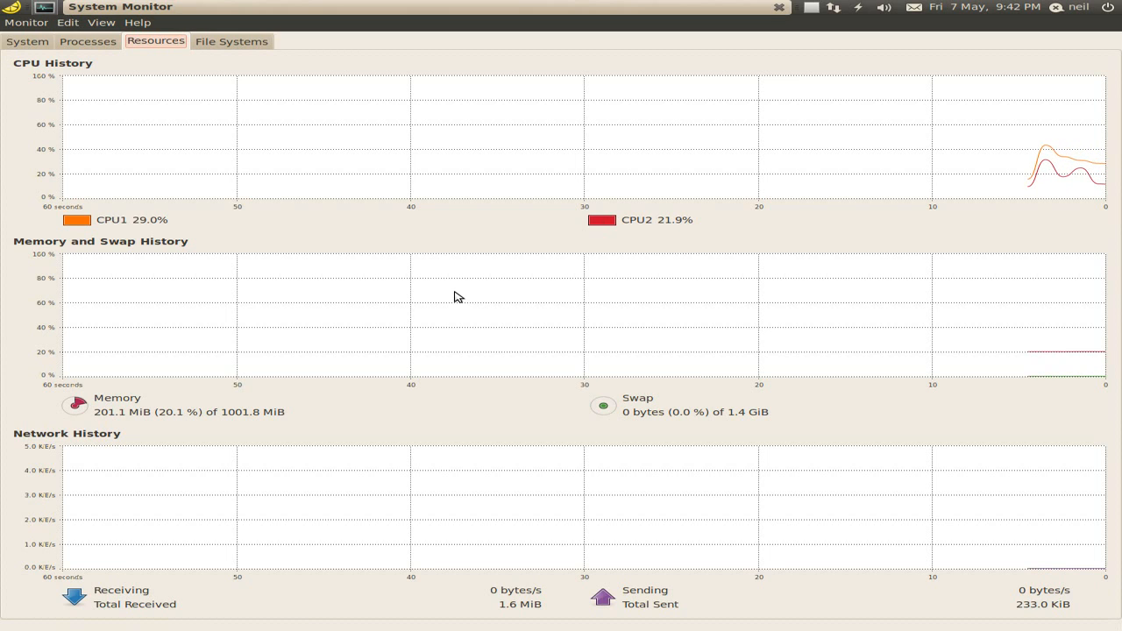
mouse_move(602, 267)
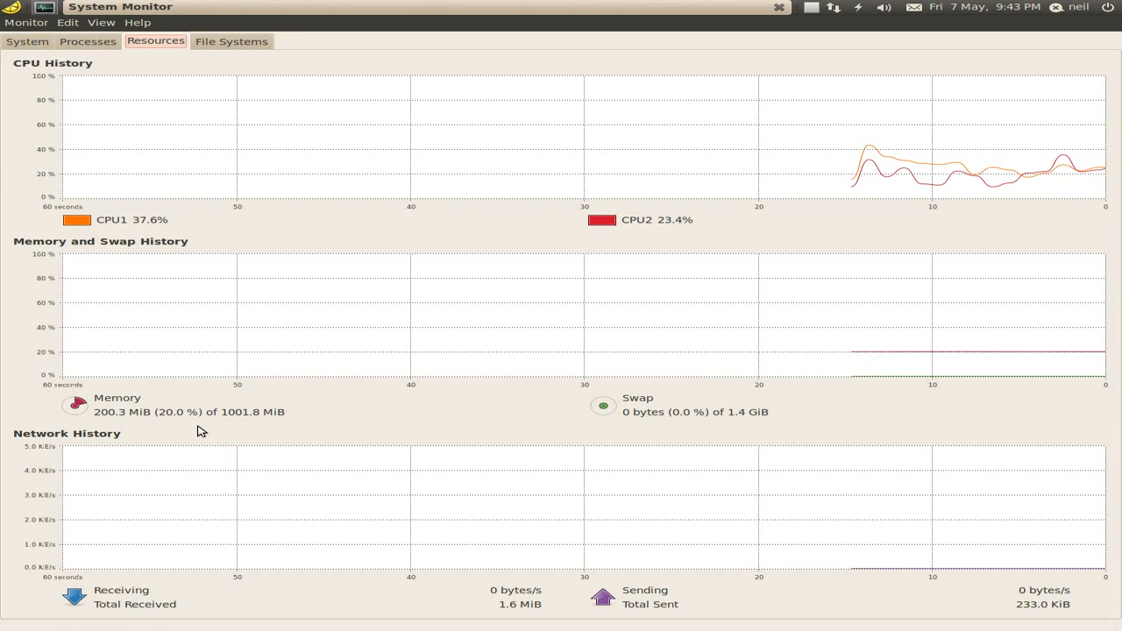
mouse_move(221, 431)
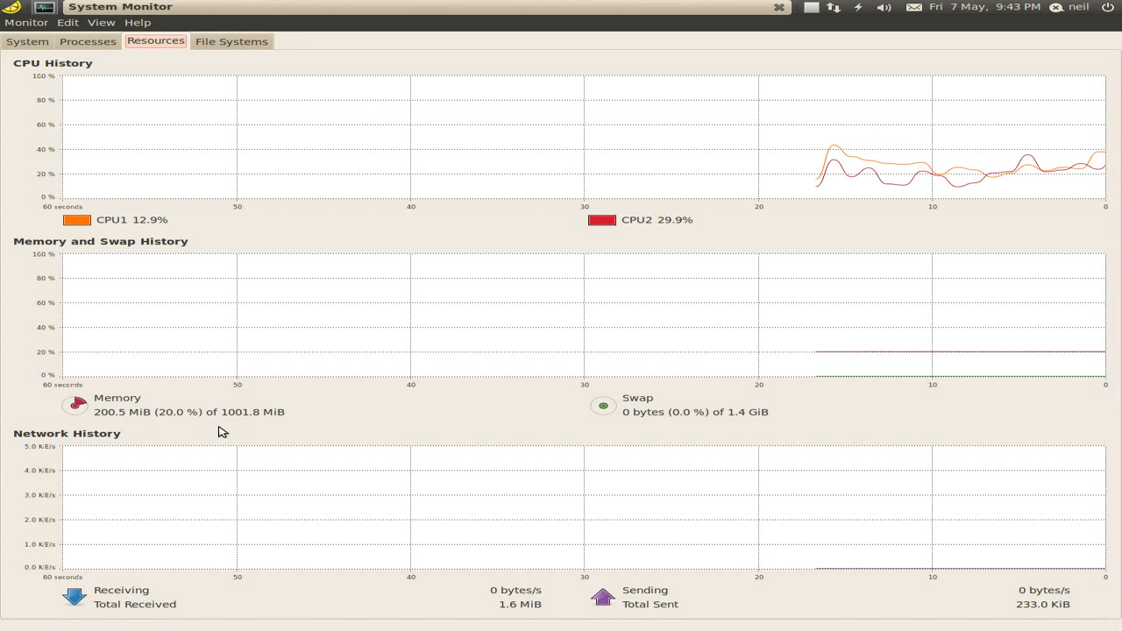
mouse_move(242, 430)
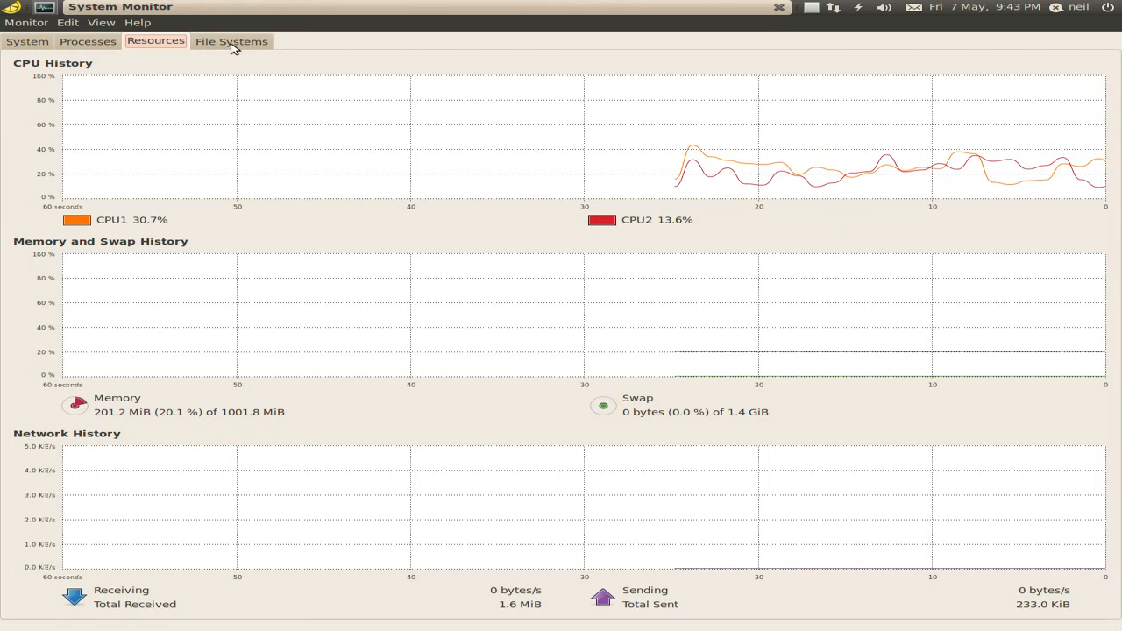
Step: Review System Monitor's File Systems, Processes and System summary of Ubuntu 10.04 and hardware
left_click(232, 42)
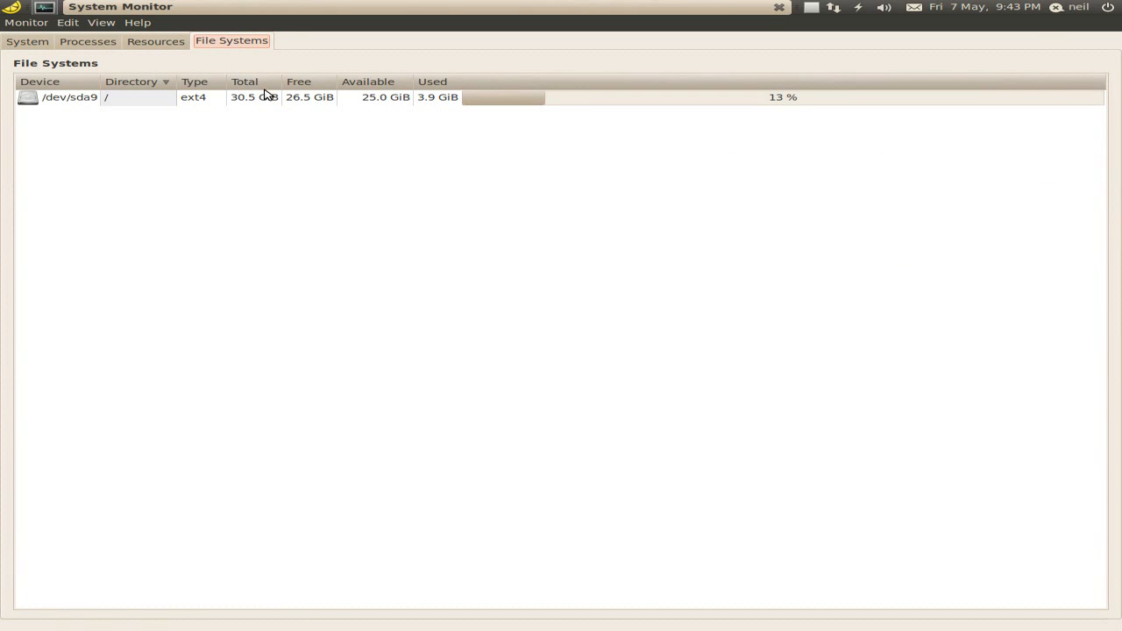
mouse_move(393, 103)
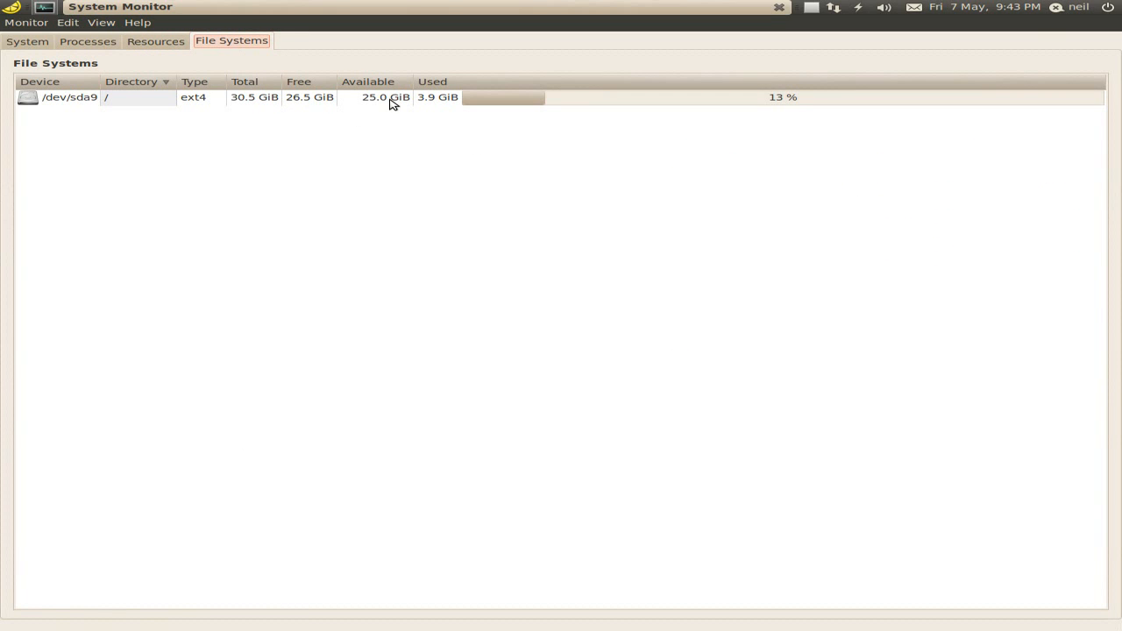
mouse_move(94, 56)
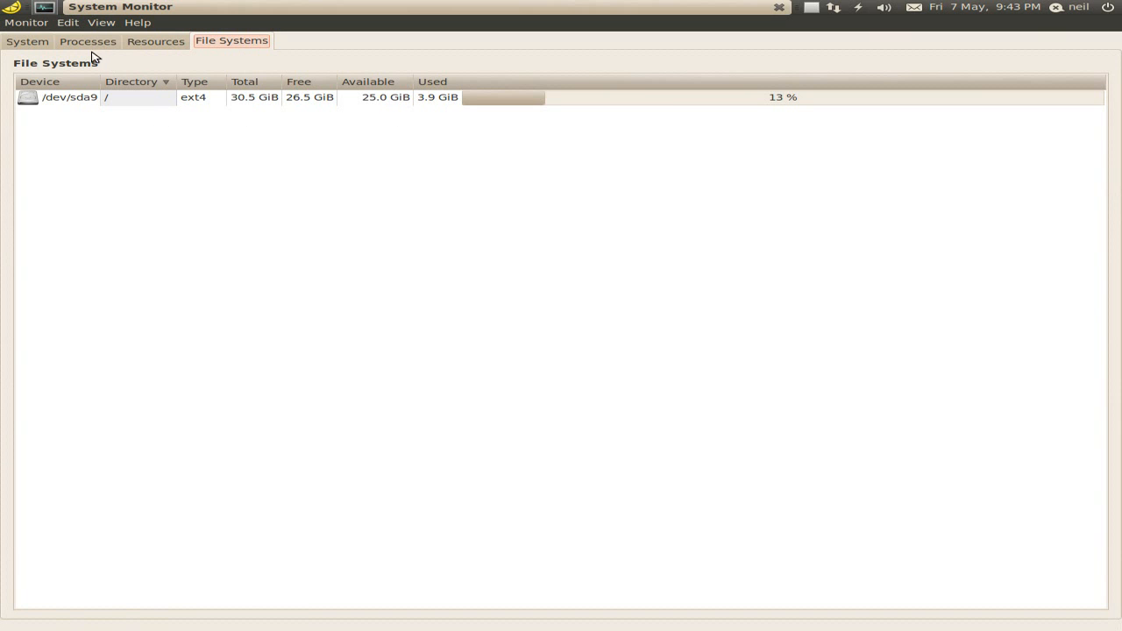
left_click(88, 42)
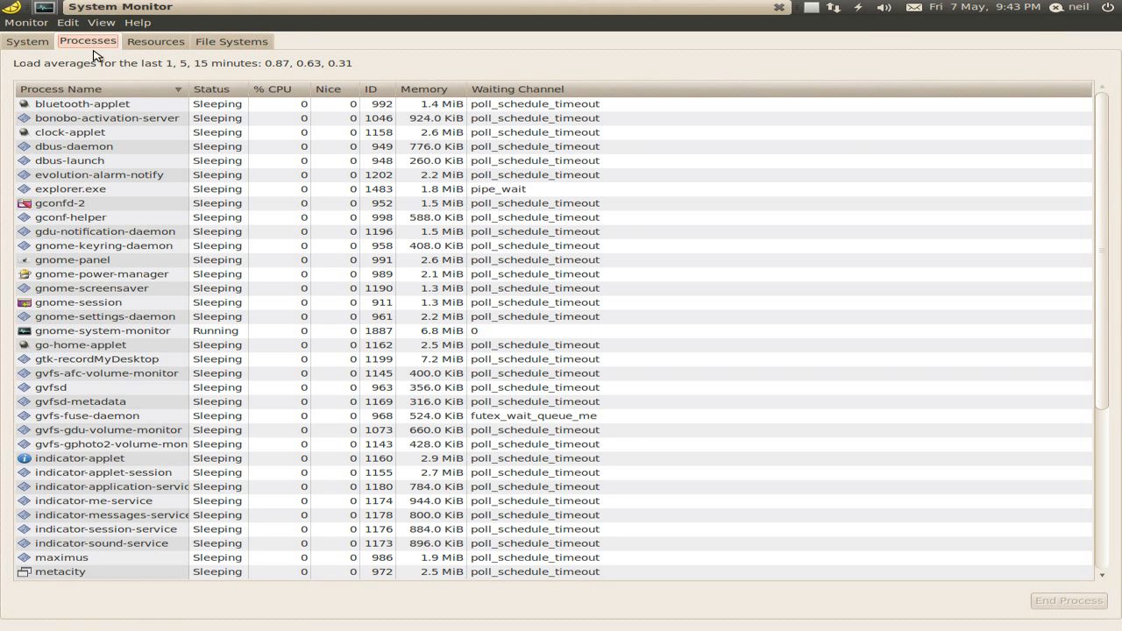
mouse_move(331, 209)
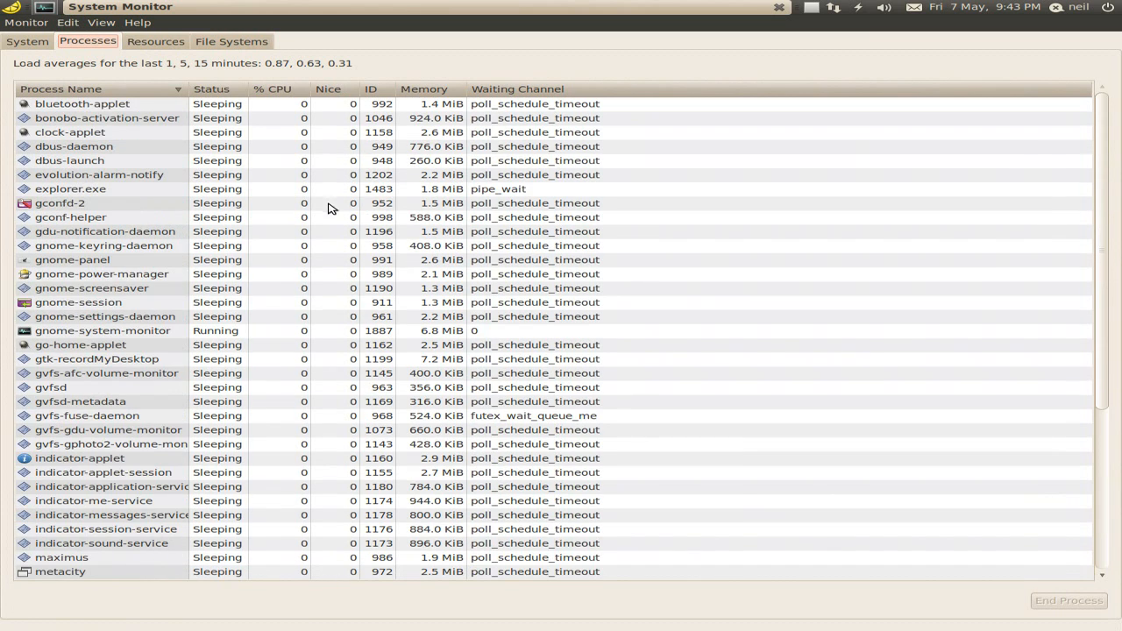
left_click(27, 42)
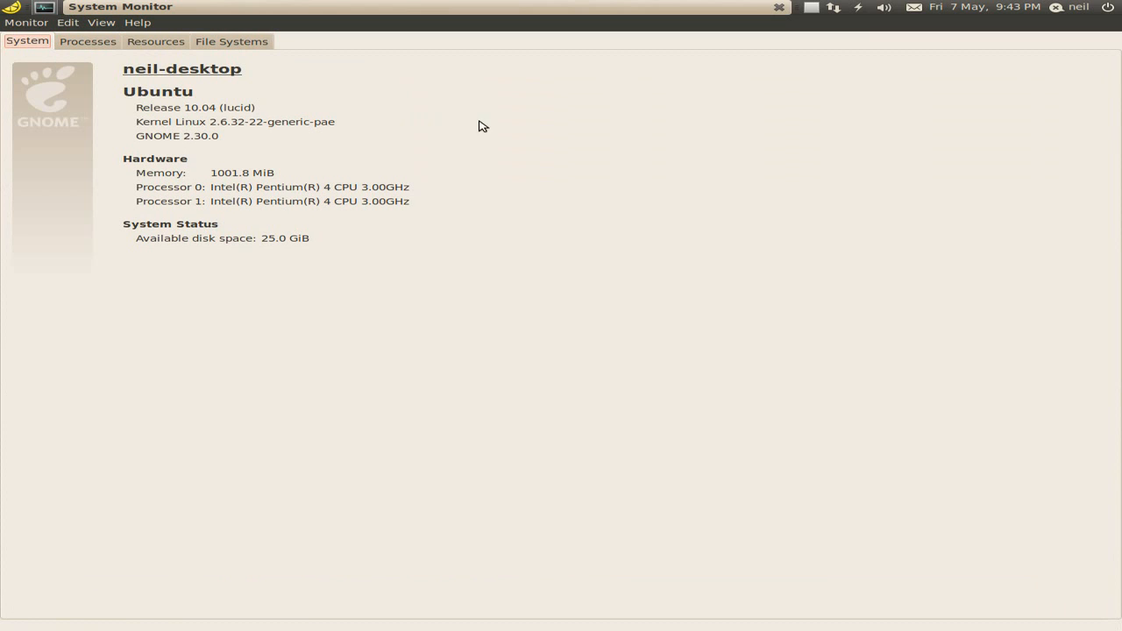
mouse_move(233, 131)
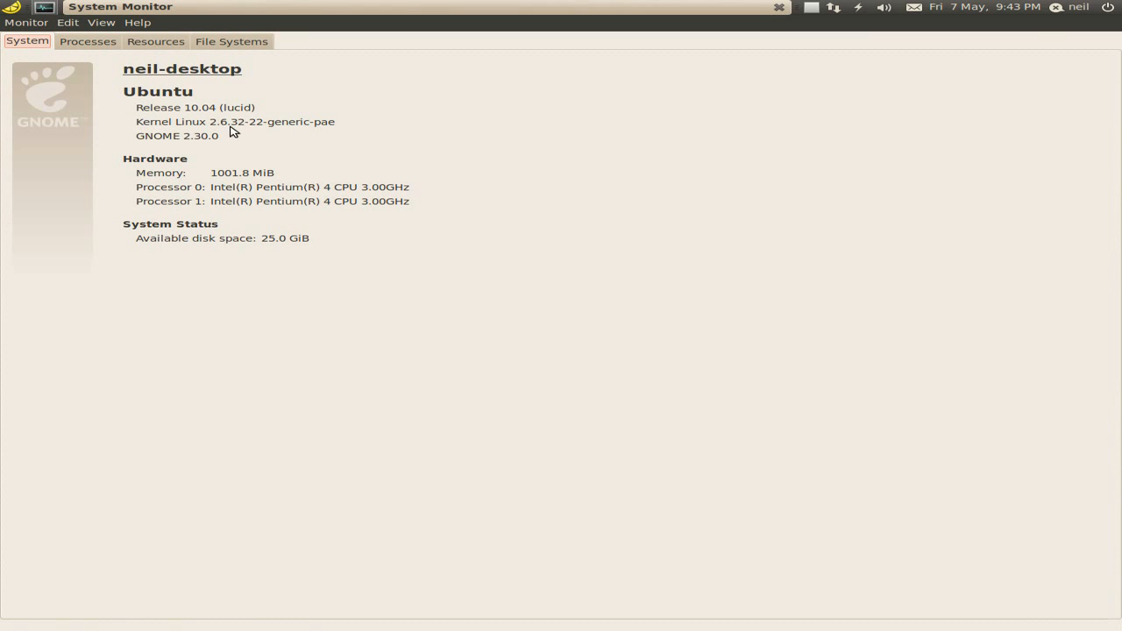
mouse_move(309, 200)
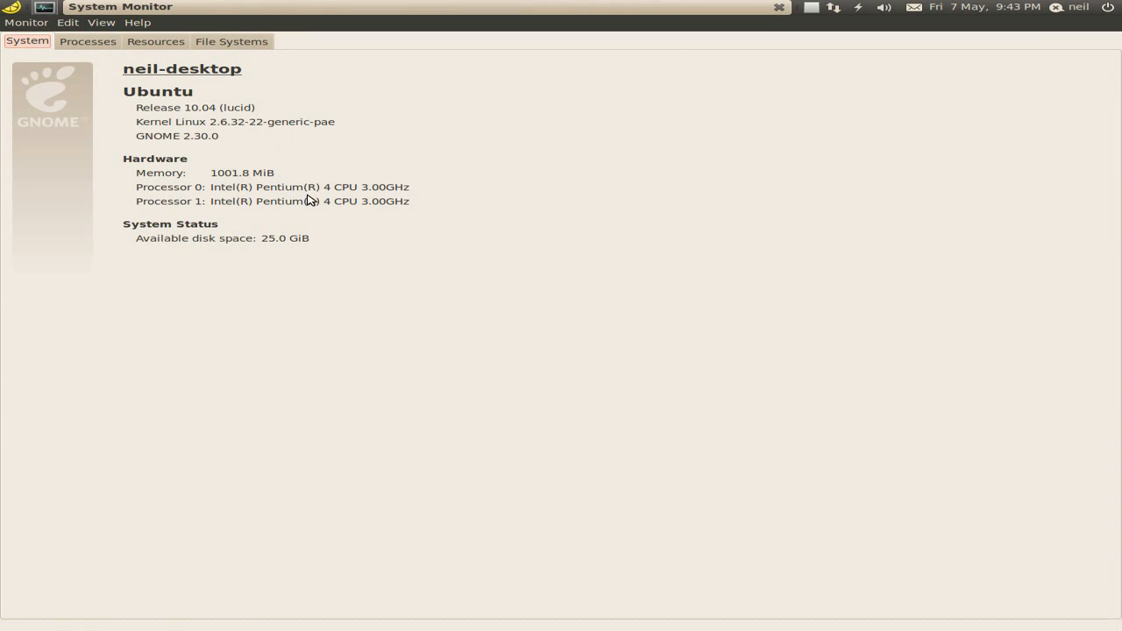
mouse_move(382, 210)
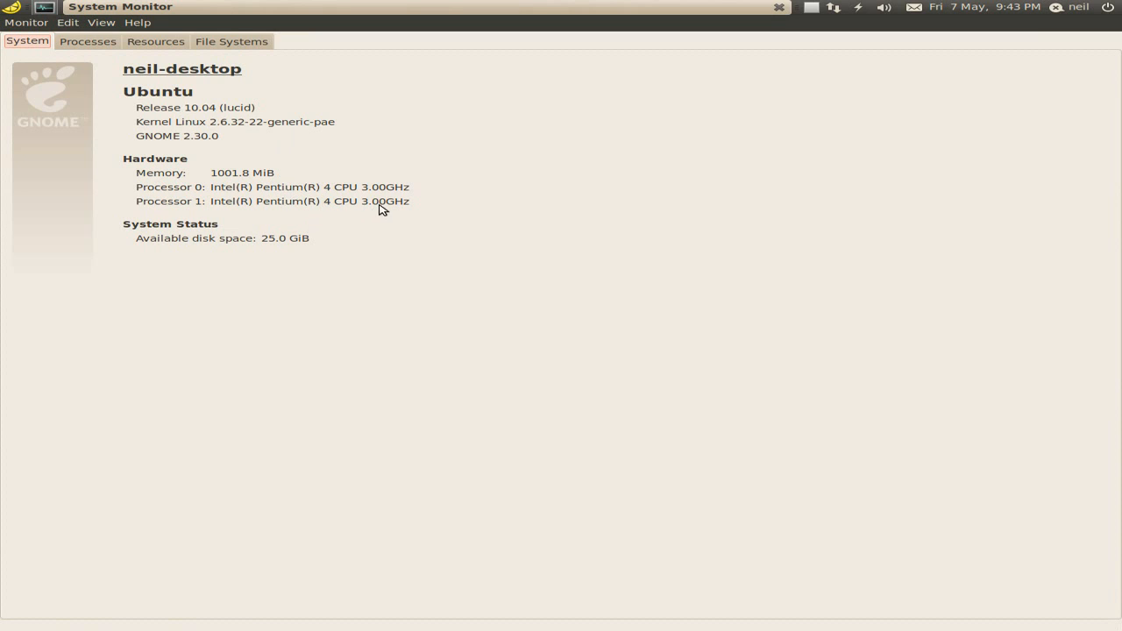
mouse_move(393, 205)
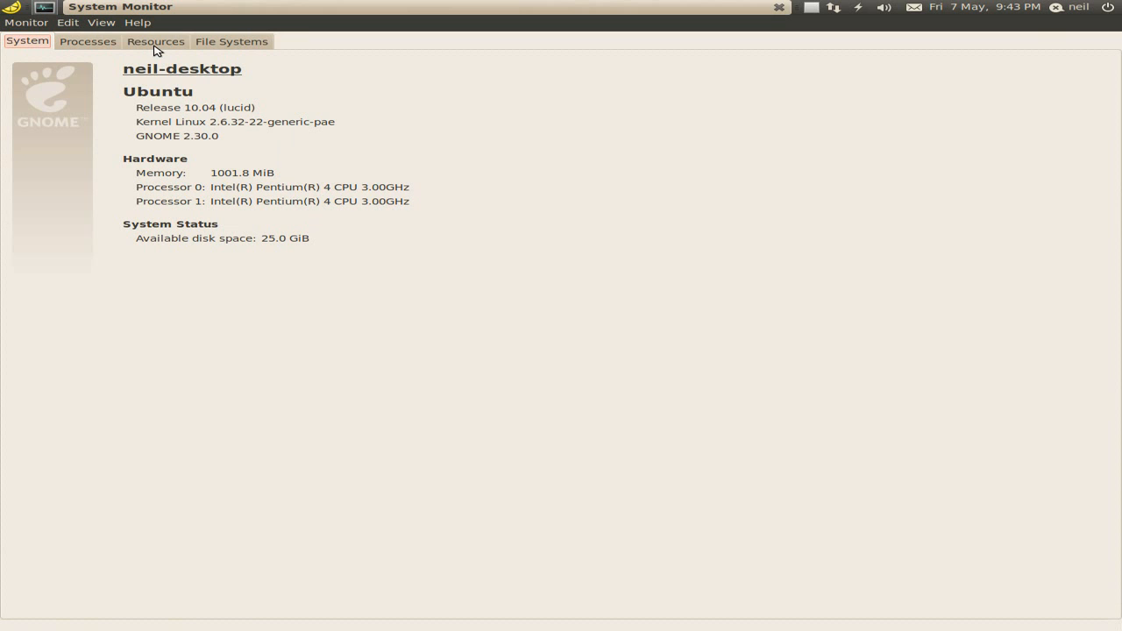
Step: Close System Monitor and scroll the System category's full Preferences tool list into view
left_click(154, 43)
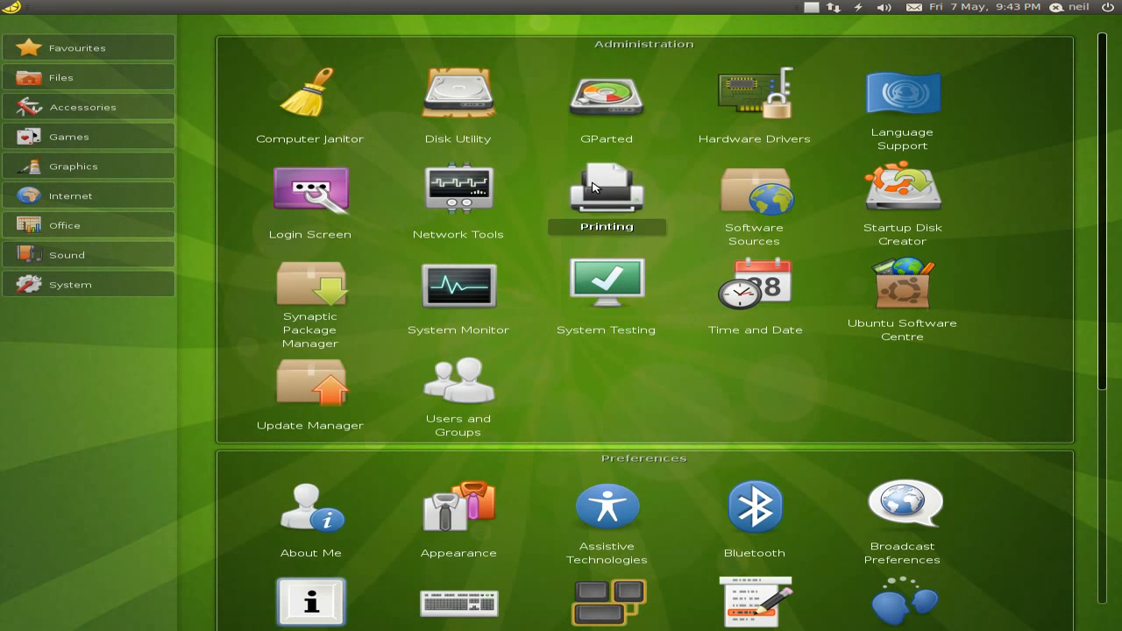
scroll("down", 3)
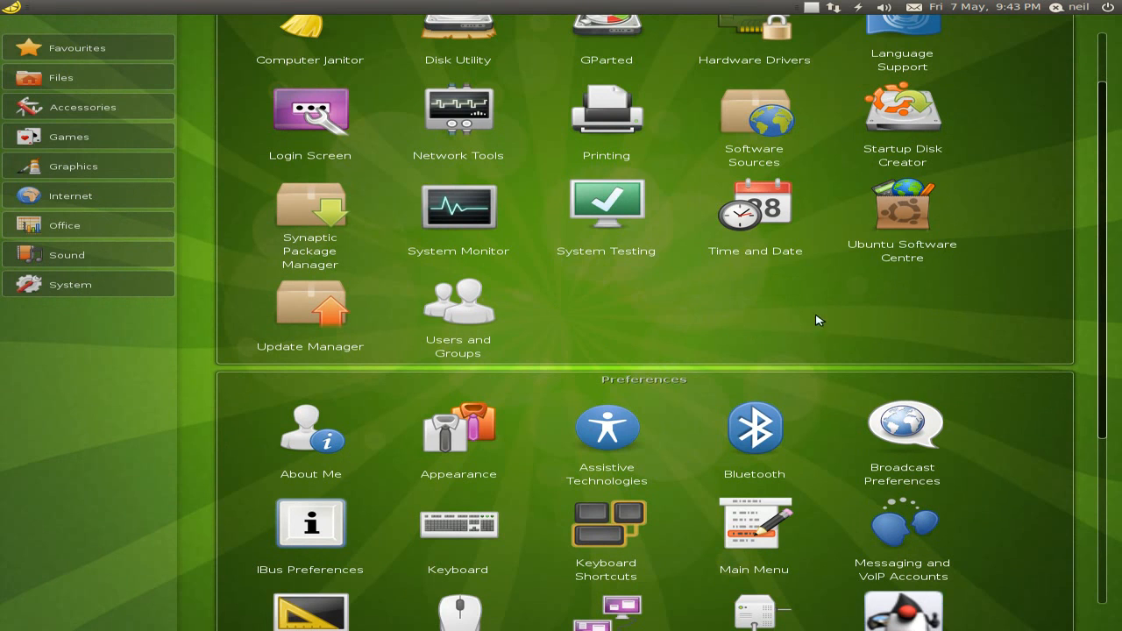
mouse_move(483, 315)
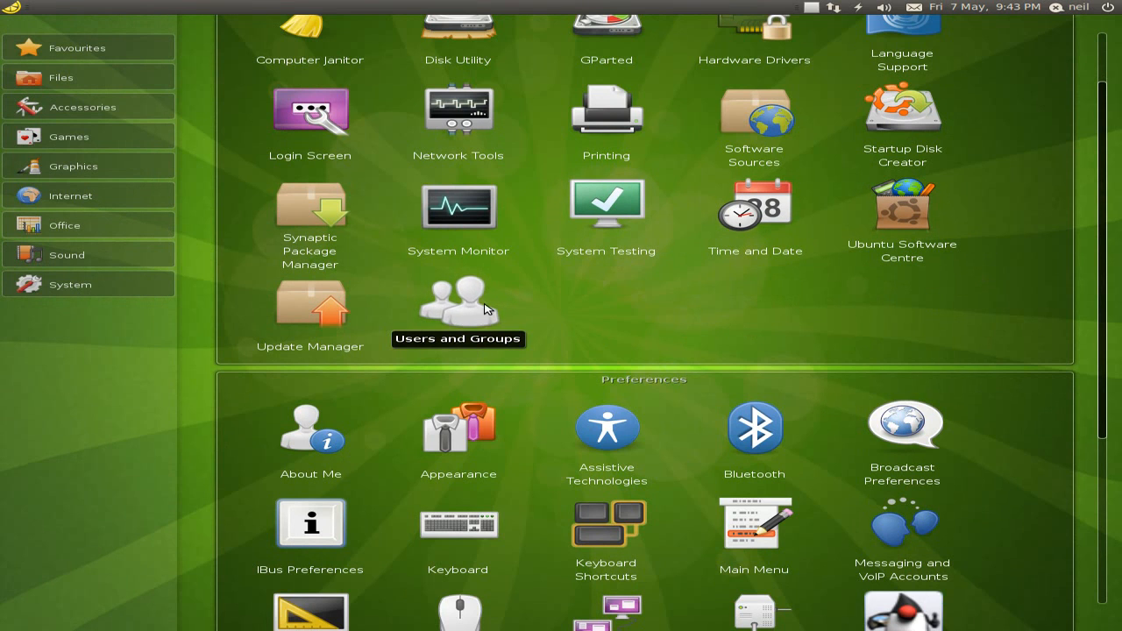
mouse_move(608, 305)
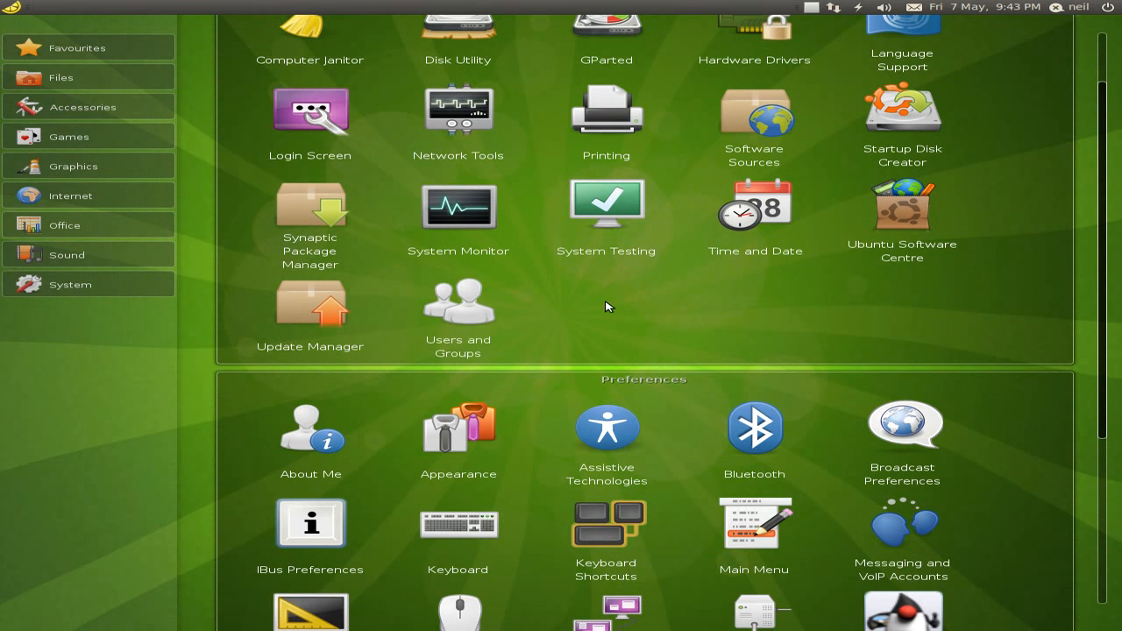
scroll("down", 3)
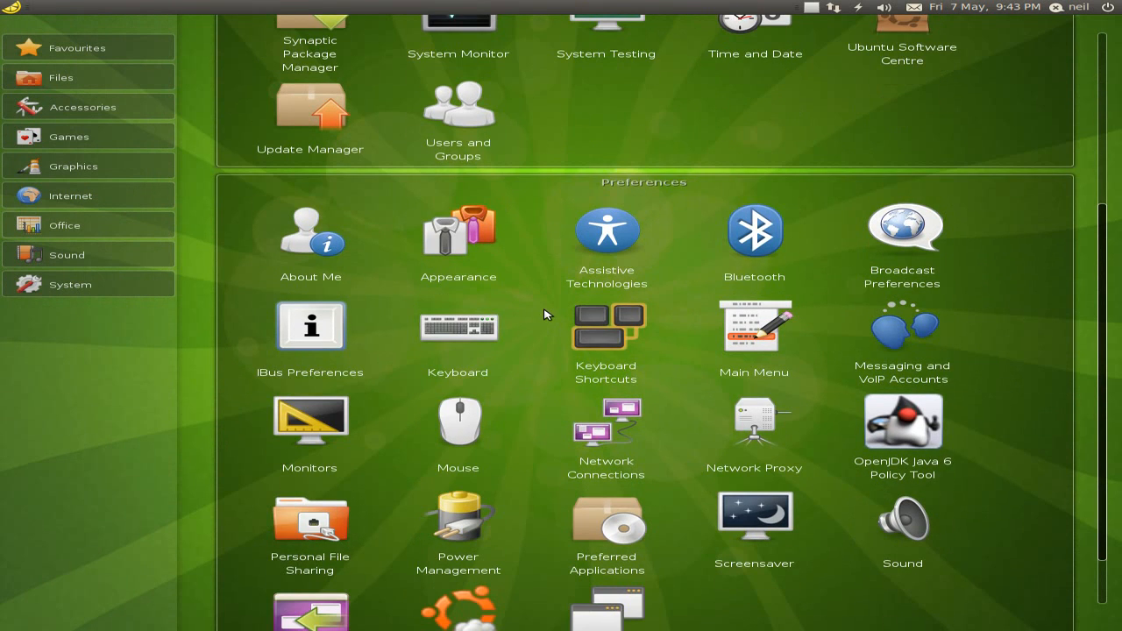
mouse_move(540, 337)
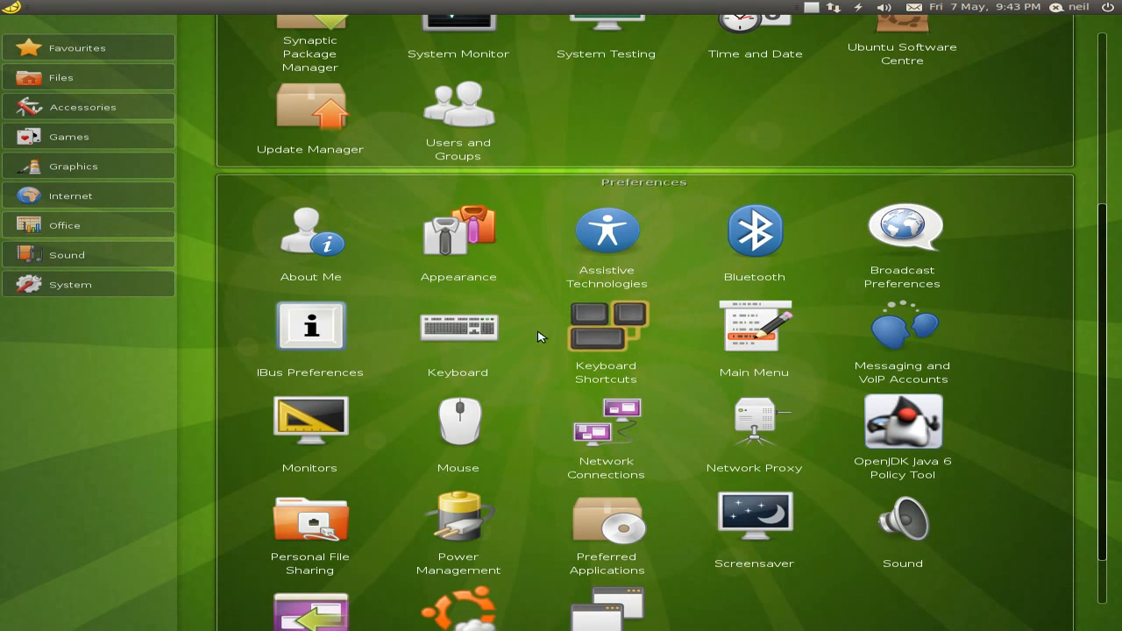
mouse_move(459, 427)
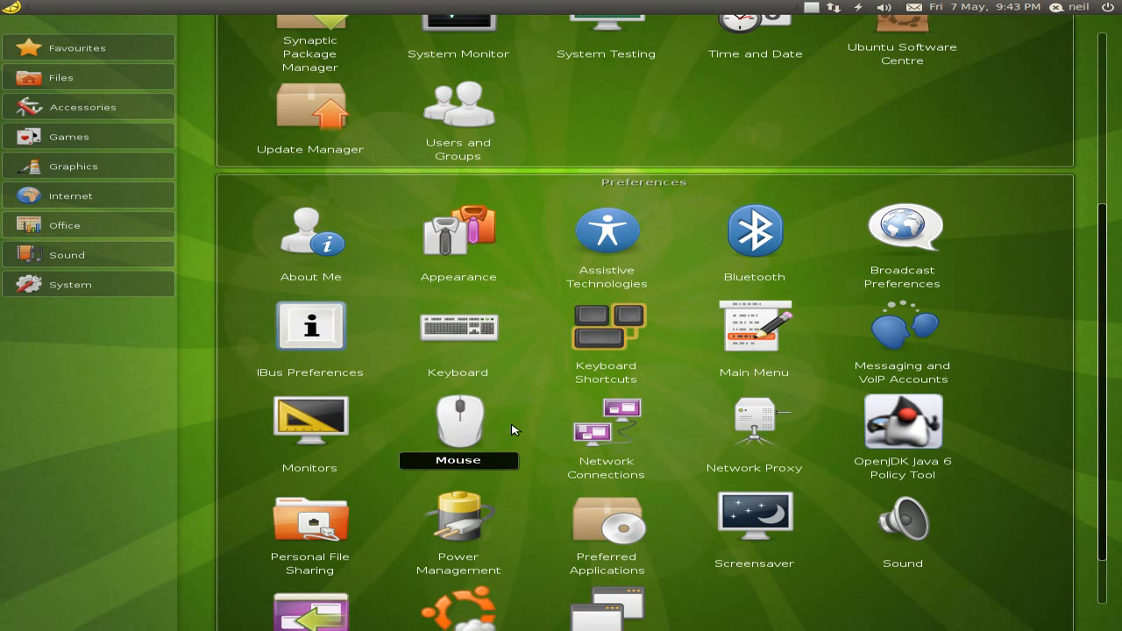
mouse_move(1005, 428)
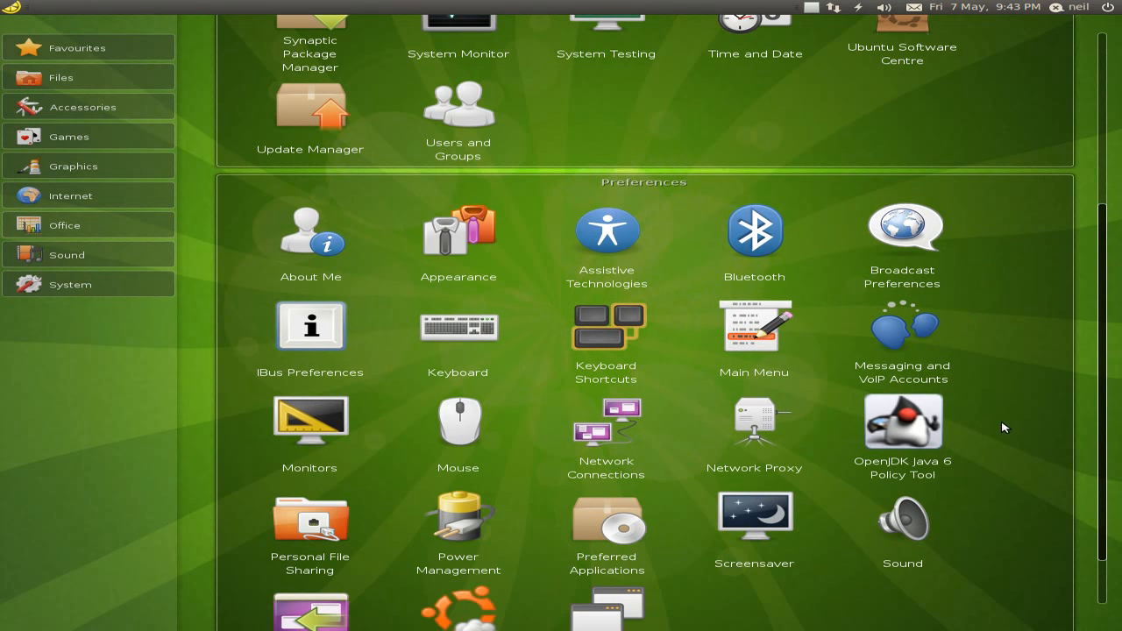
scroll("down", 3)
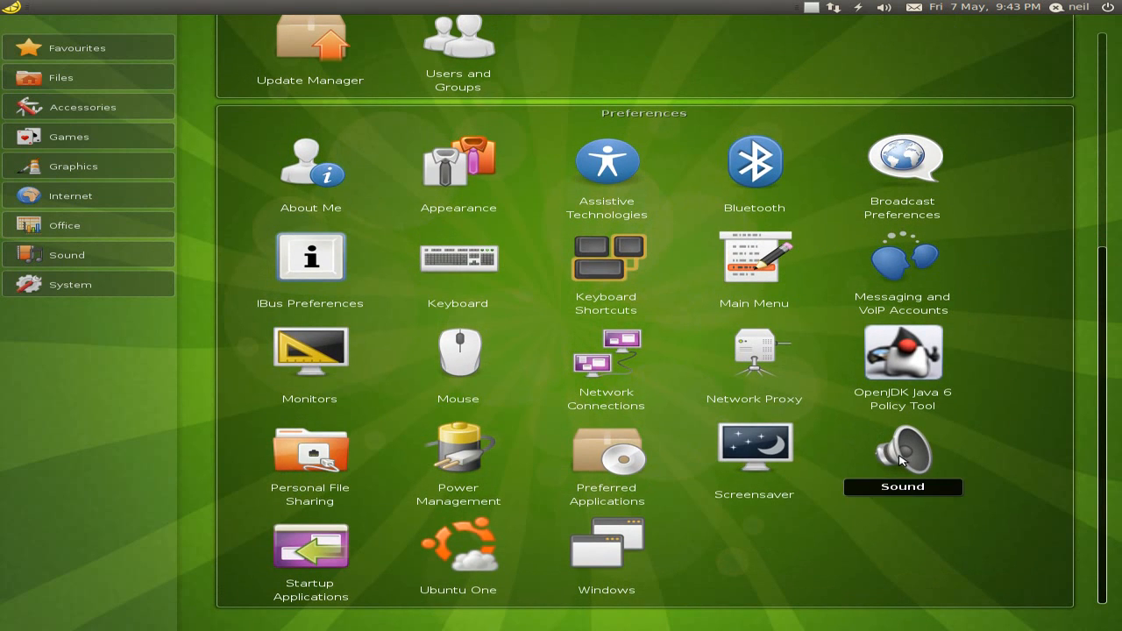
mouse_move(309, 547)
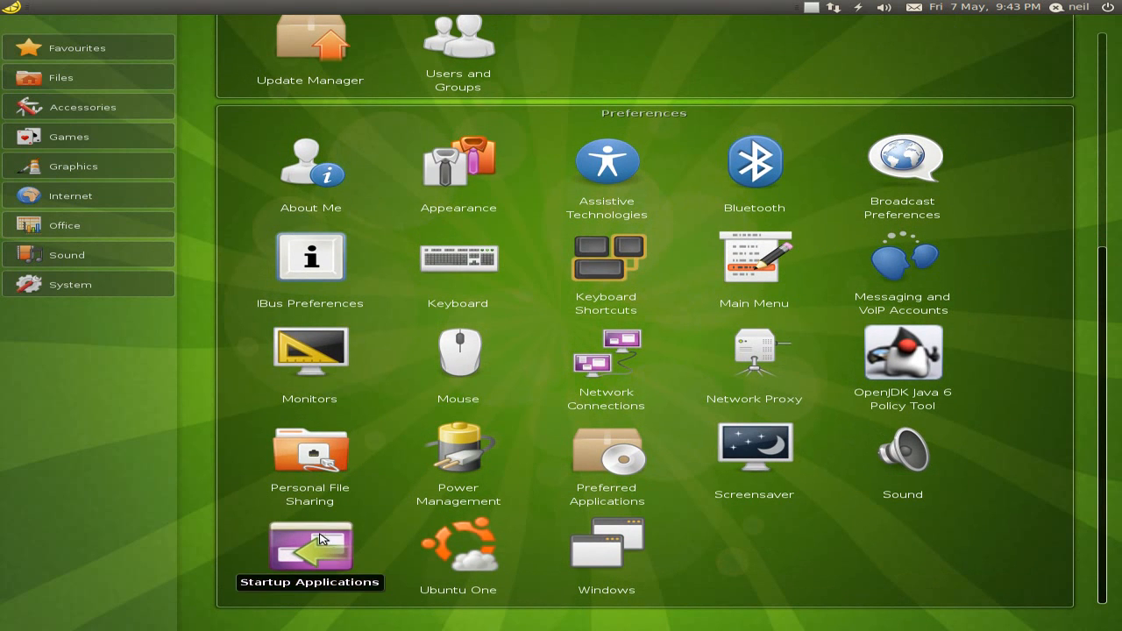
mouse_move(459, 549)
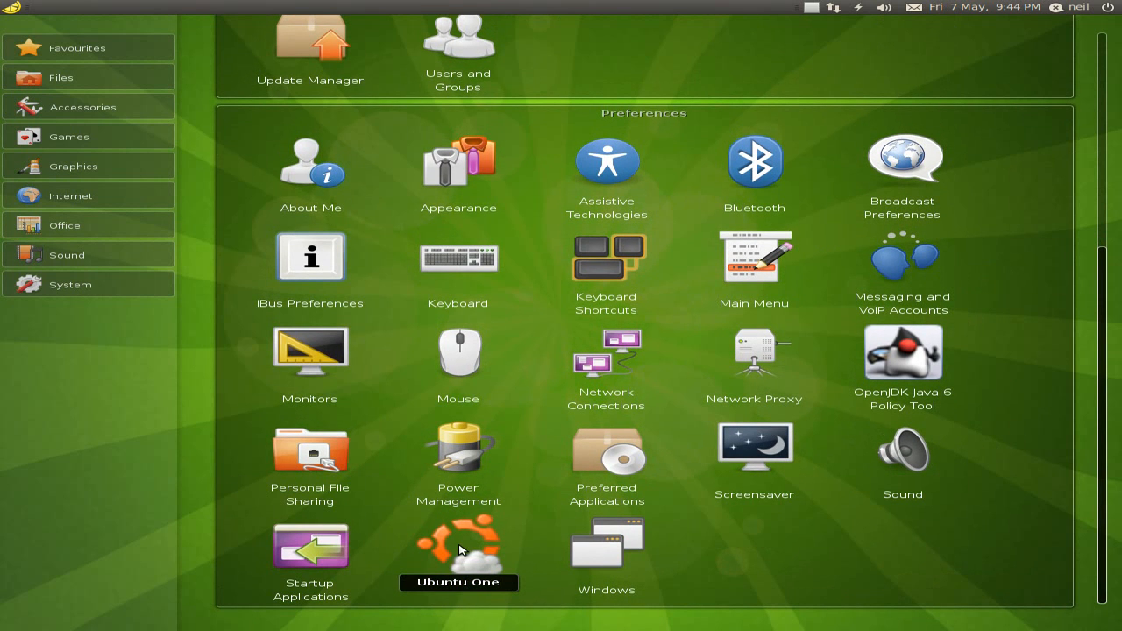
mouse_move(456, 547)
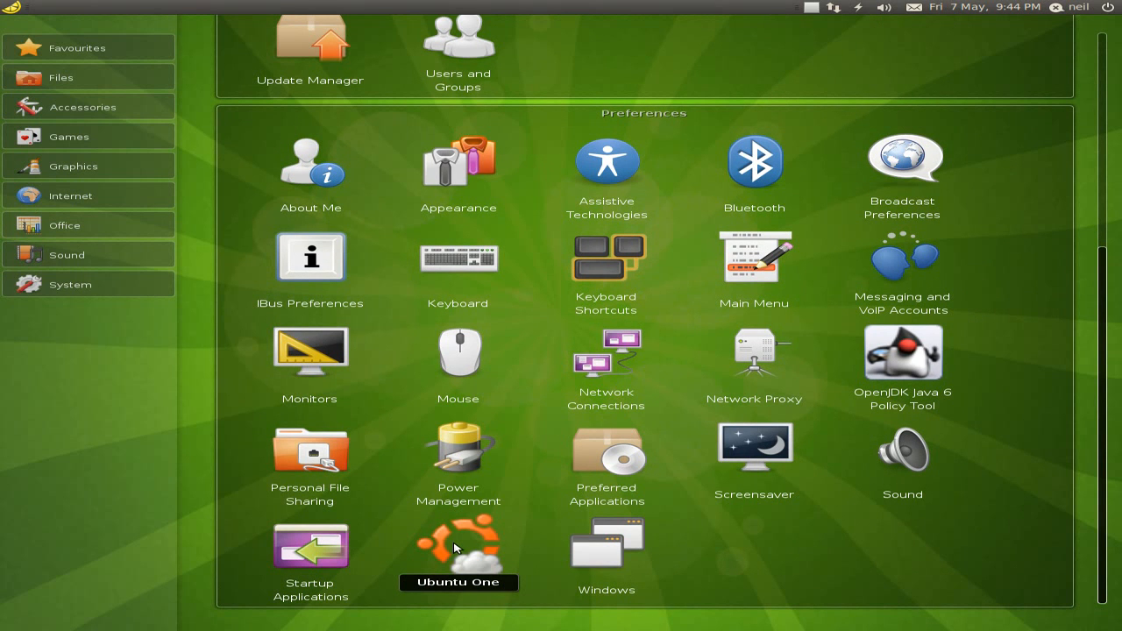
mouse_move(595, 547)
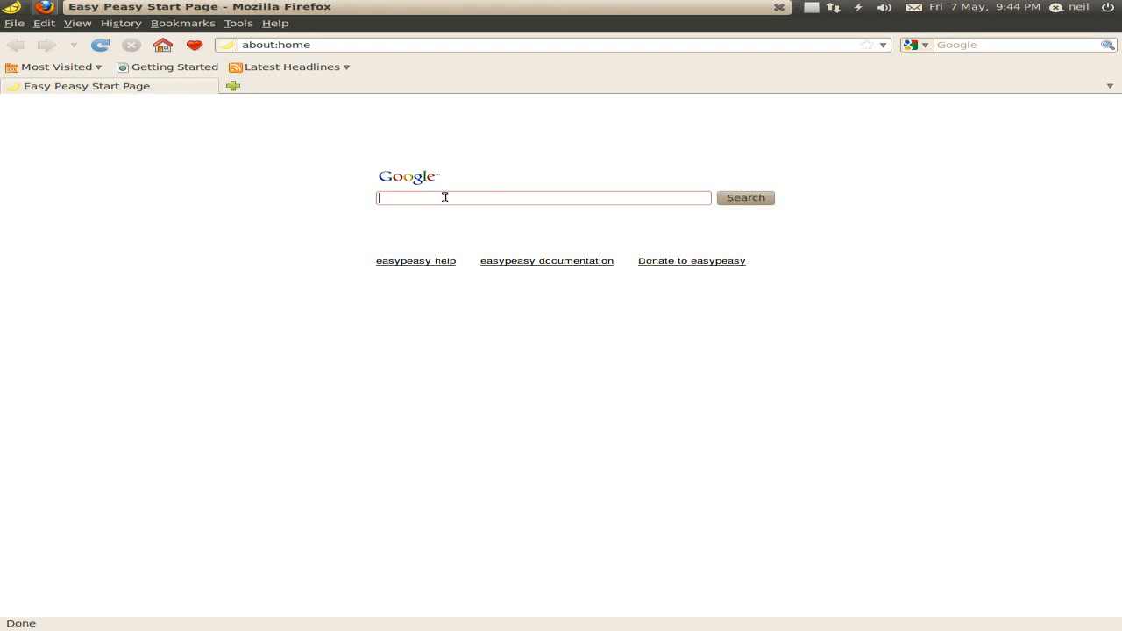
Step: Search Google for the Ubuntu One music store in Banshee
type("ubuntu one music store for")
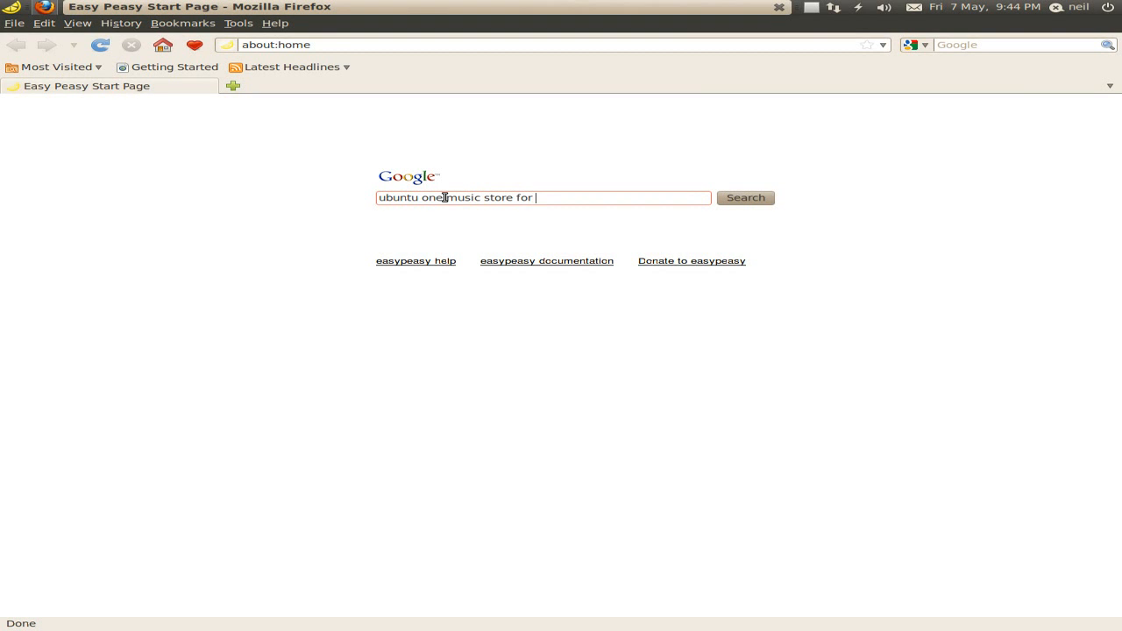
type("bansh")
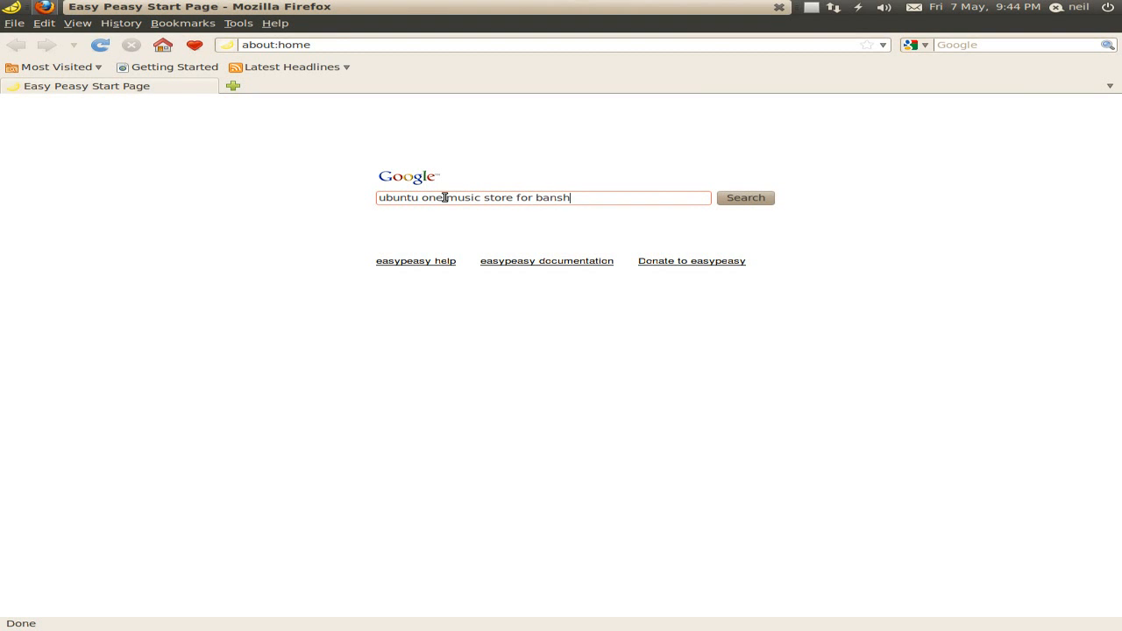
left_click(743, 197)
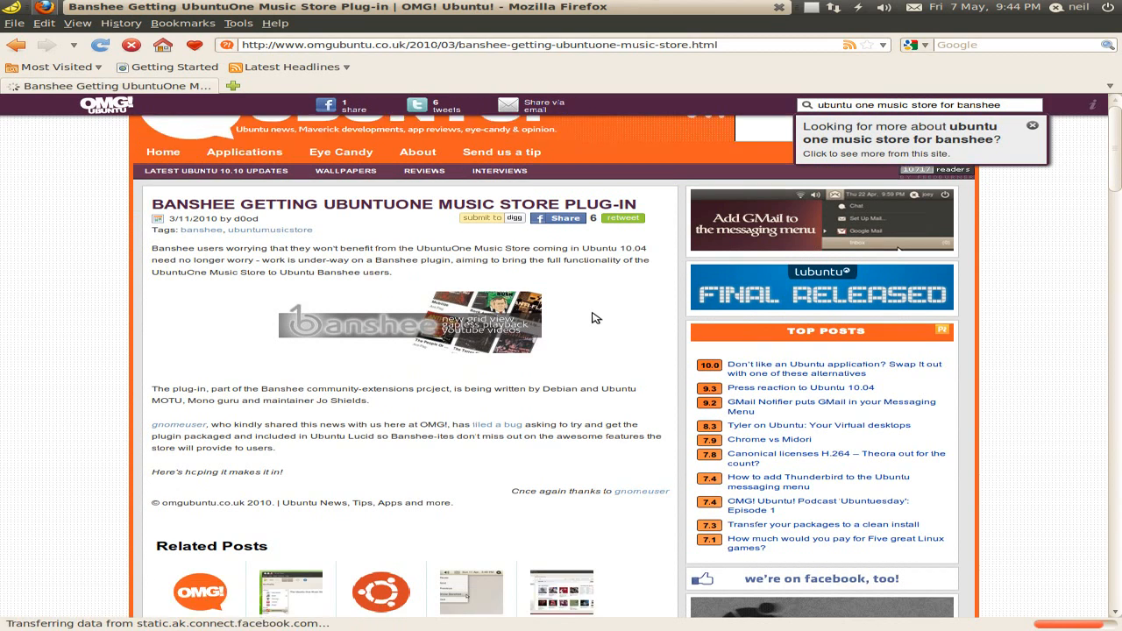
Step: Read the OMG! Ubuntu article on the Banshee plug-in down to its comments
scroll("down", 3)
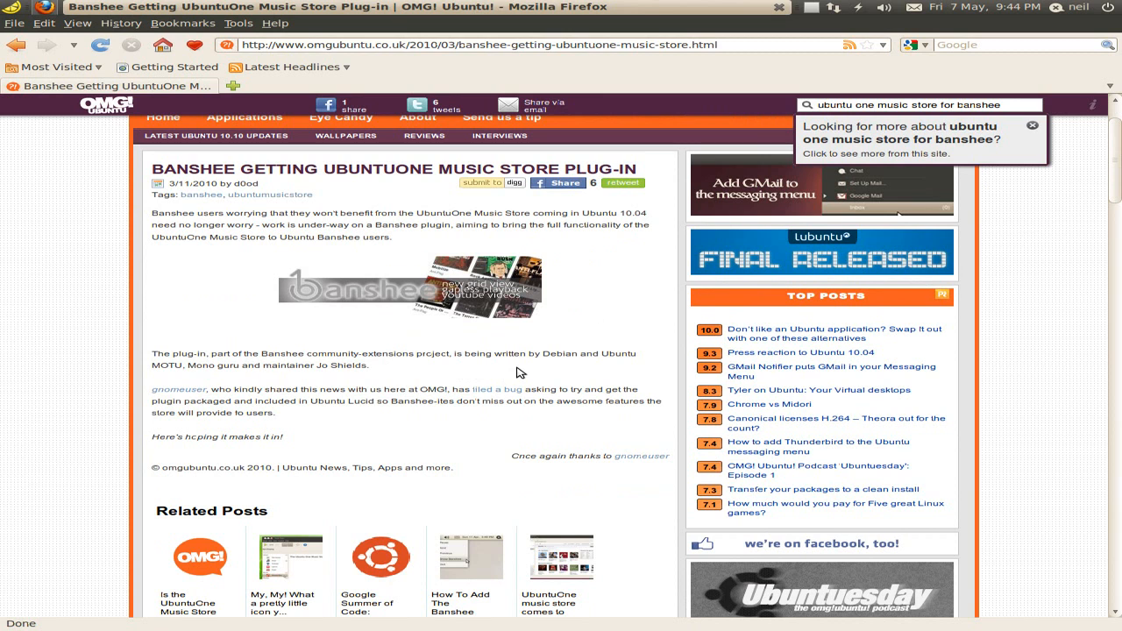
scroll("down", 3)
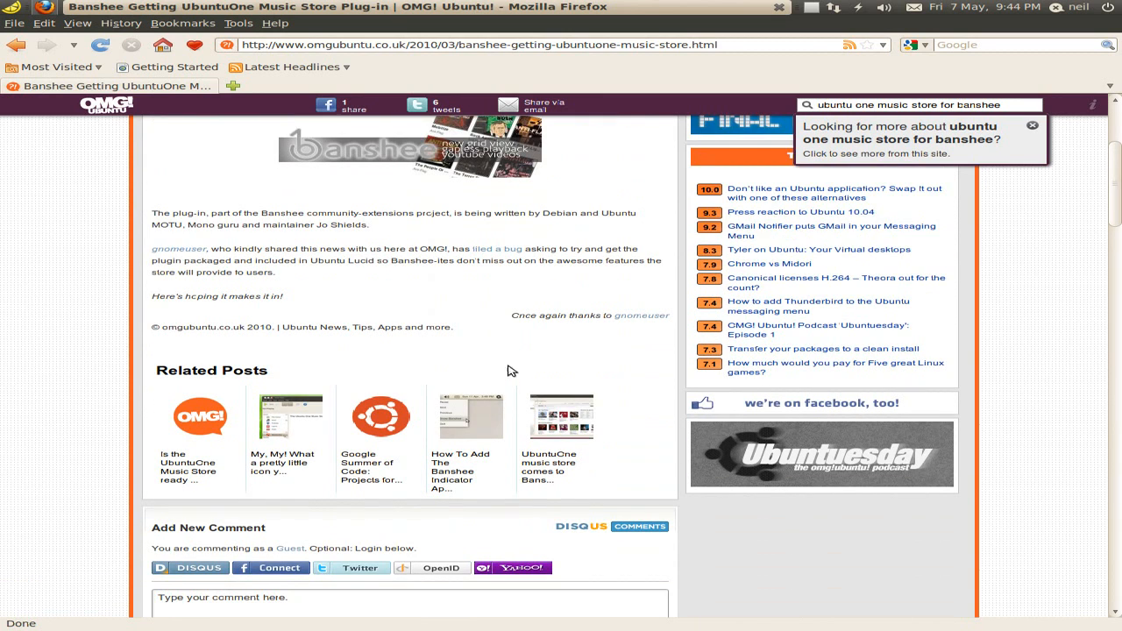
scroll("down", 3)
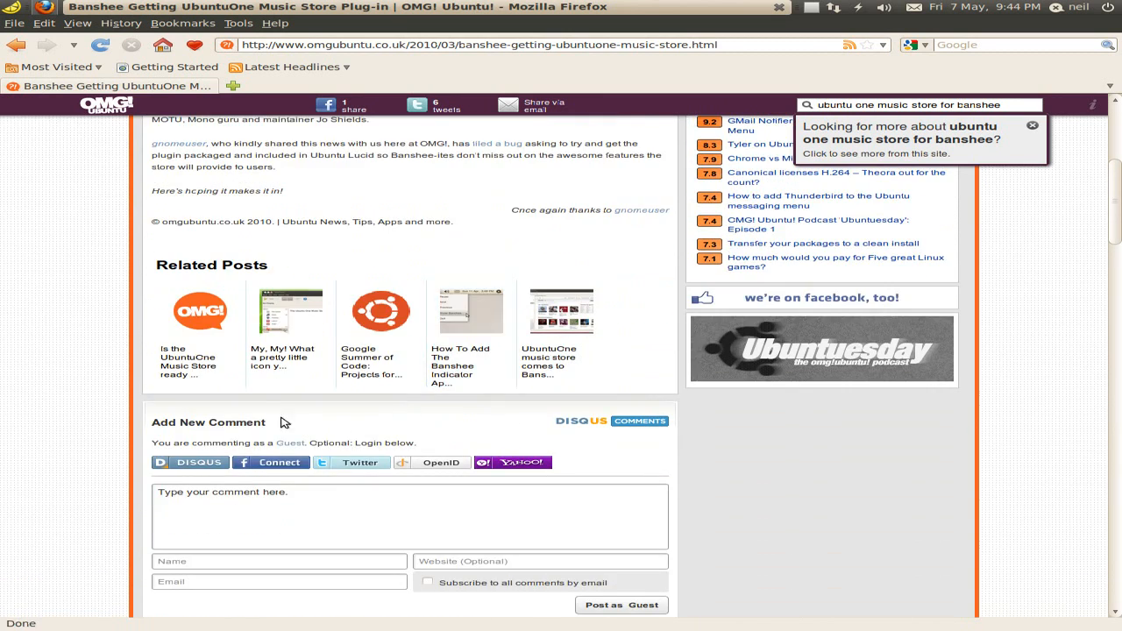
scroll("down", 3)
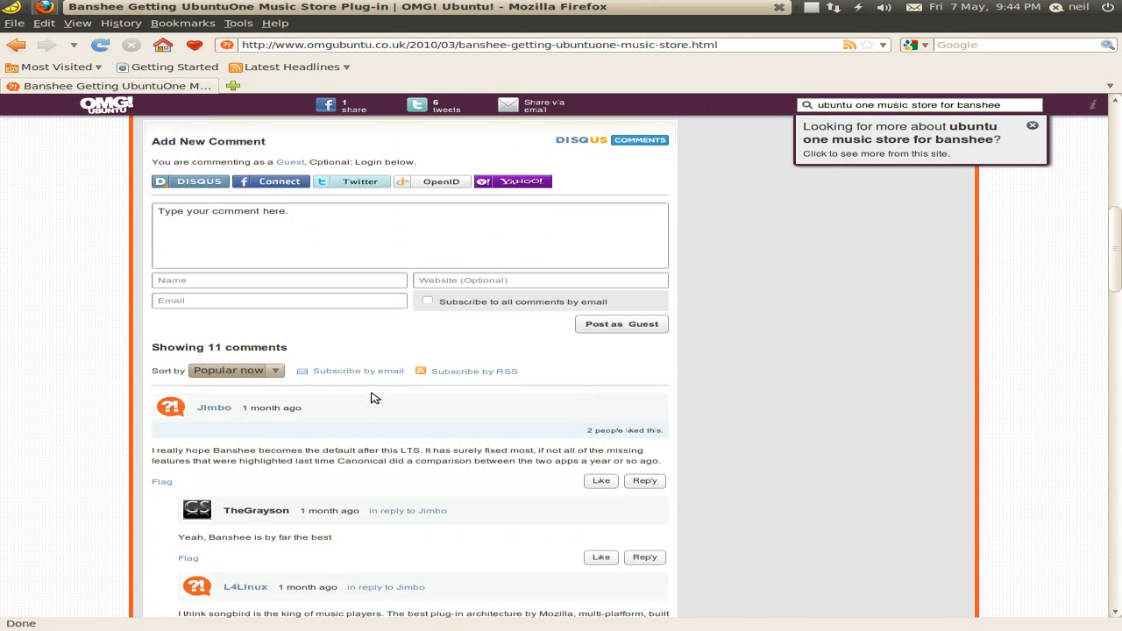
scroll("down", 3)
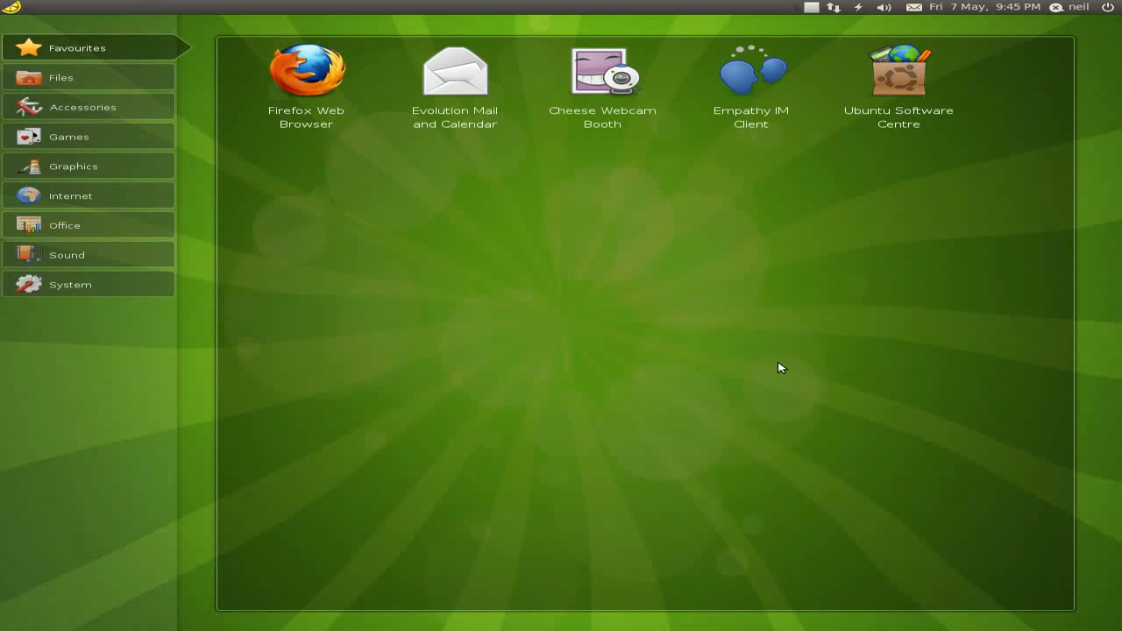
mouse_move(233, 114)
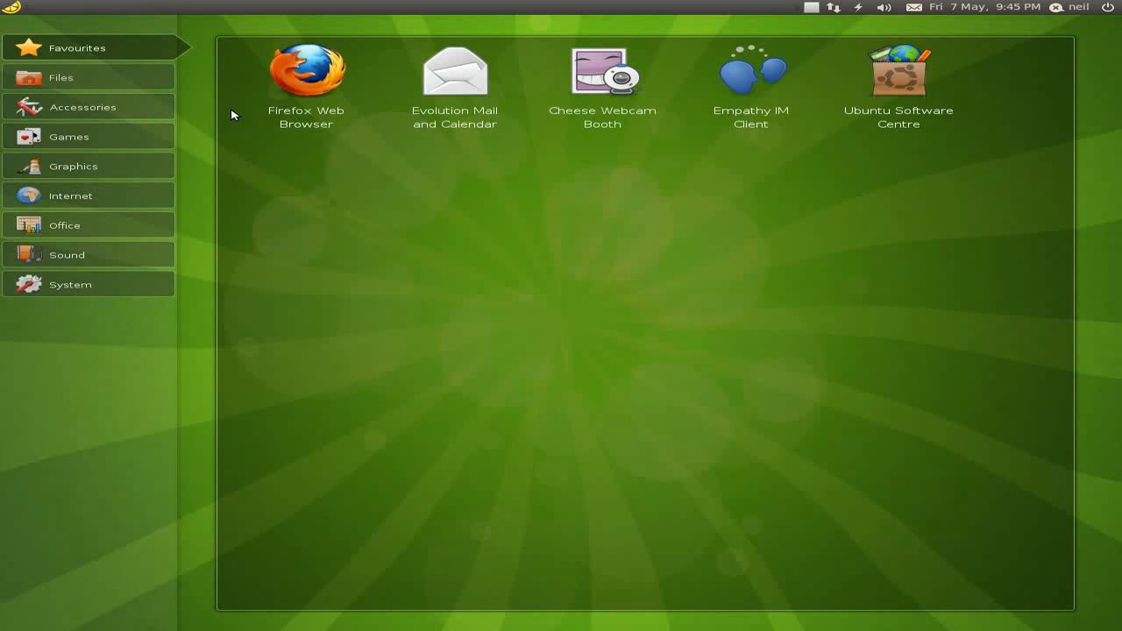
mouse_move(603, 73)
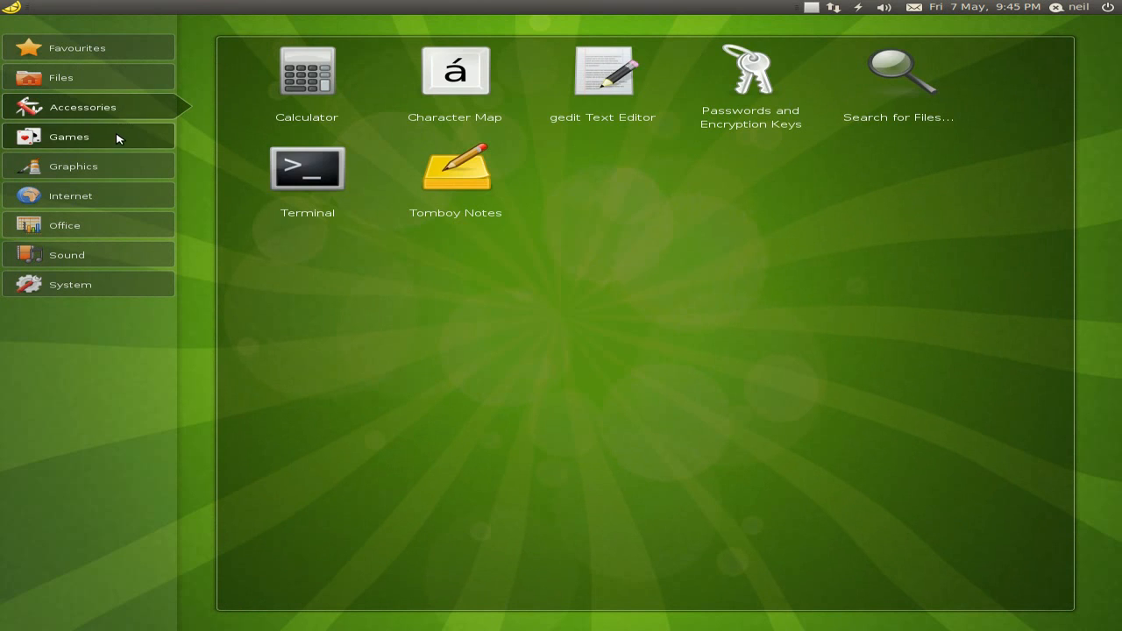
Step: Show the Games category and start Quadrapassel
left_click(68, 137)
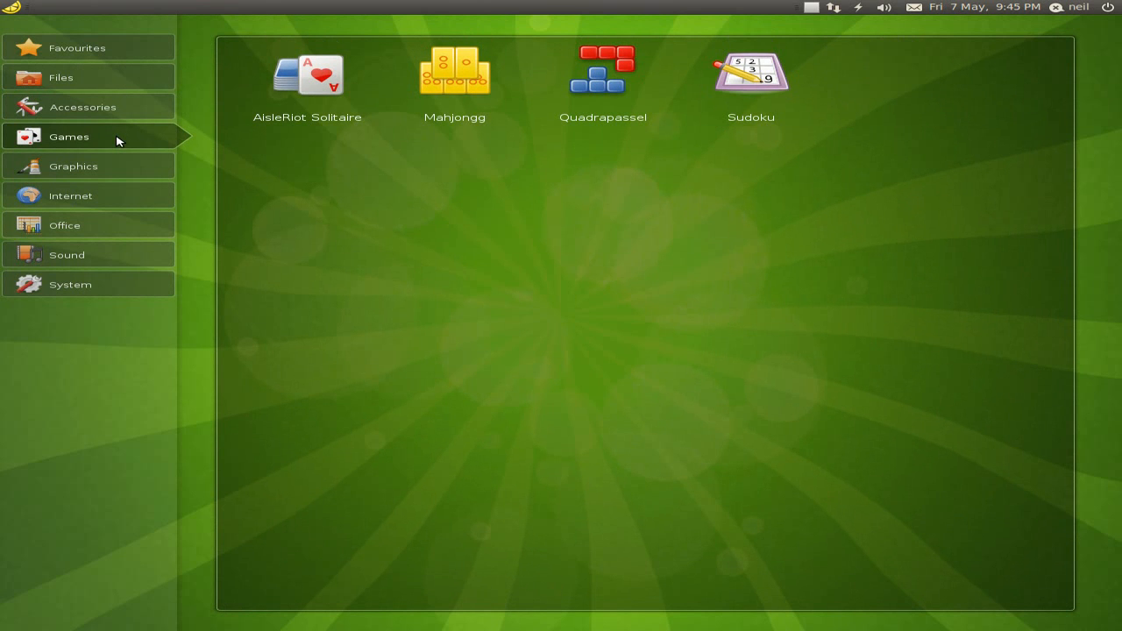
left_click(603, 74)
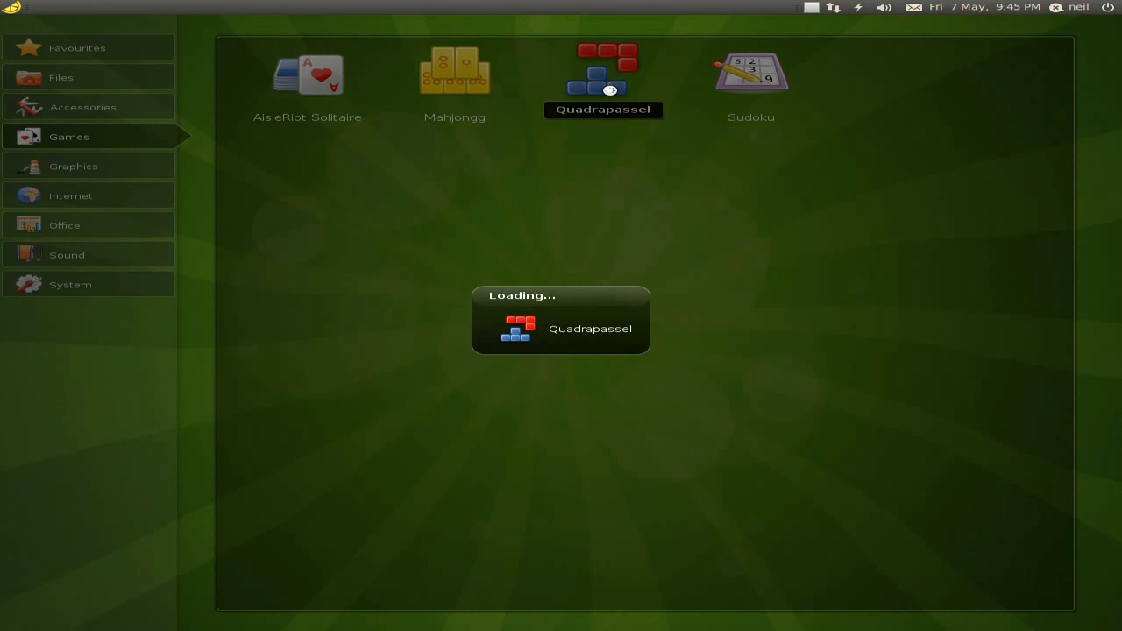
Step: Start a new Quadrapassel game and drop the first cyan block on the empty level-1 board
left_click(604, 79)
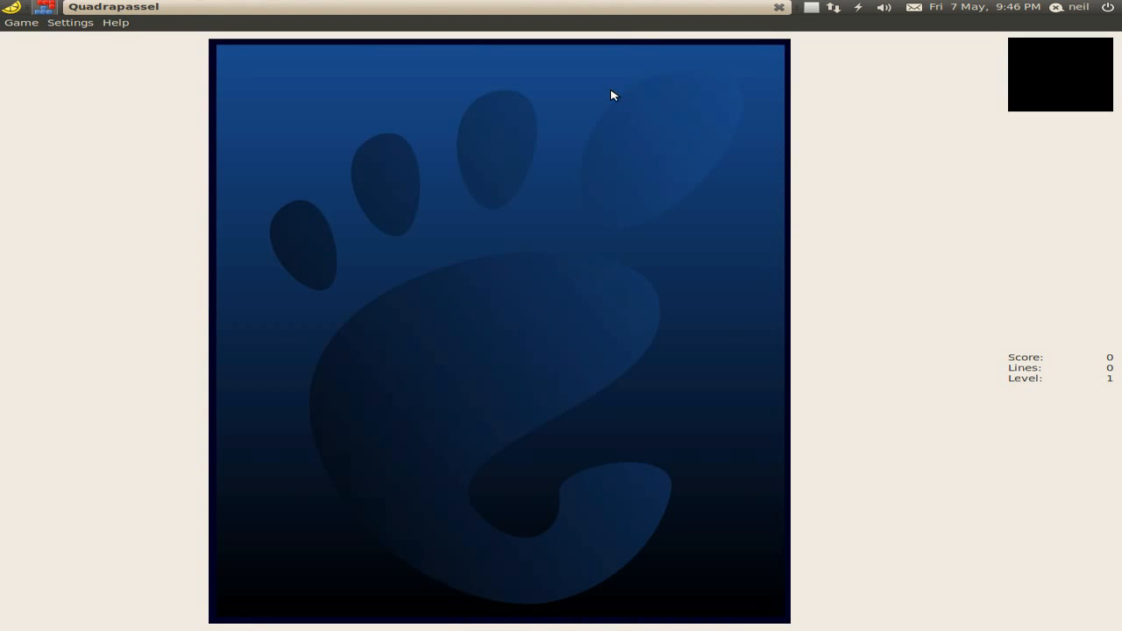
mouse_move(123, 113)
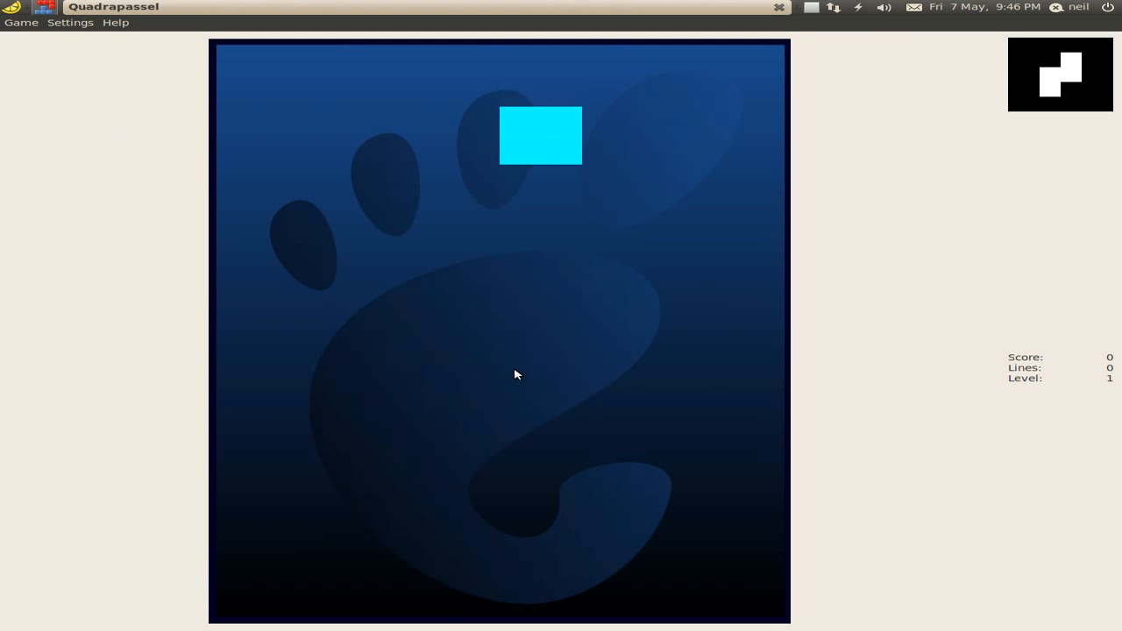
key("Down")
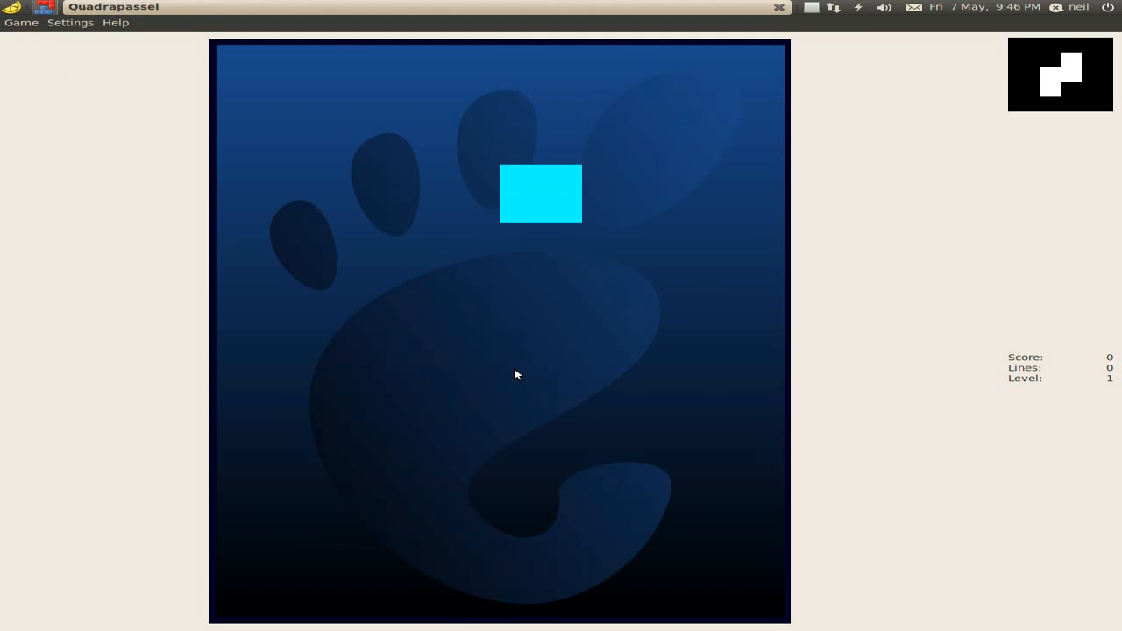
key("Down")
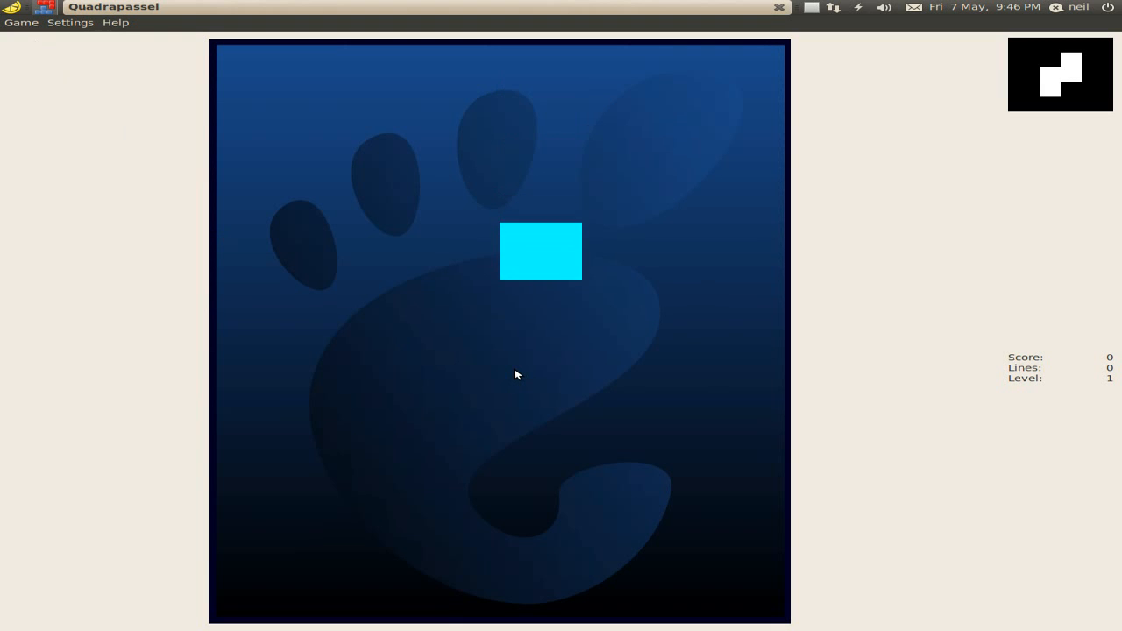
Step: Close Quadrapassel and browse the Graphics and Internet application groups
left_click(21, 21)
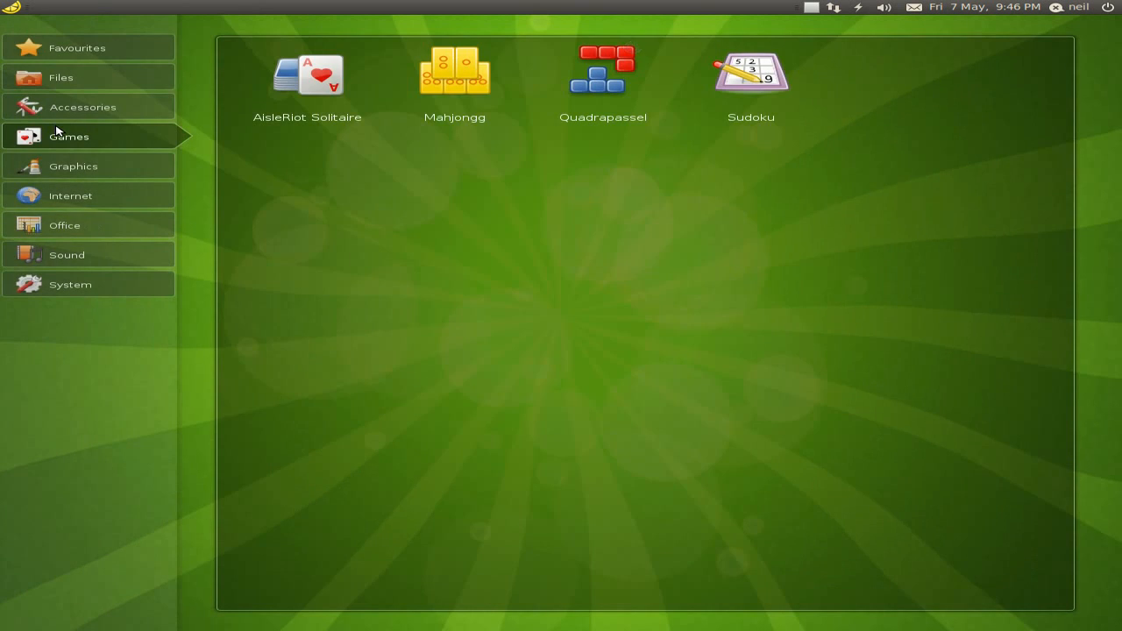
left_click(73, 165)
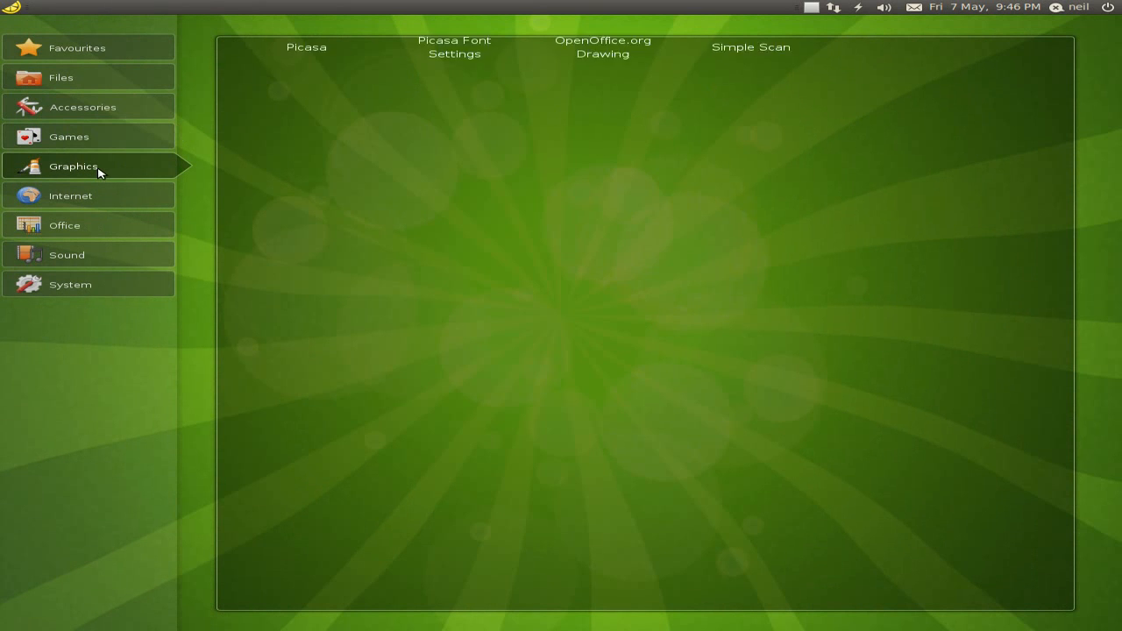
left_click(70, 194)
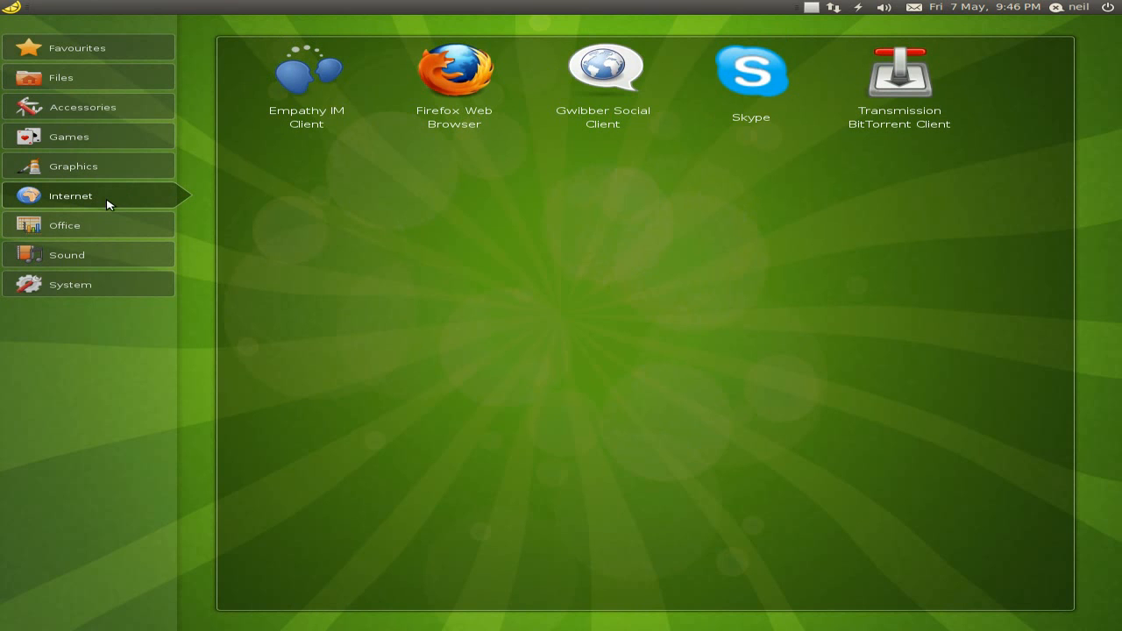
mouse_move(750, 87)
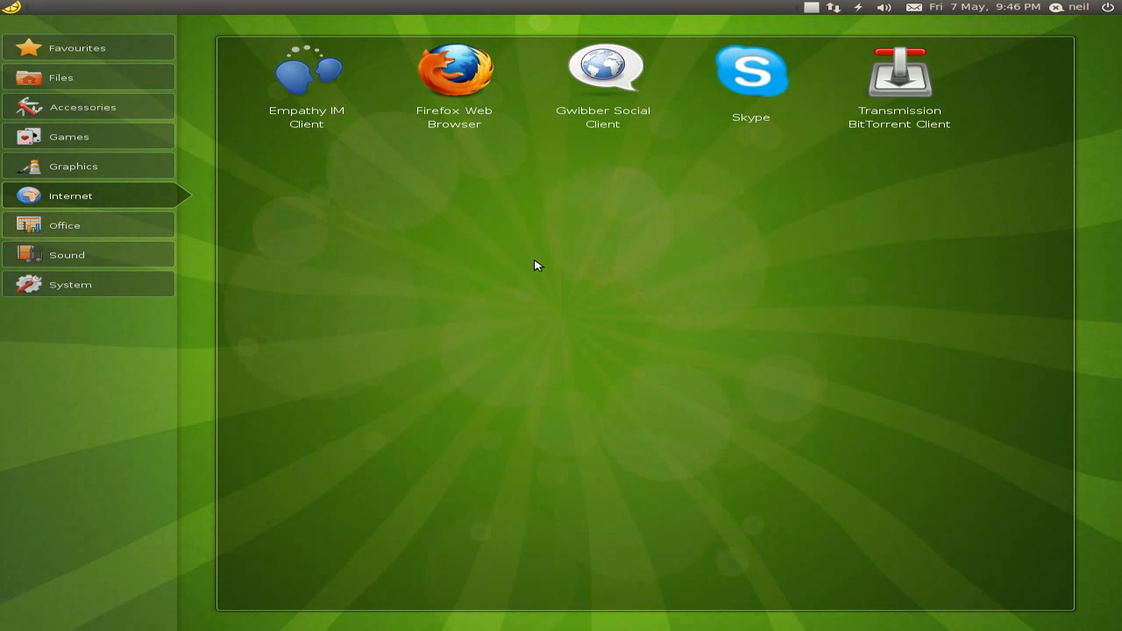
Step: Return to the Favourites page of the launcher
left_click(77, 49)
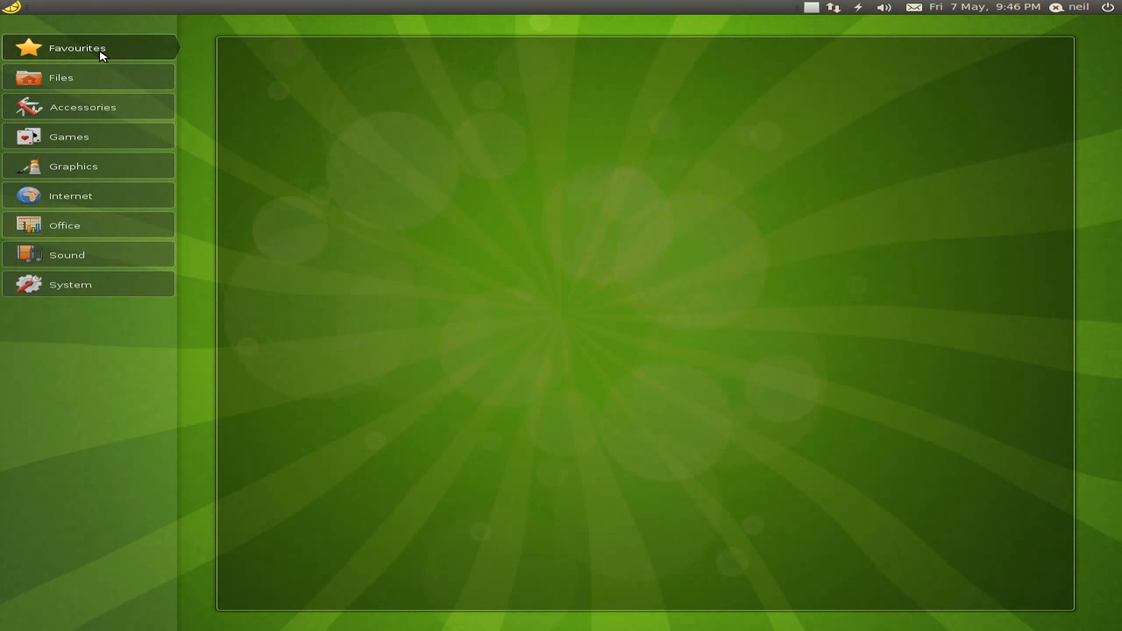
left_click(77, 47)
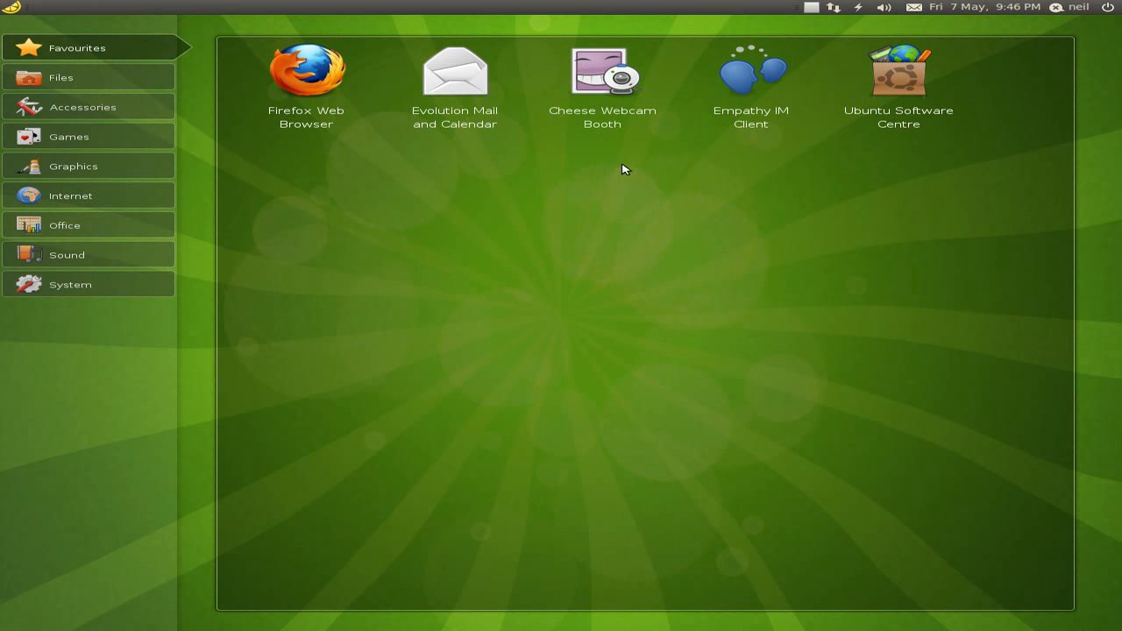
mouse_move(594, 291)
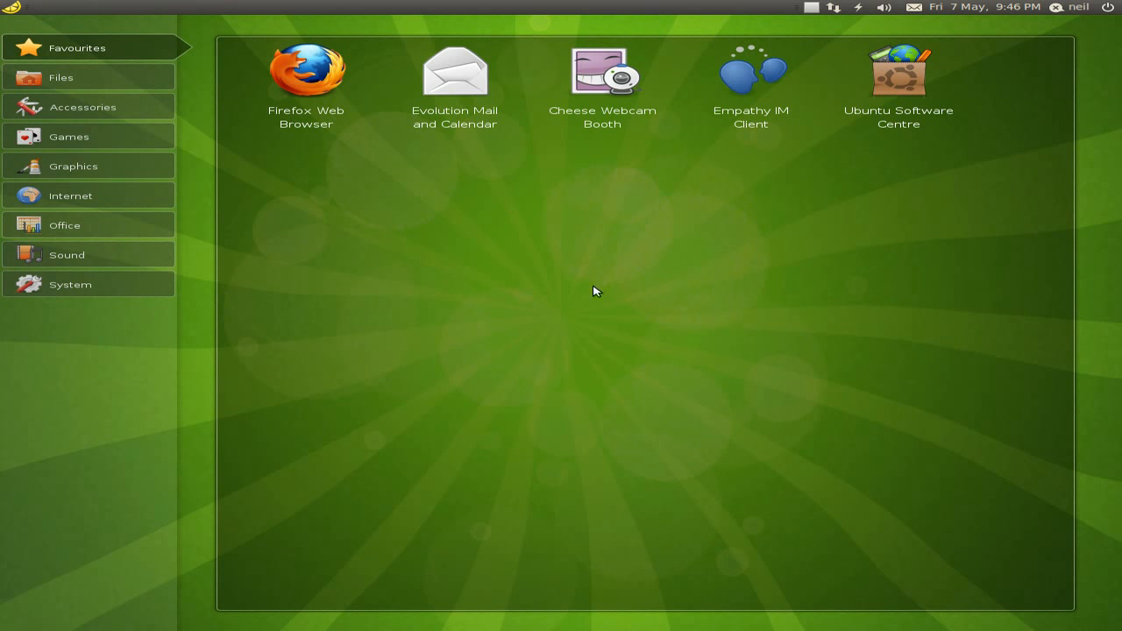
mouse_move(600, 246)
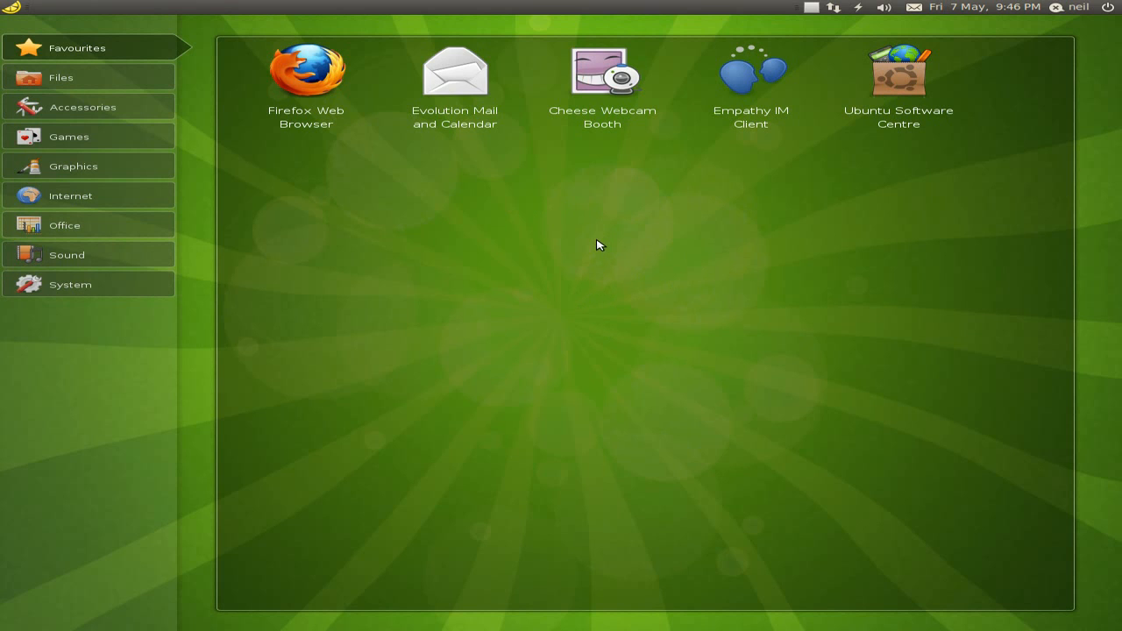